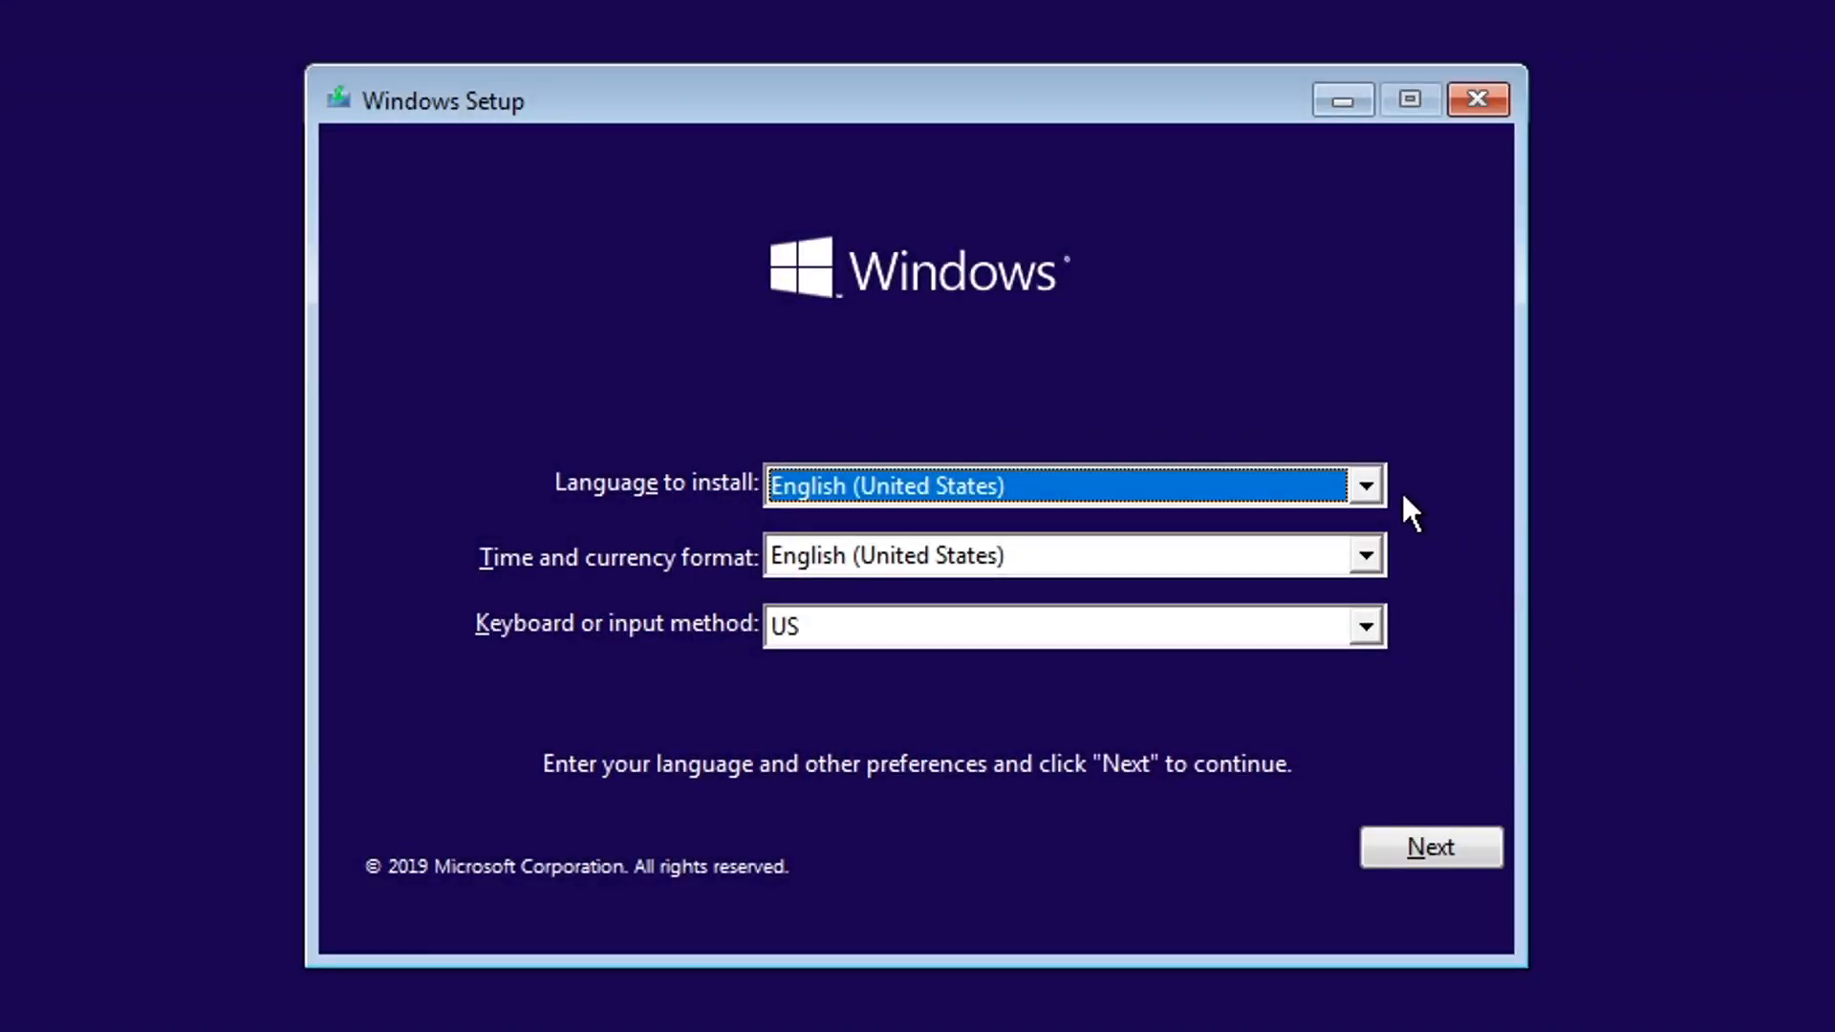
pyautogui.moveTo(1373, 619)
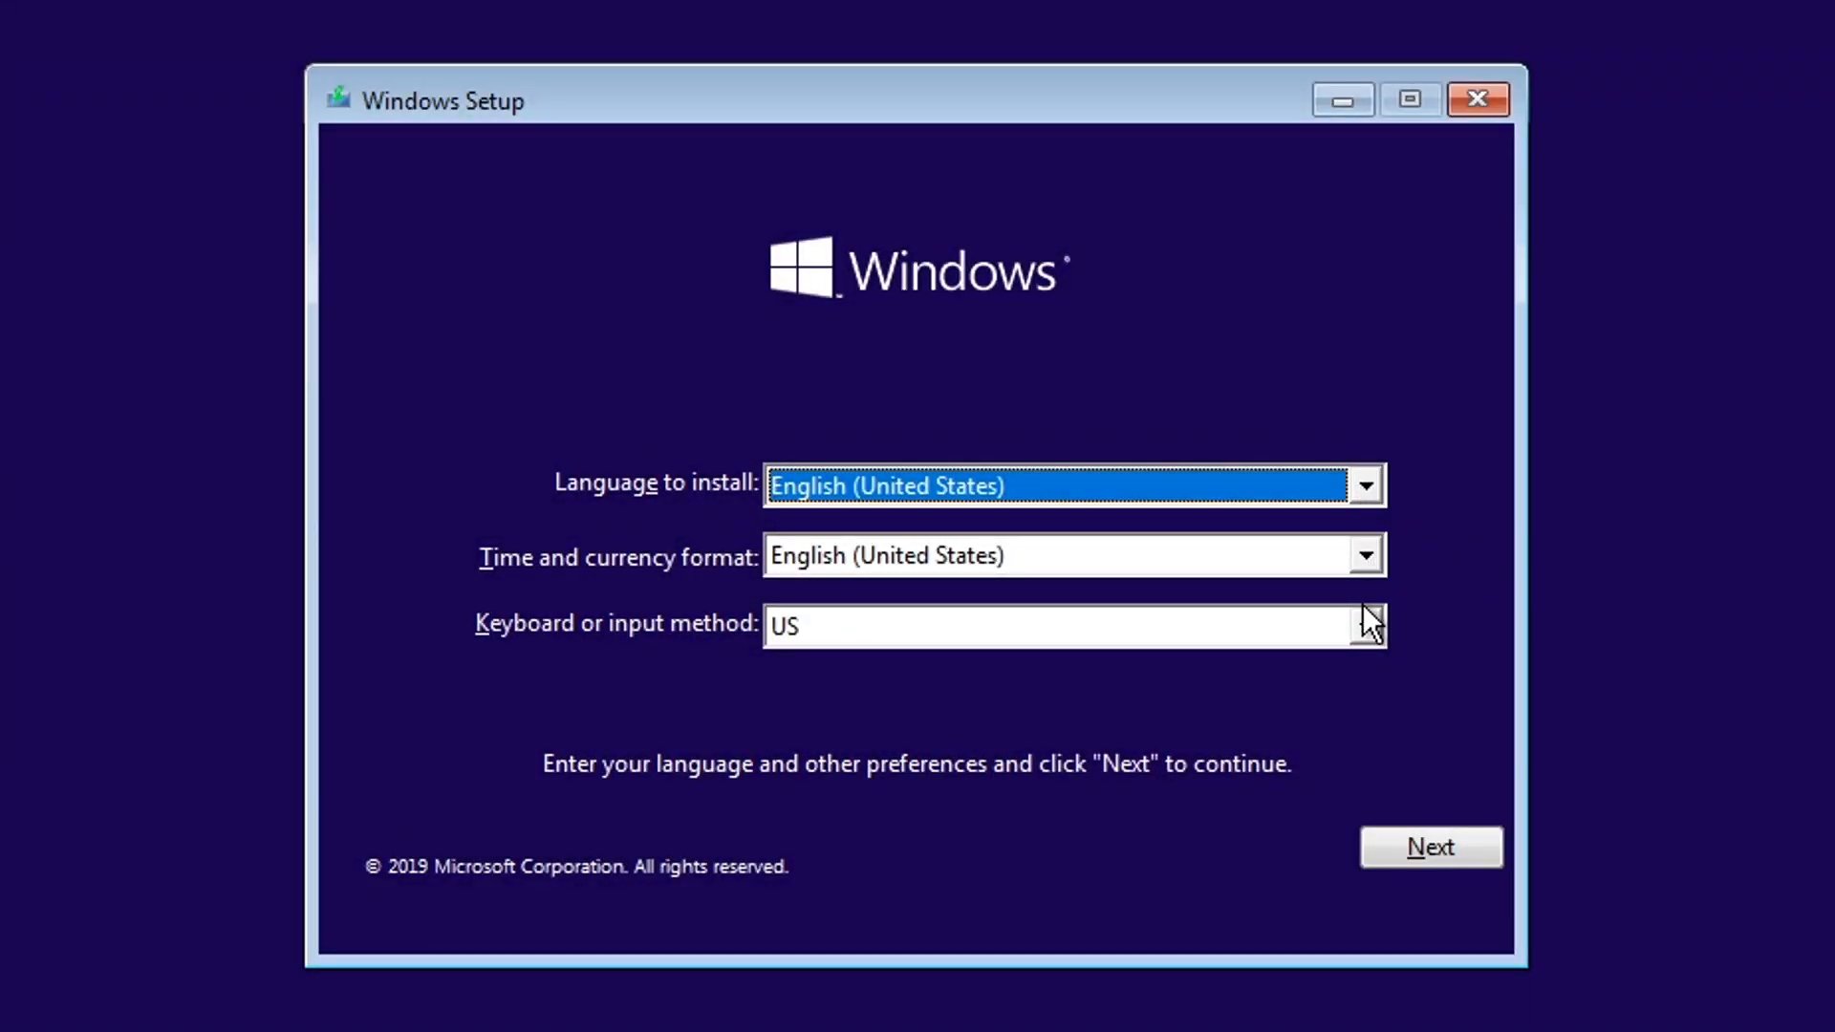
pyautogui.moveTo(1367, 640)
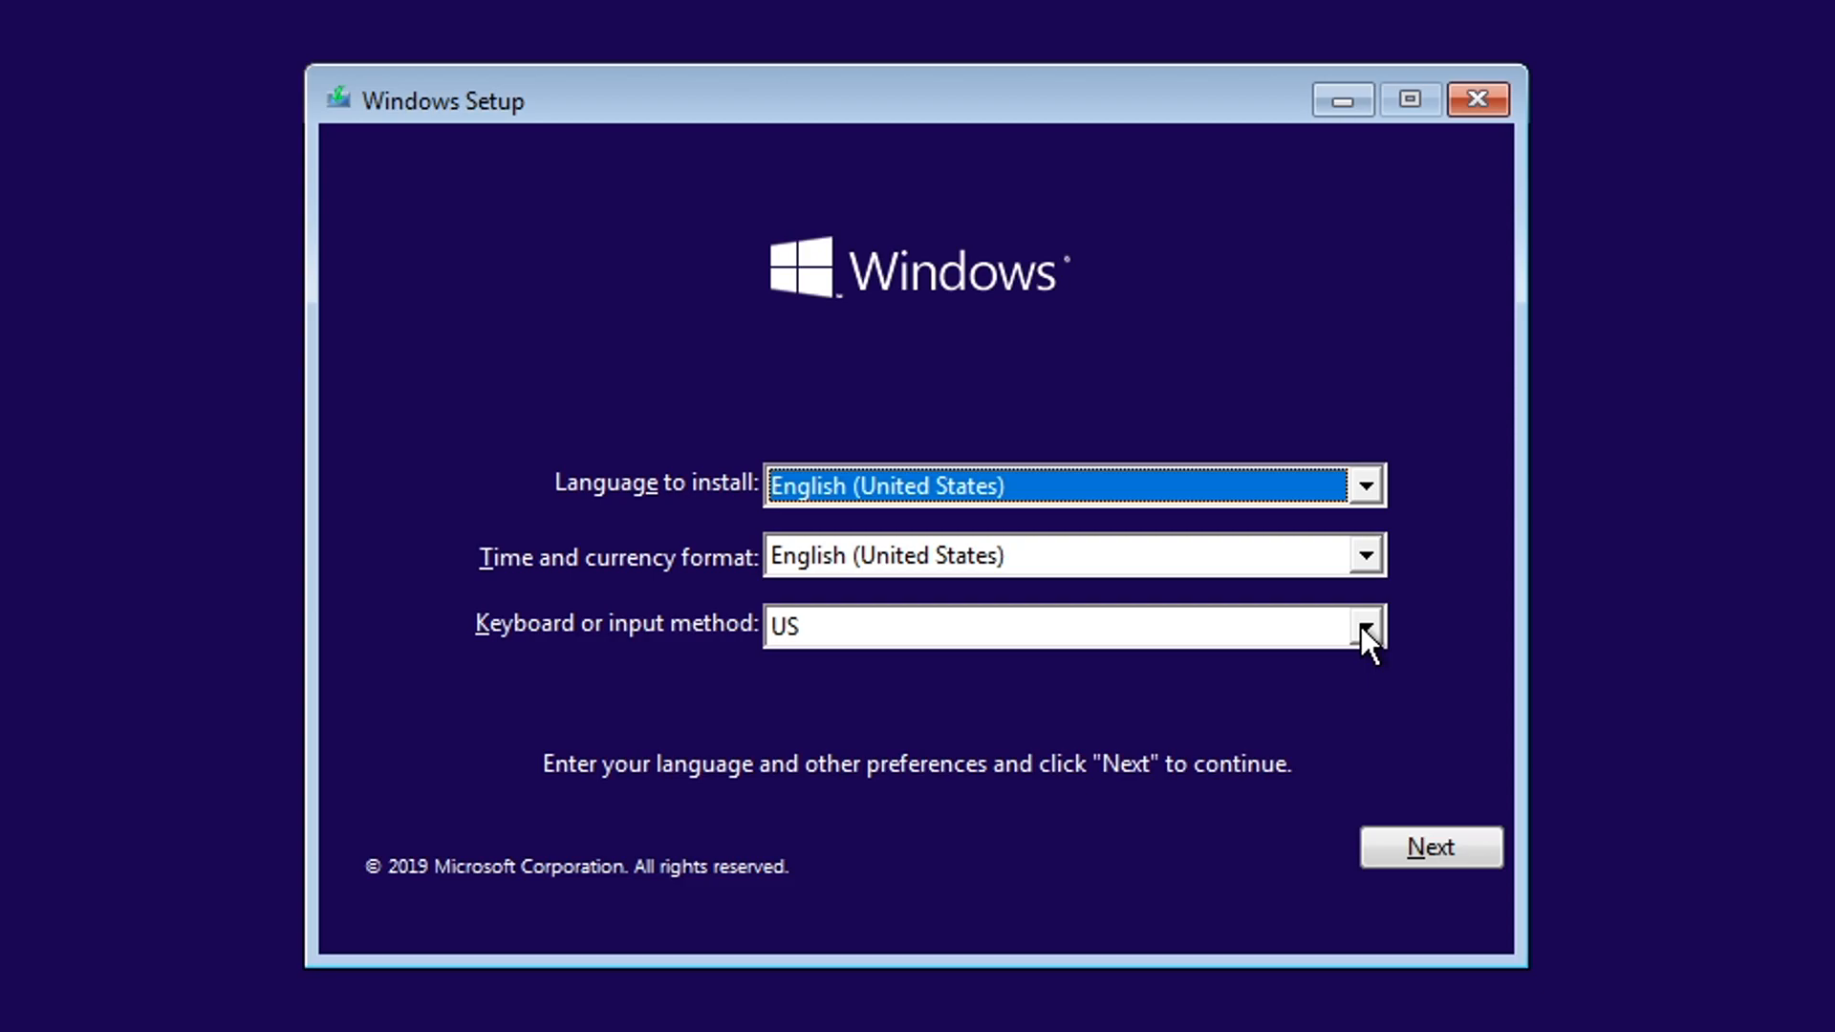
# Step: Keep English (United States) language, format and US keyboard and continue
pyautogui.click(1430, 846)
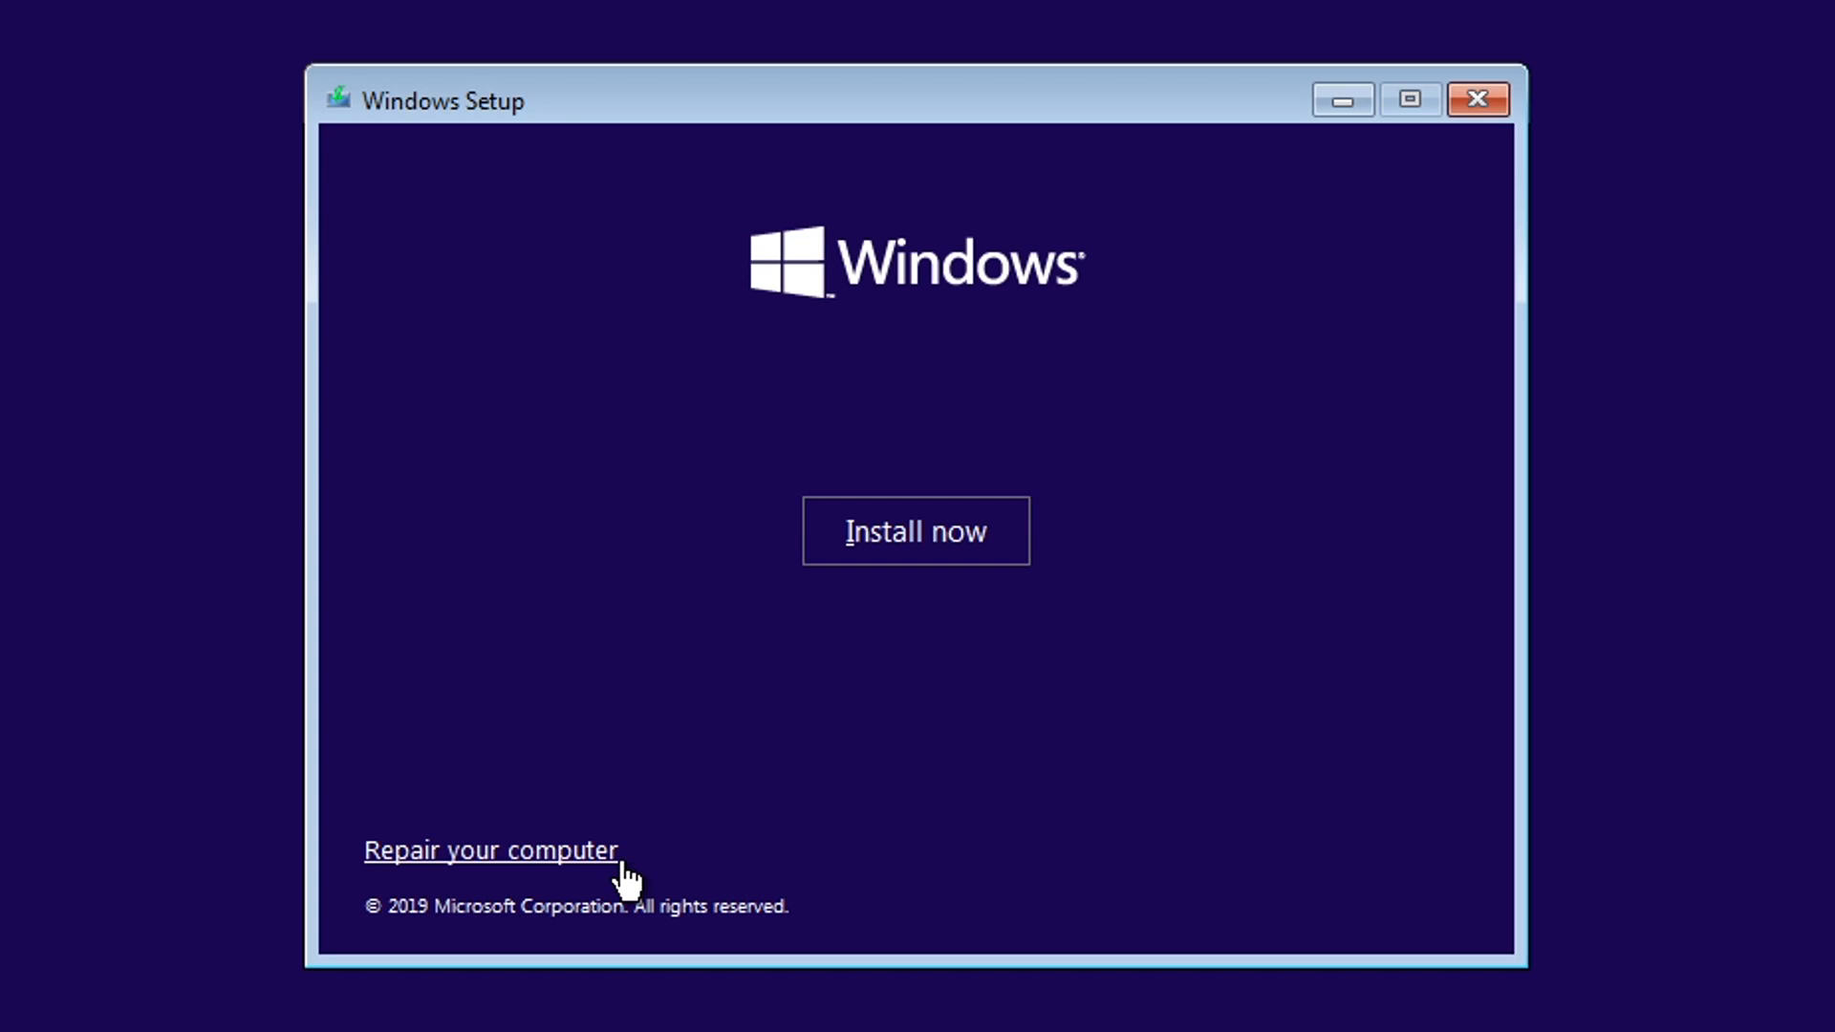
# Step: Begin installing Windows and skip the product key with 'I don't have a product key'
pyautogui.click(915, 529)
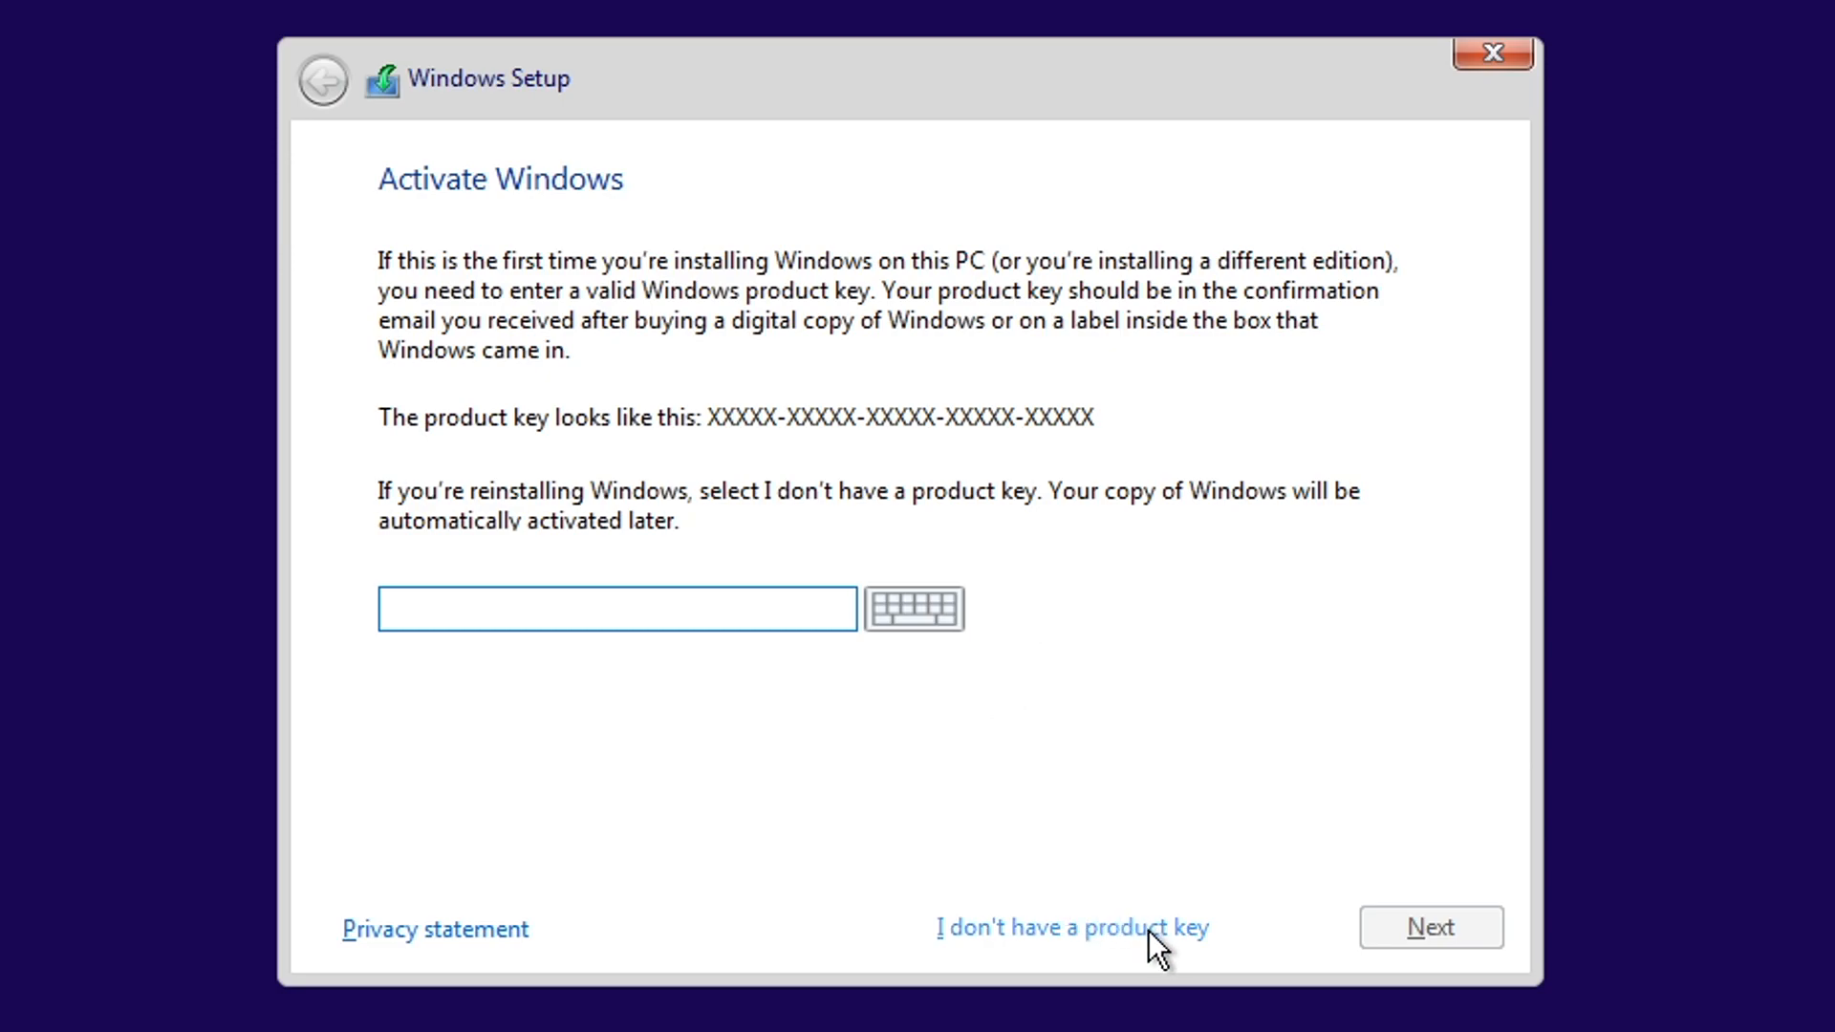
pyautogui.click(1072, 927)
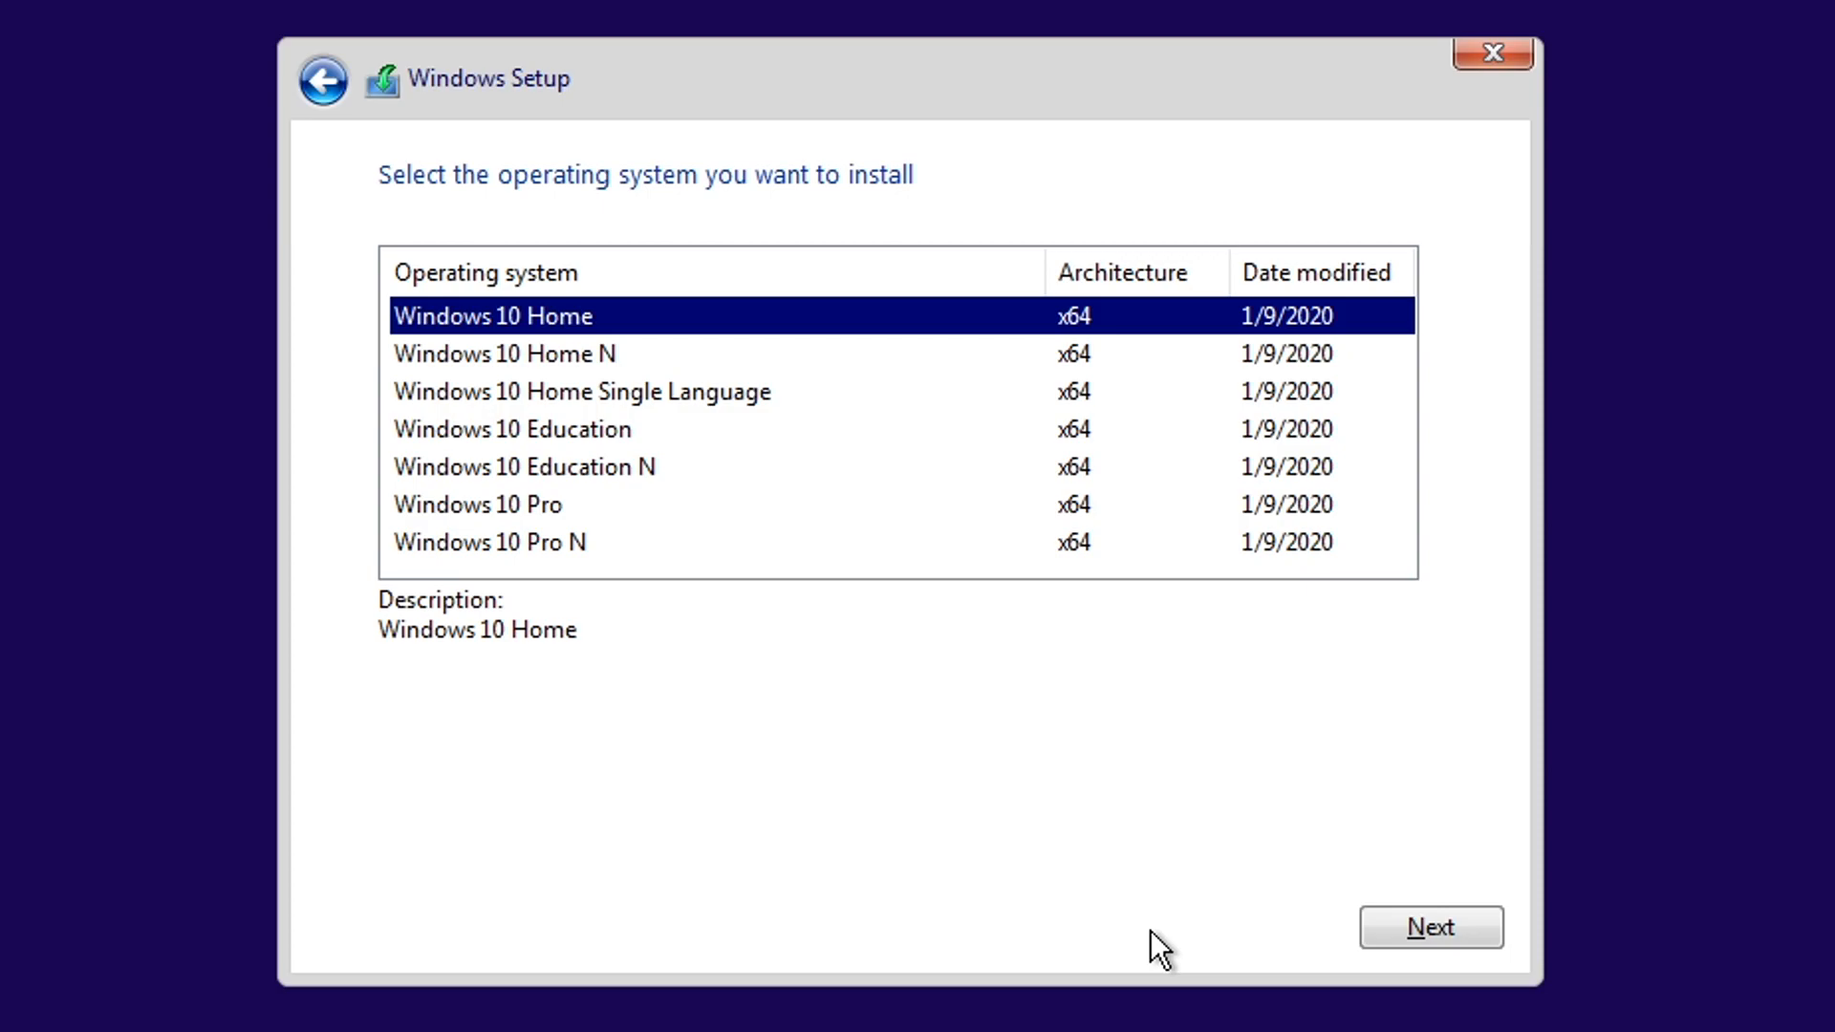
pyautogui.moveTo(591, 585)
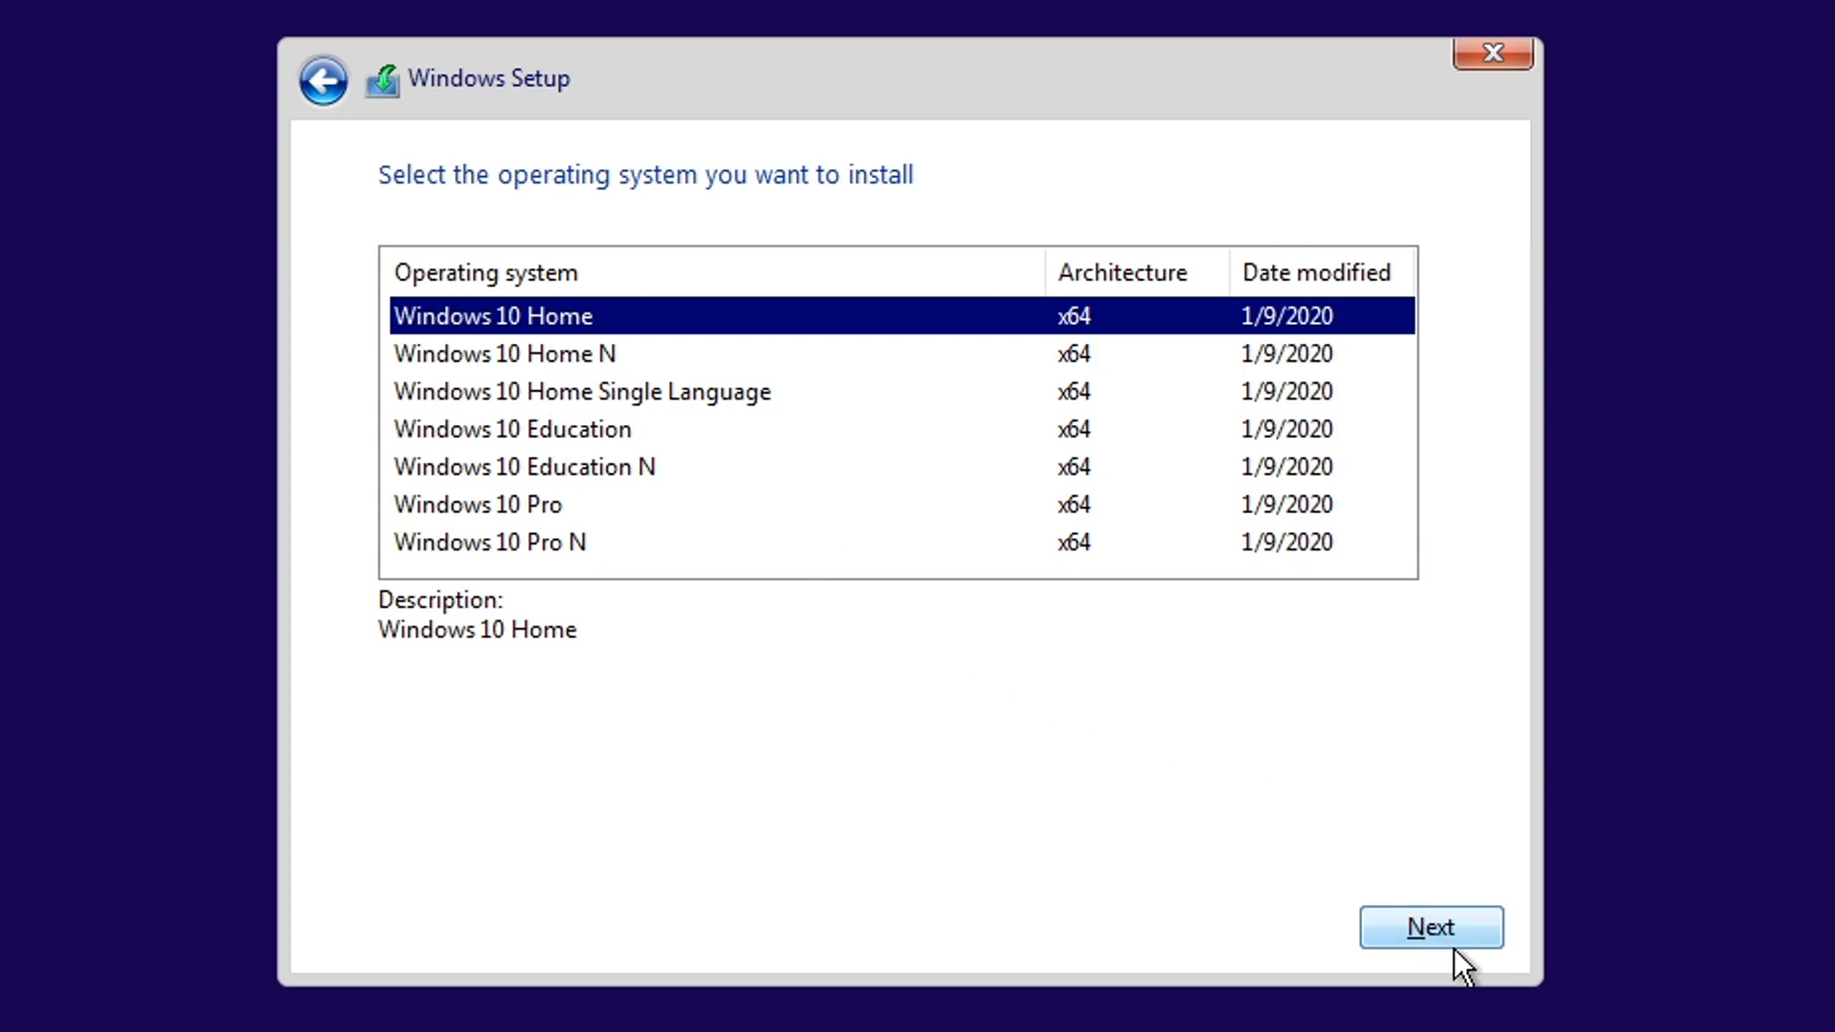
# Step: Choose Windows 10 Home as the edition and continue to the license terms
pyautogui.click(1430, 927)
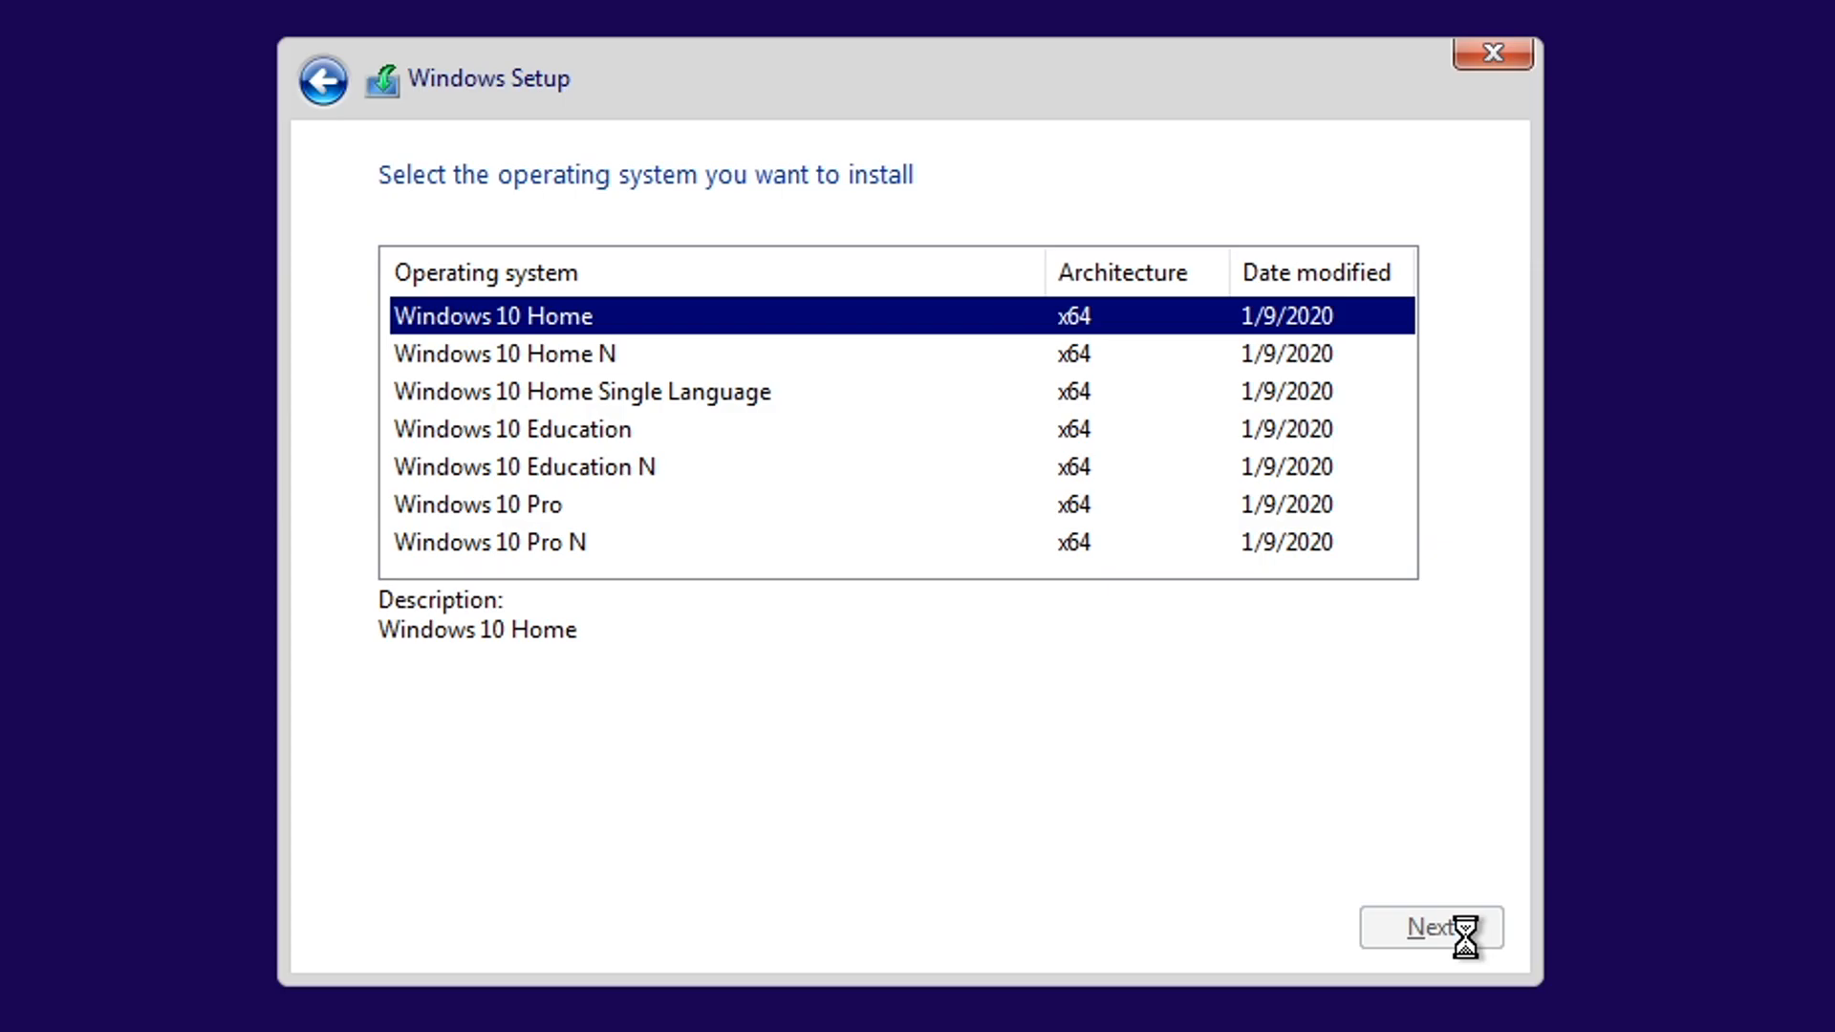
pyautogui.click(1430, 927)
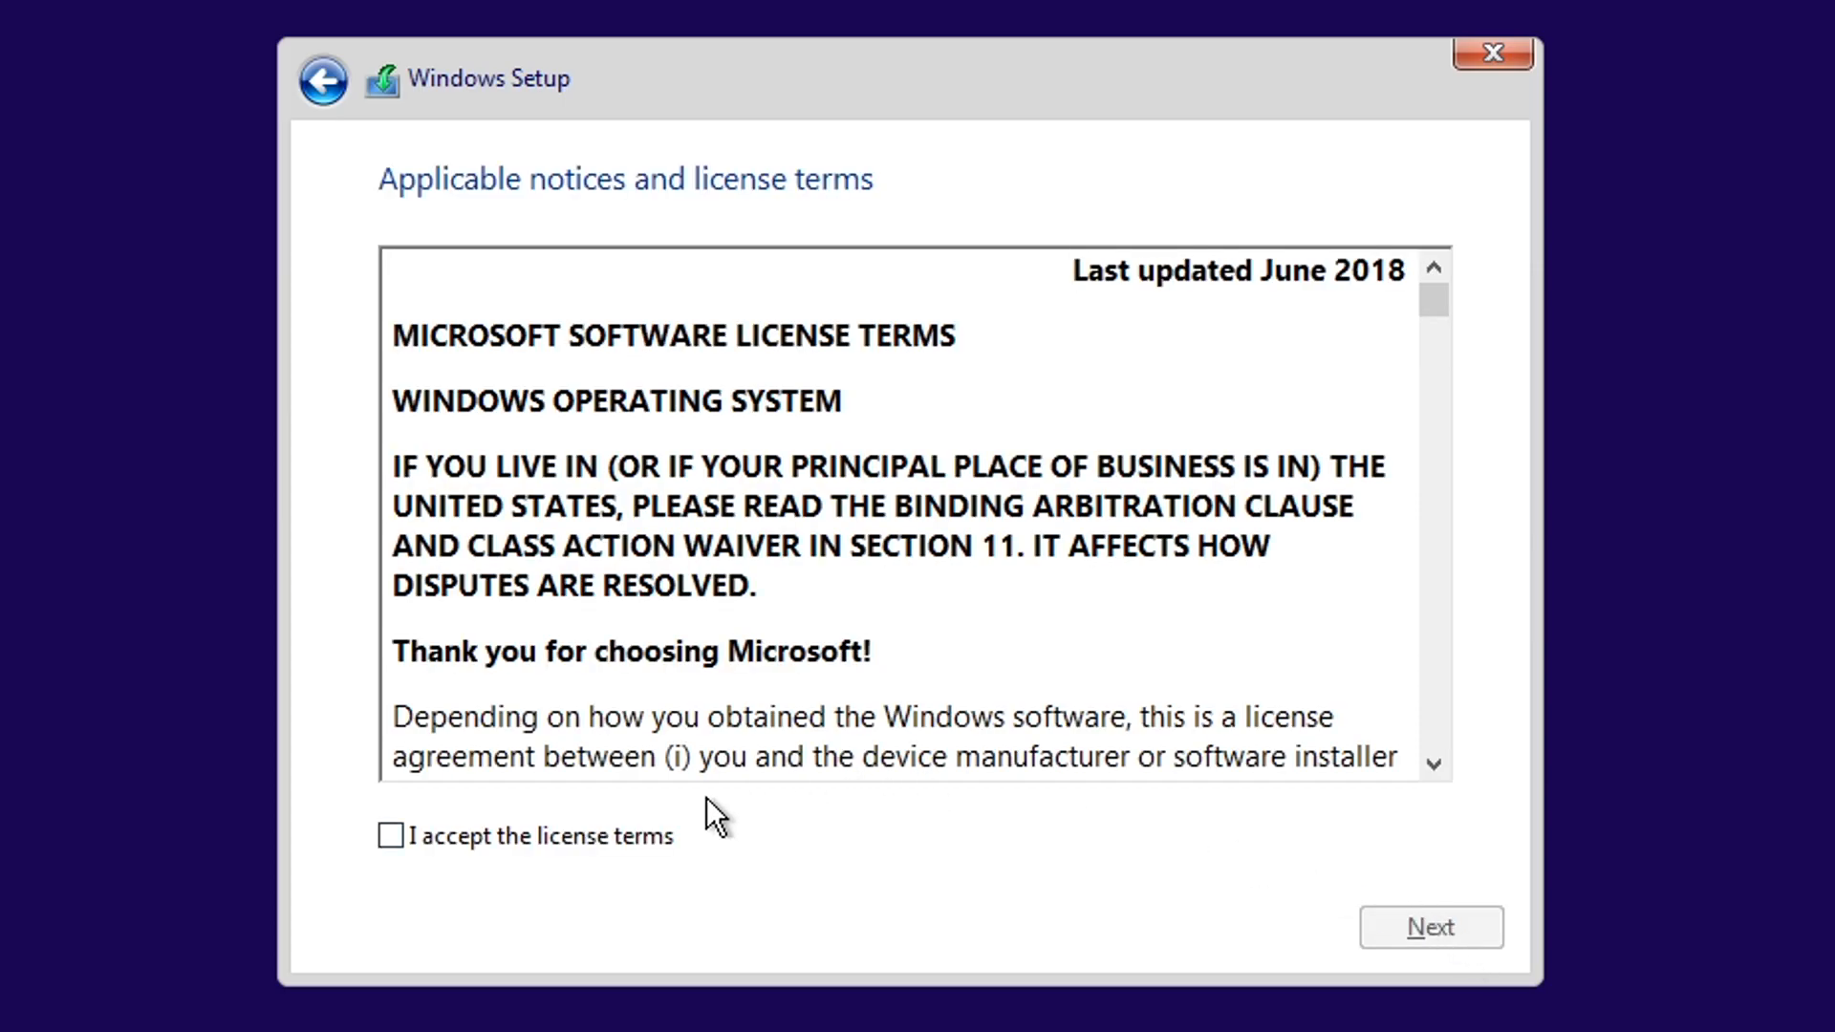
# Step: Accept 'I accept the license terms' and continue to the installation type choice
pyautogui.click(390, 835)
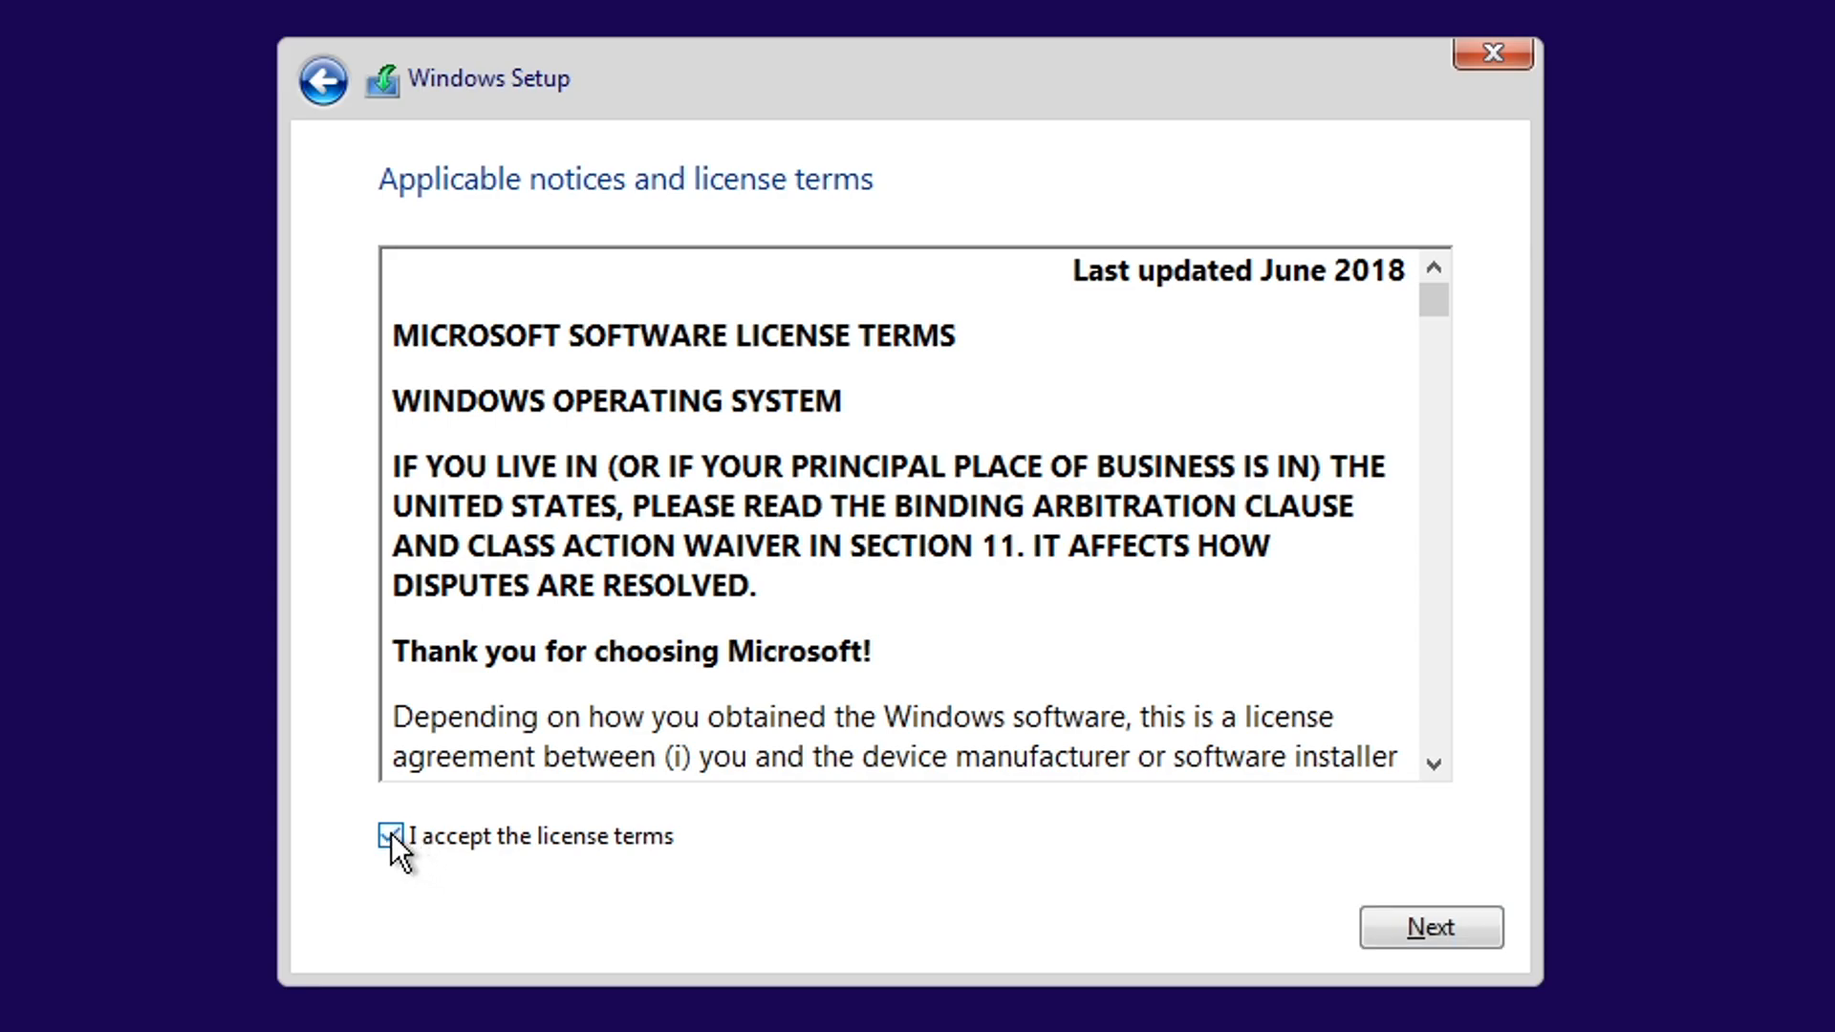
pyautogui.click(392, 836)
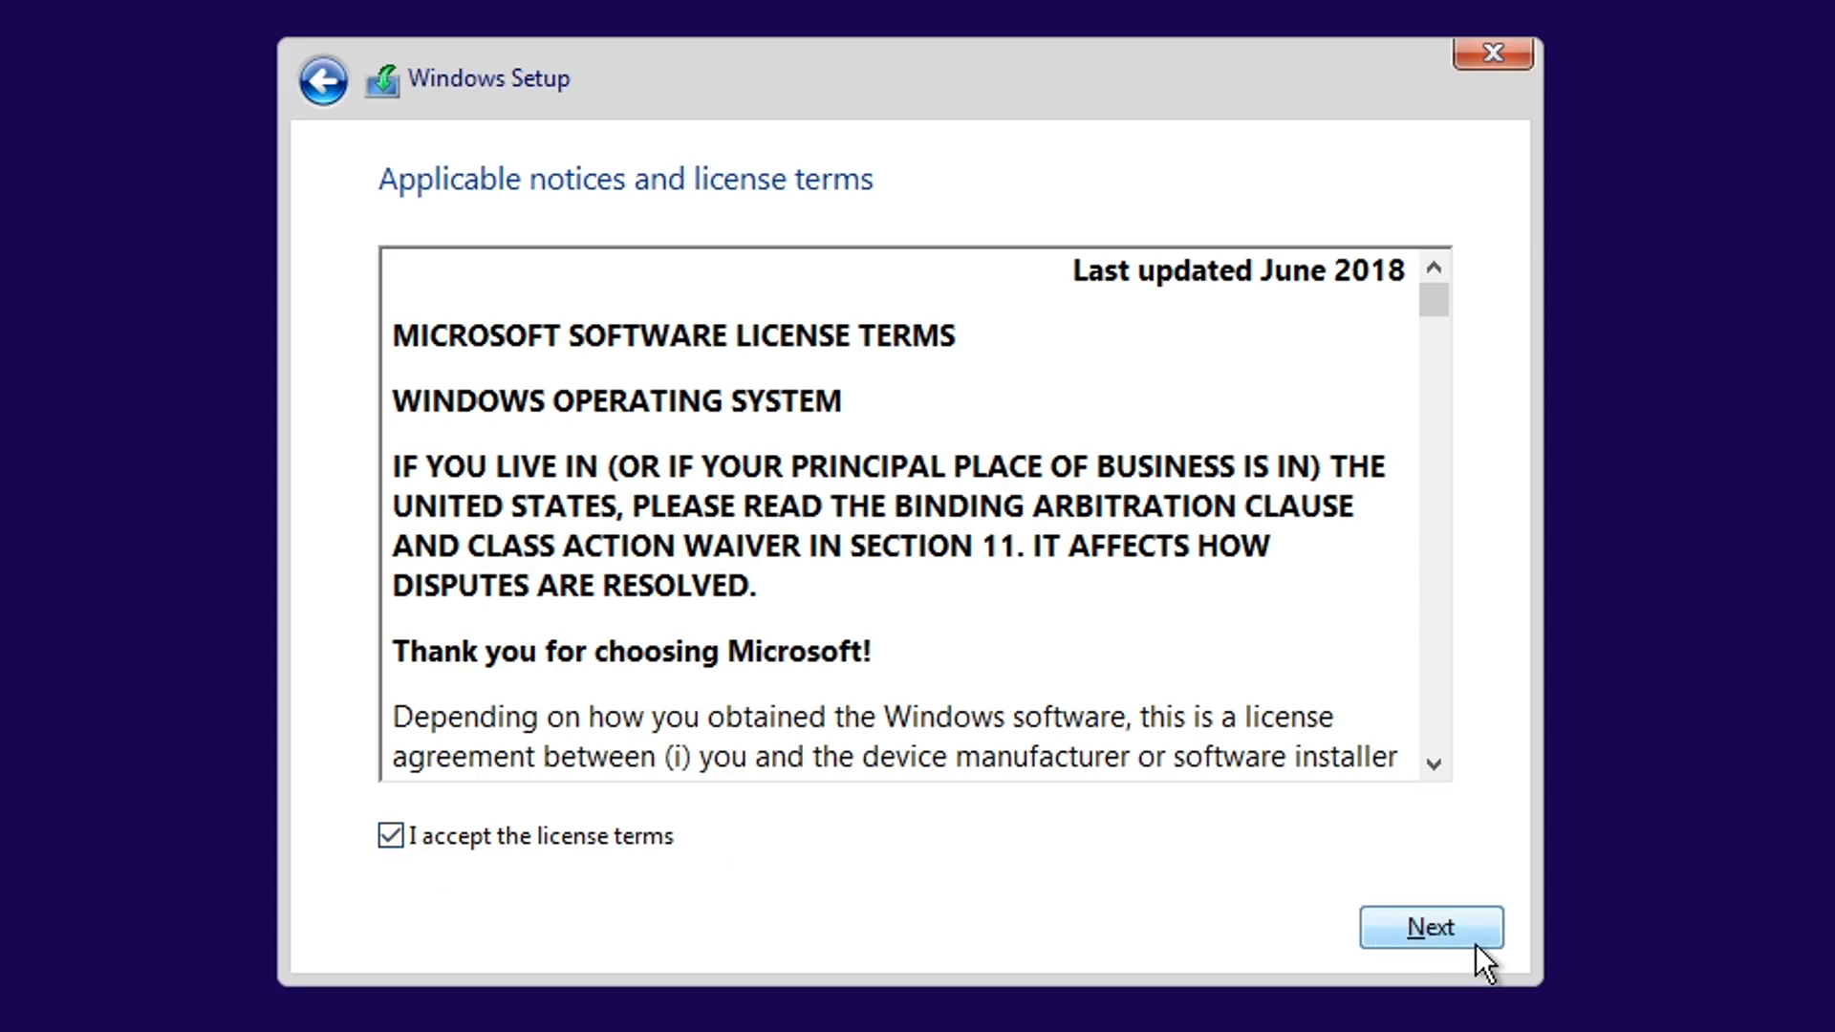
pyautogui.moveTo(1253, 619)
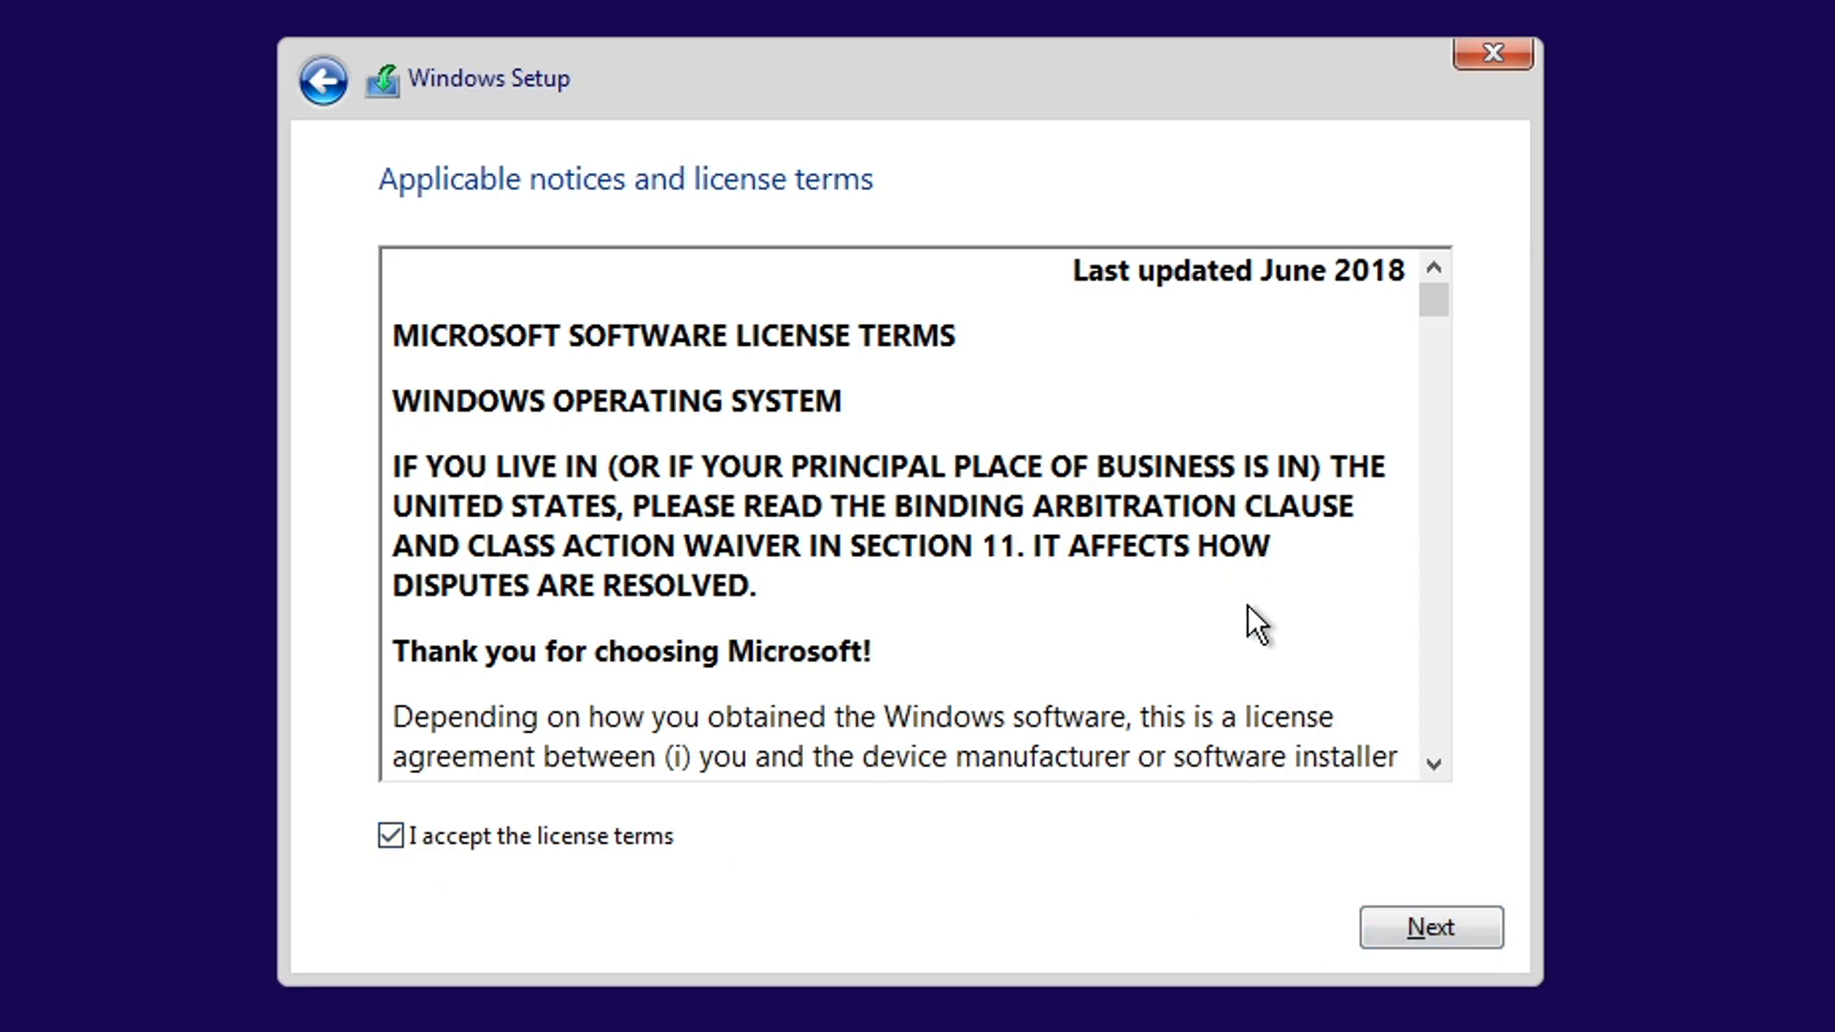
pyautogui.click(1430, 927)
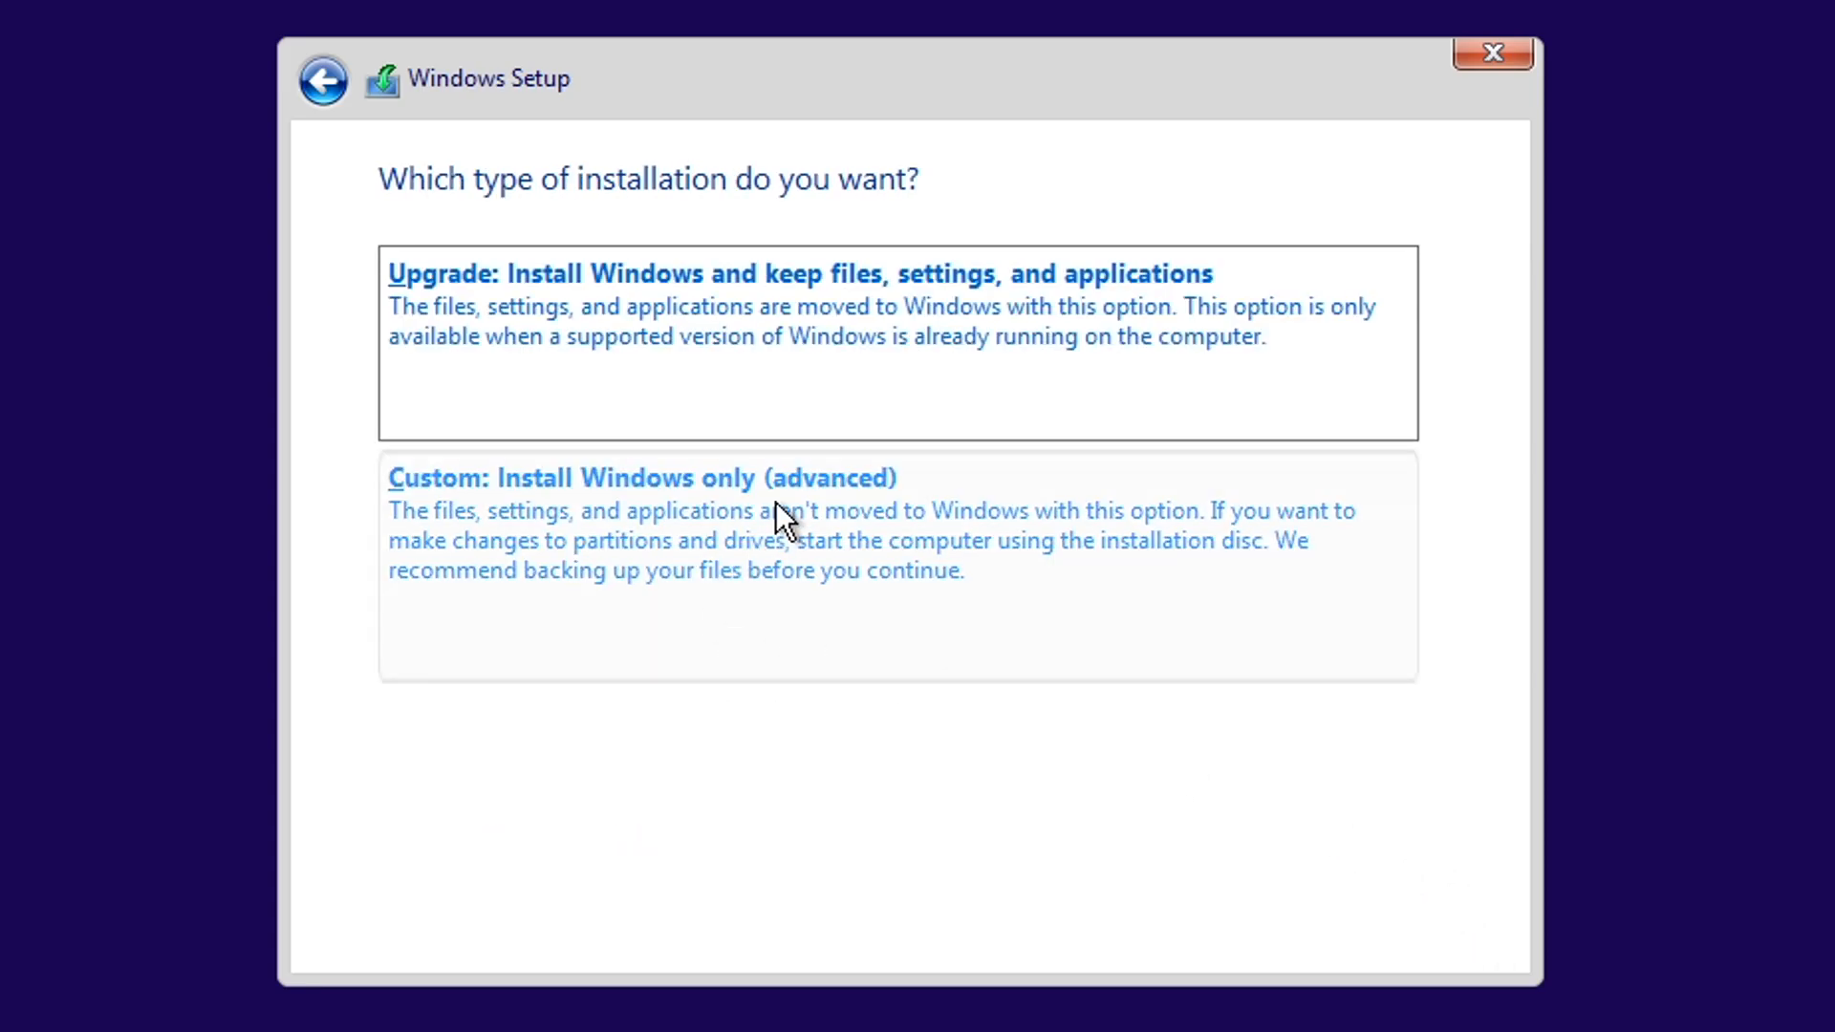
pyautogui.moveTo(854, 497)
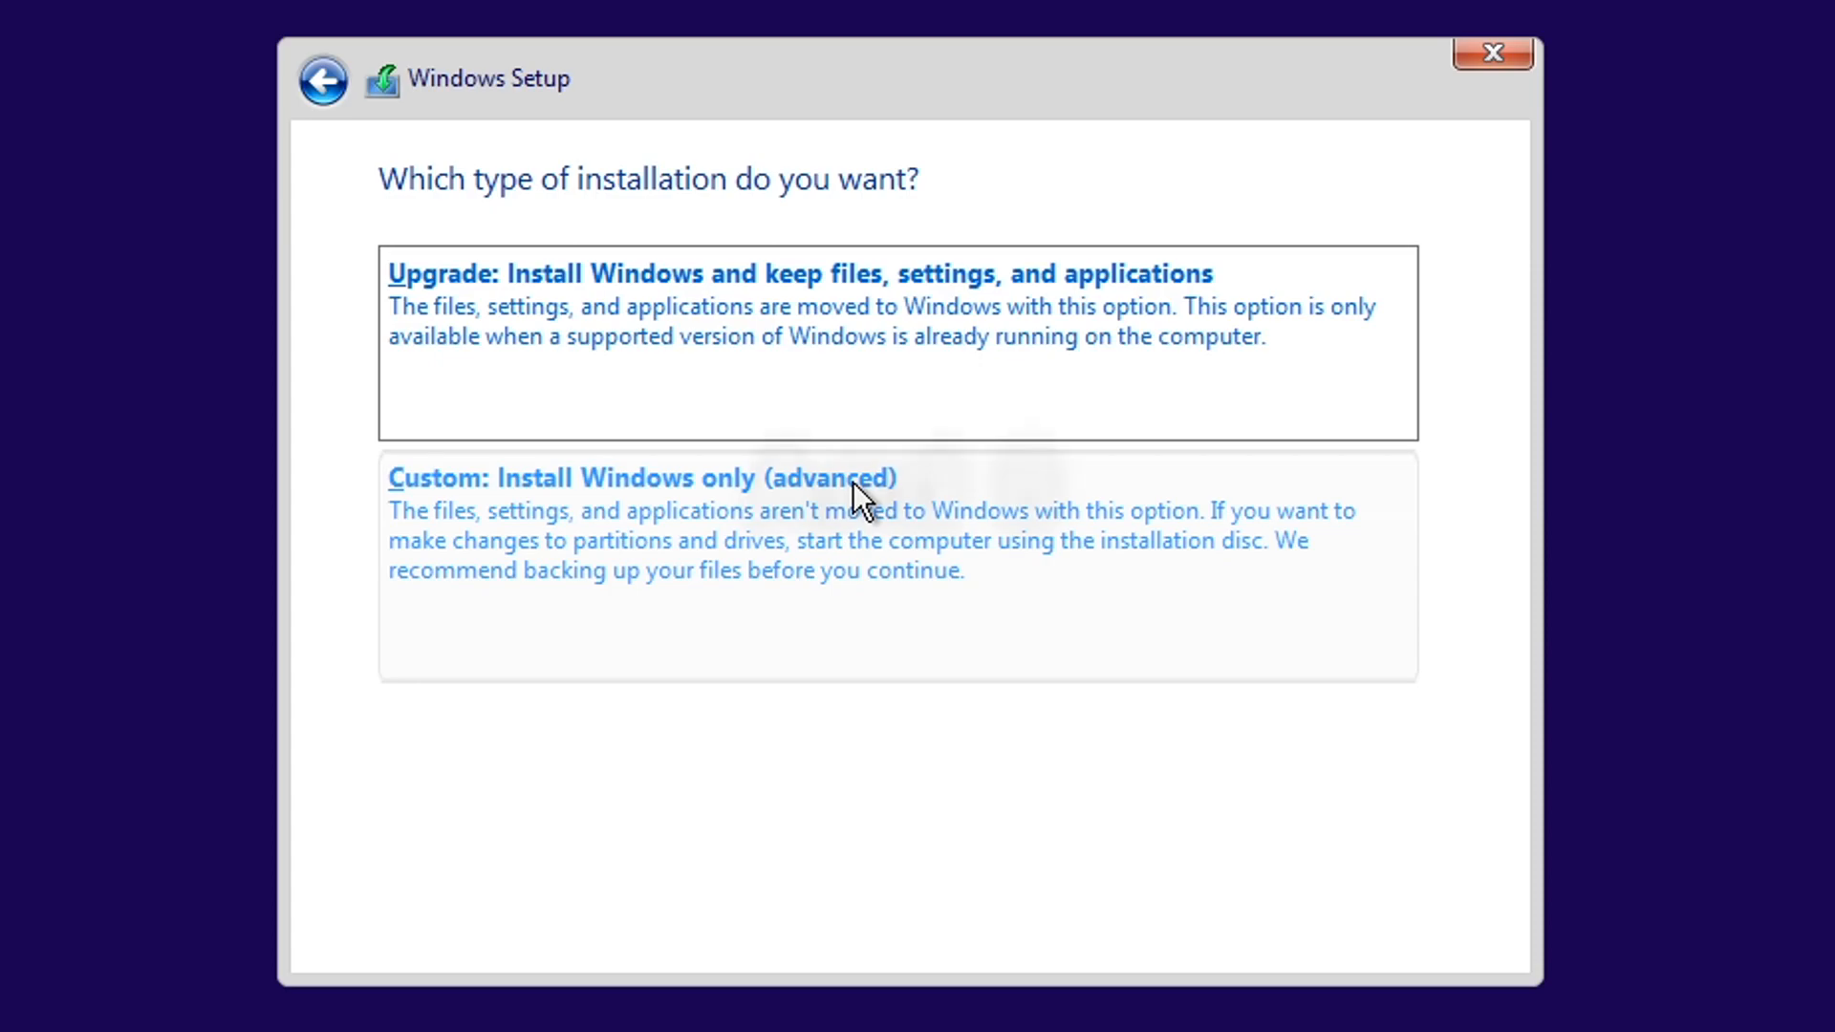
# Step: Choose 'Custom: Install Windows only (advanced)' as the installation type
pyautogui.click(643, 478)
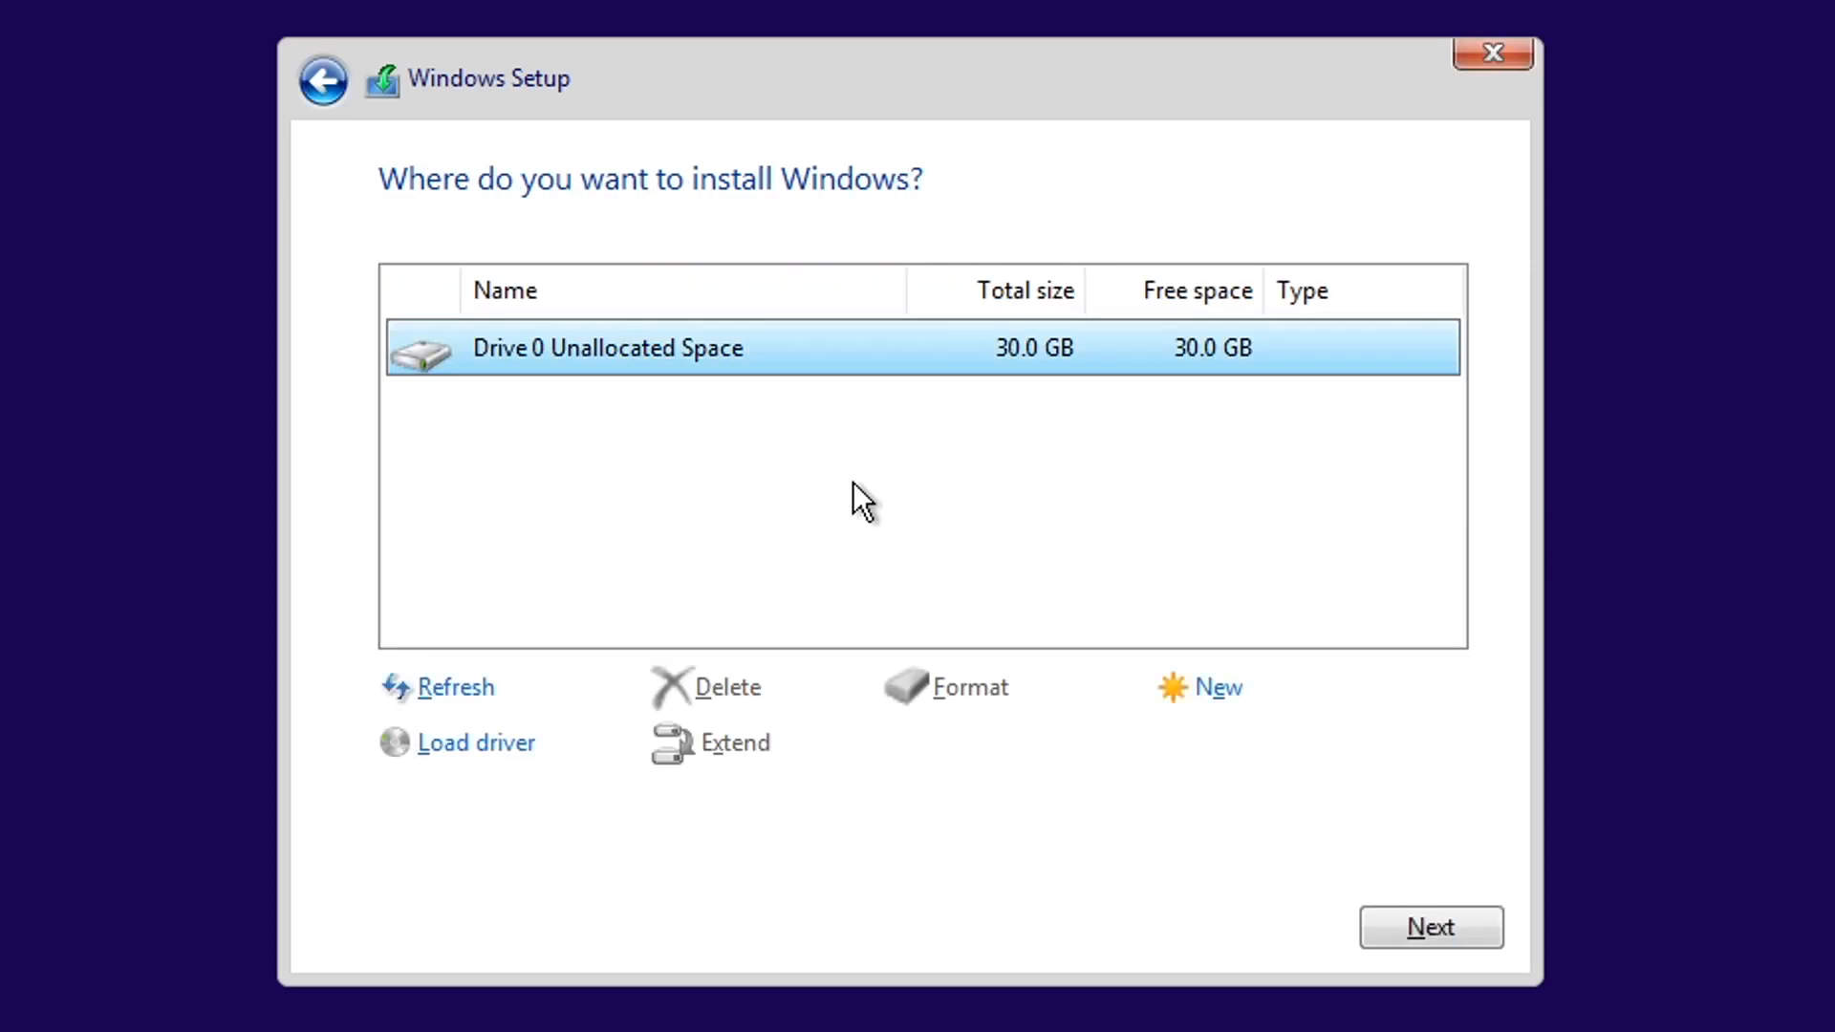
pyautogui.moveTo(663, 373)
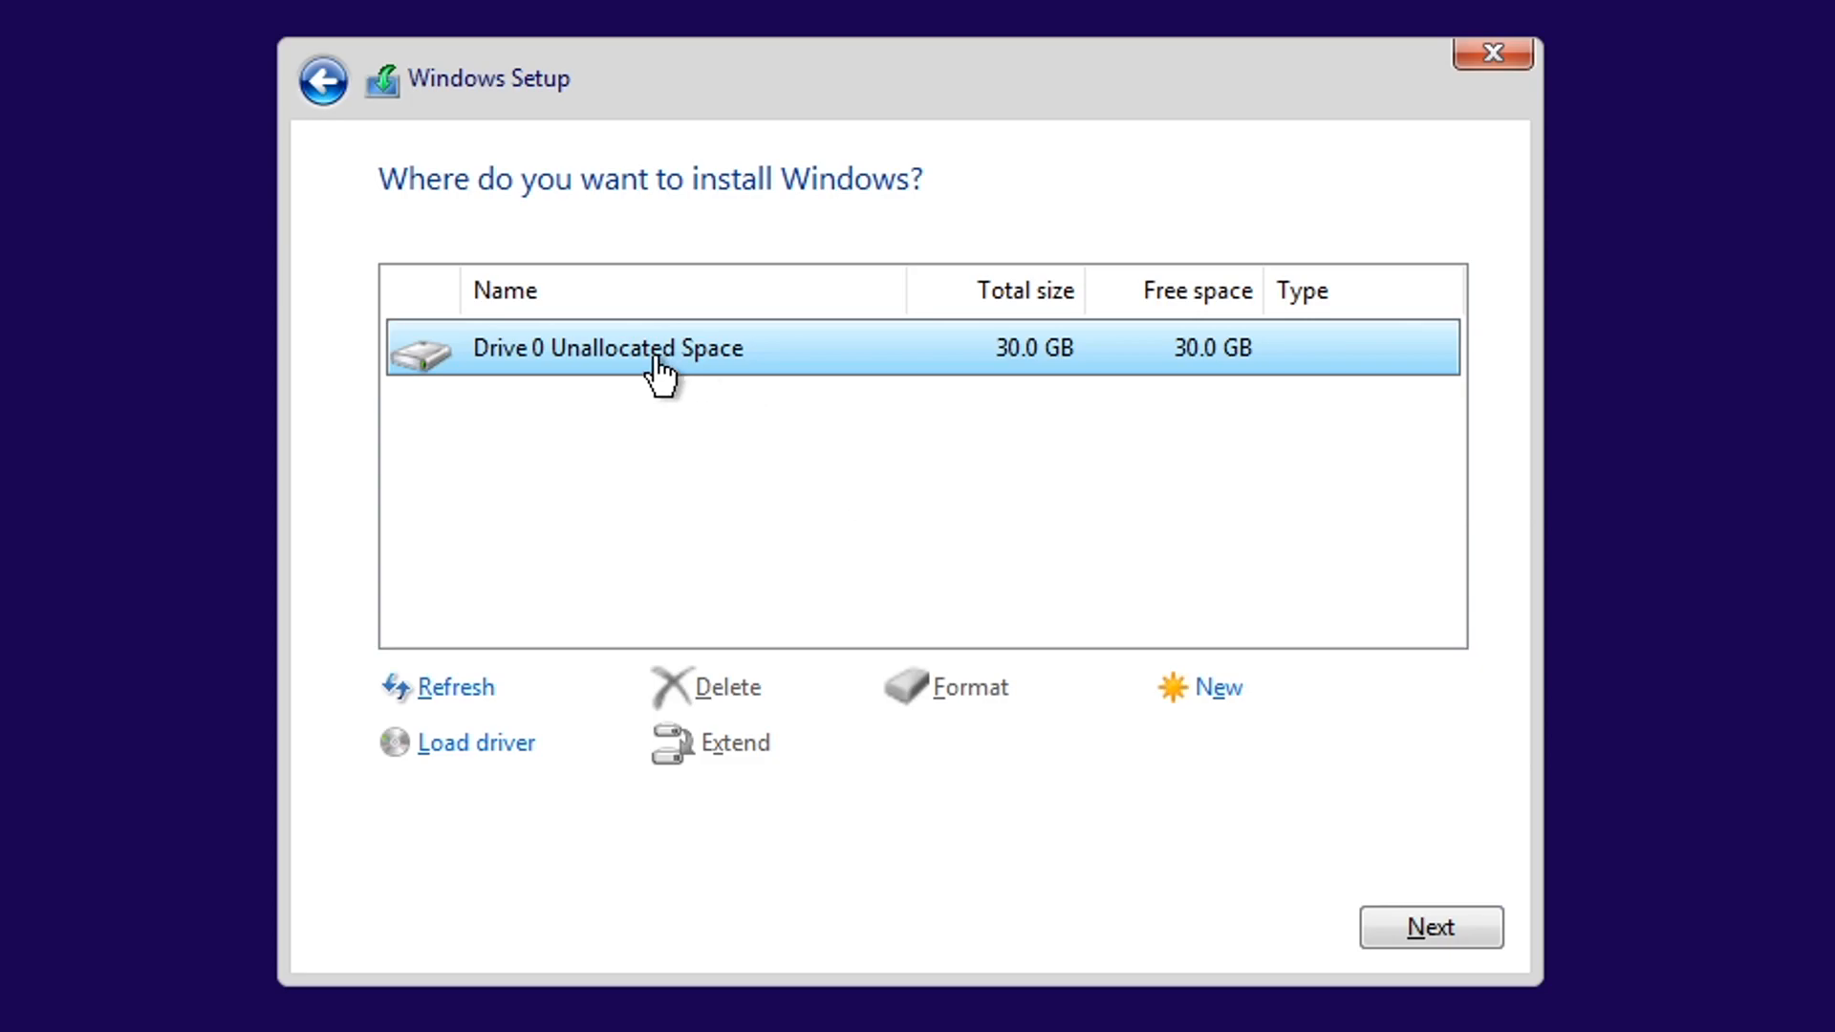
pyautogui.moveTo(761, 413)
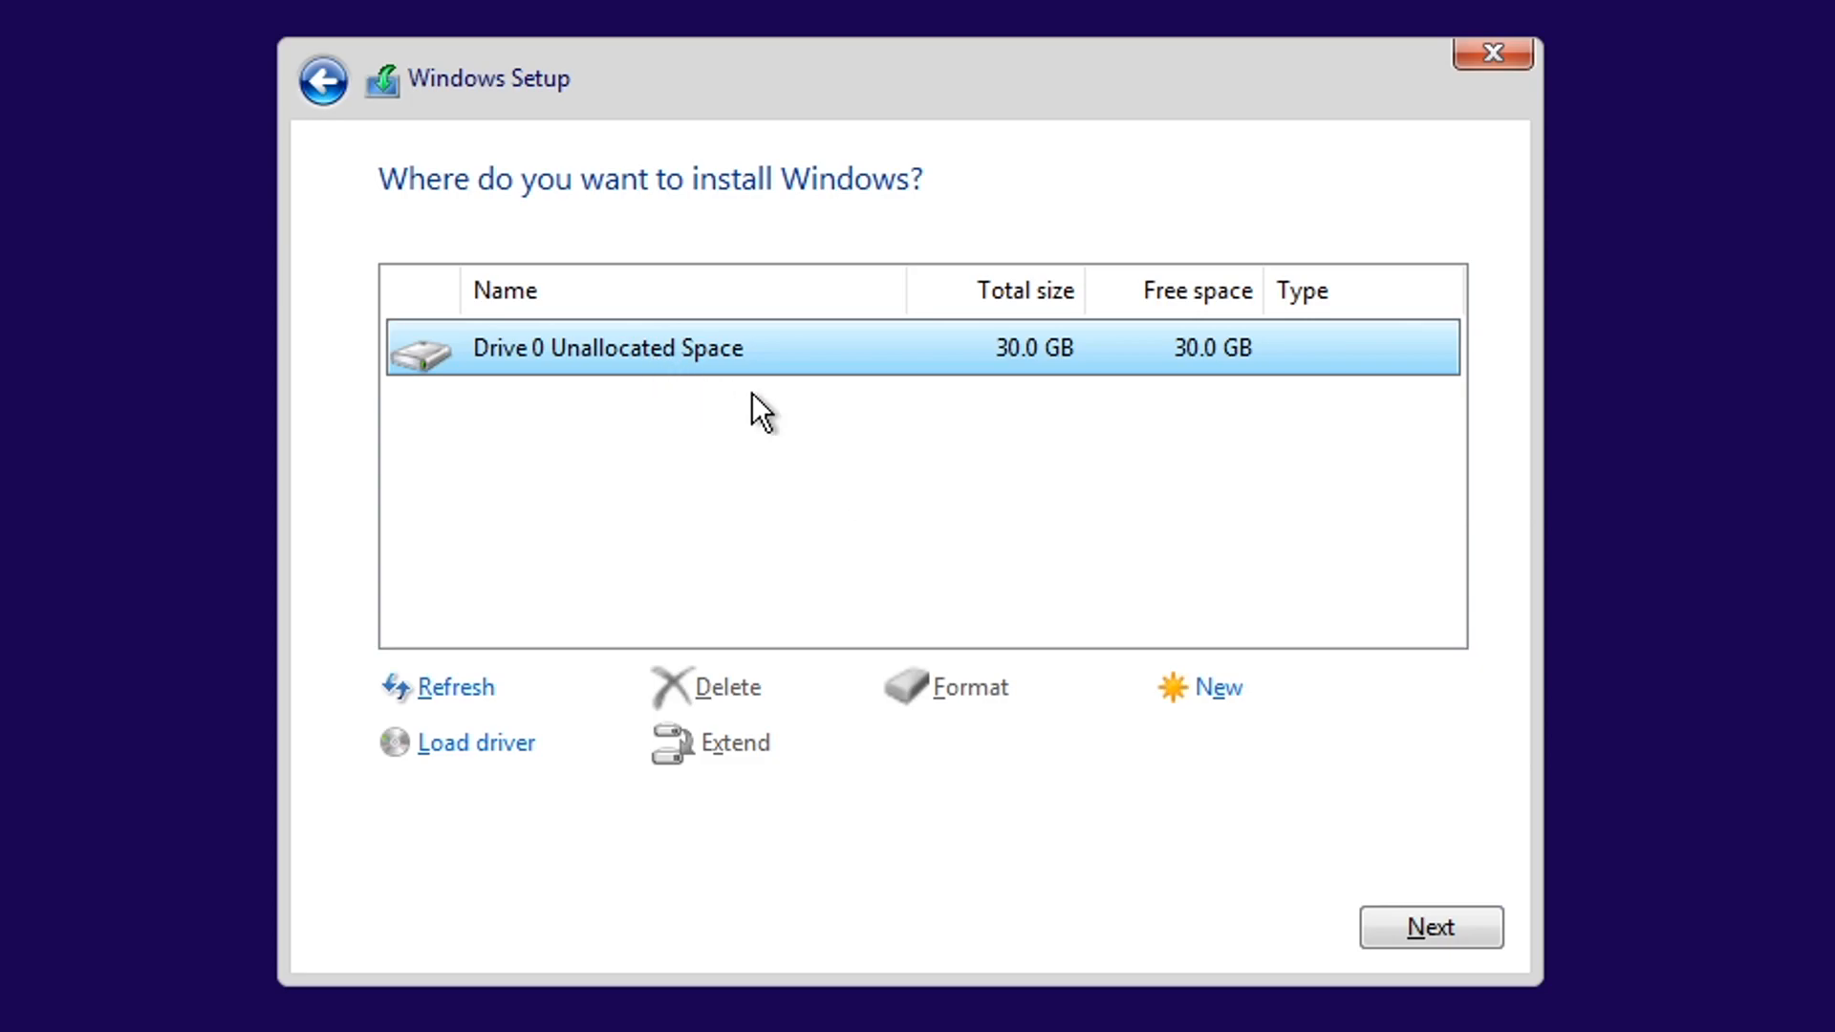
pyautogui.moveTo(1040, 430)
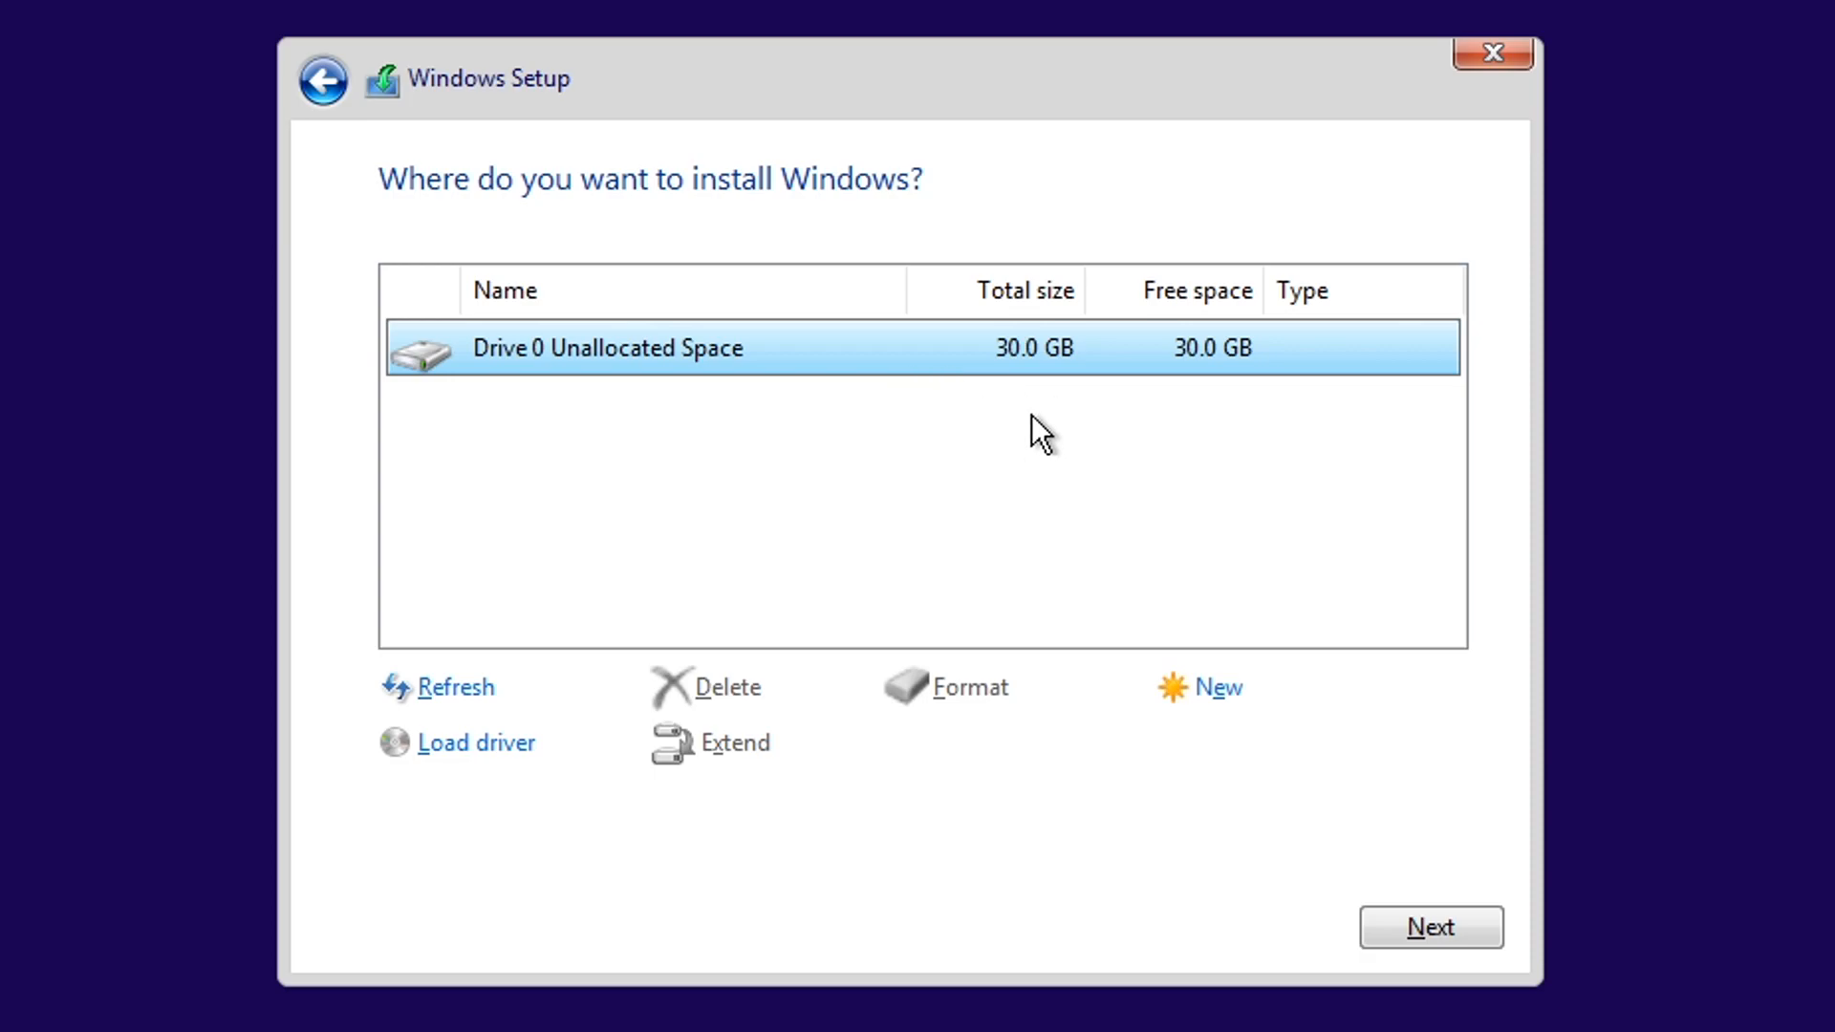
pyautogui.moveTo(1218, 686)
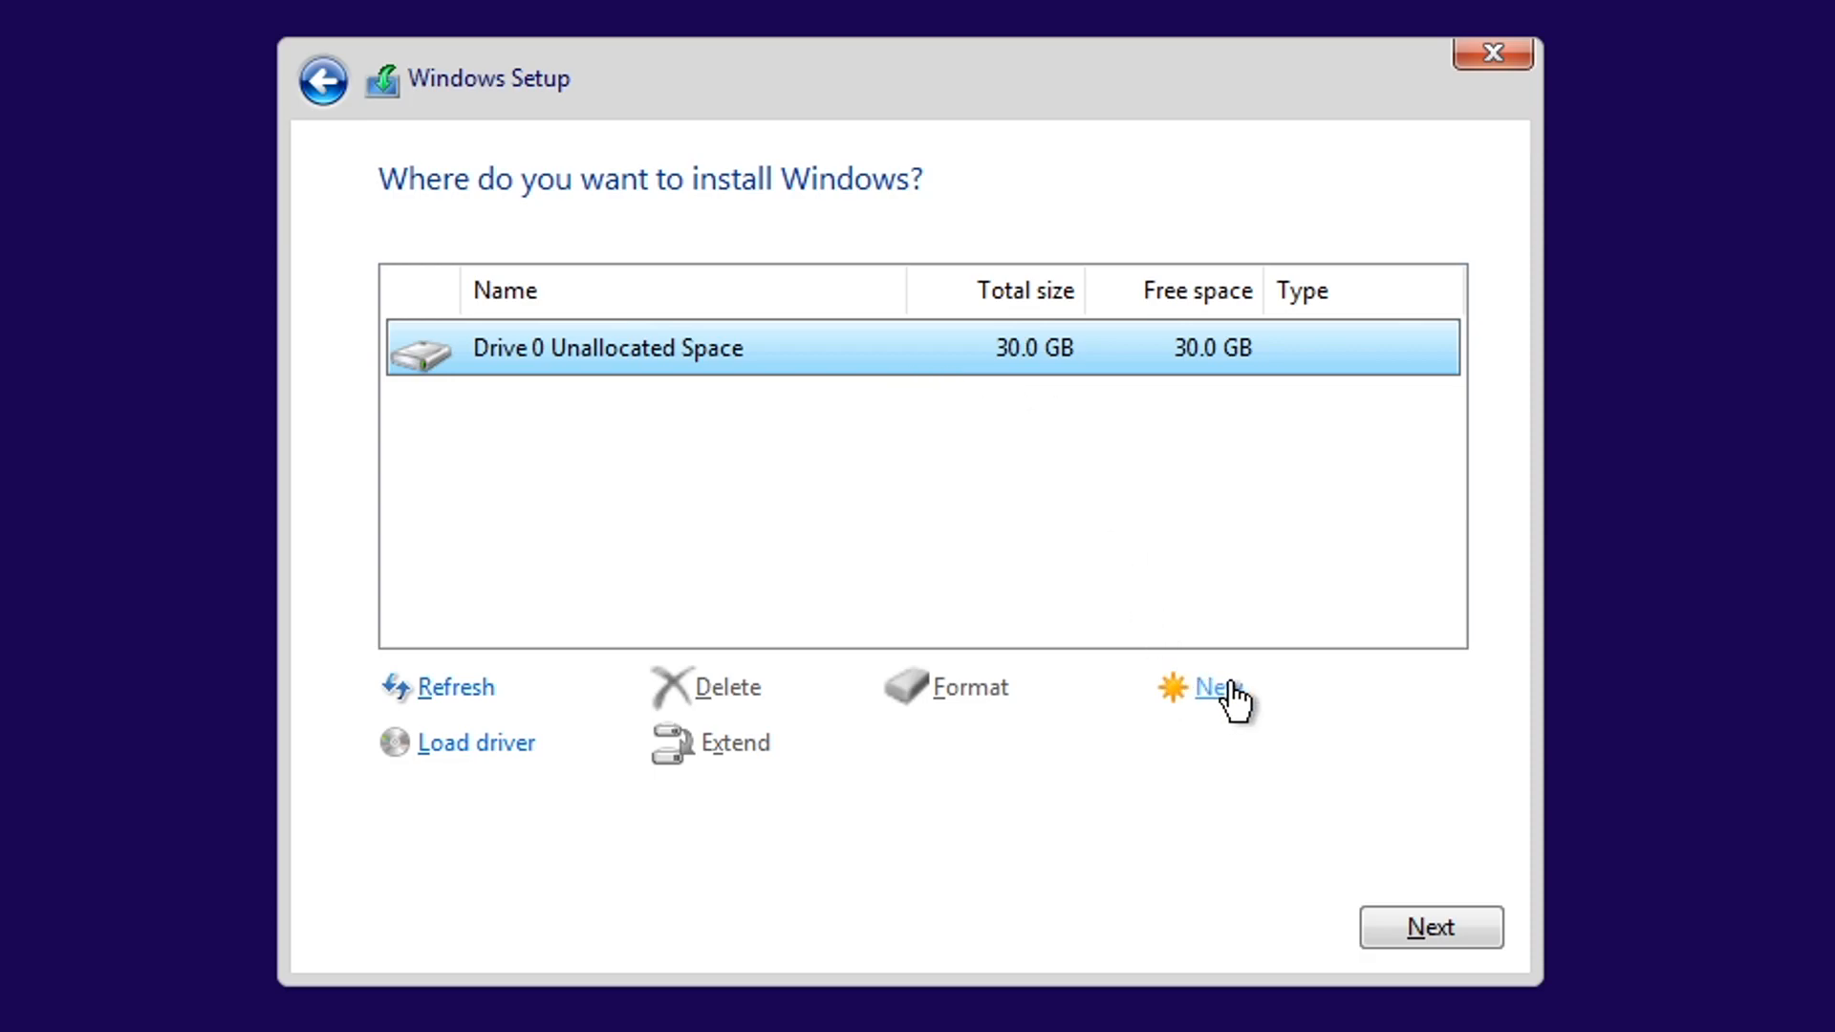
pyautogui.moveTo(755, 694)
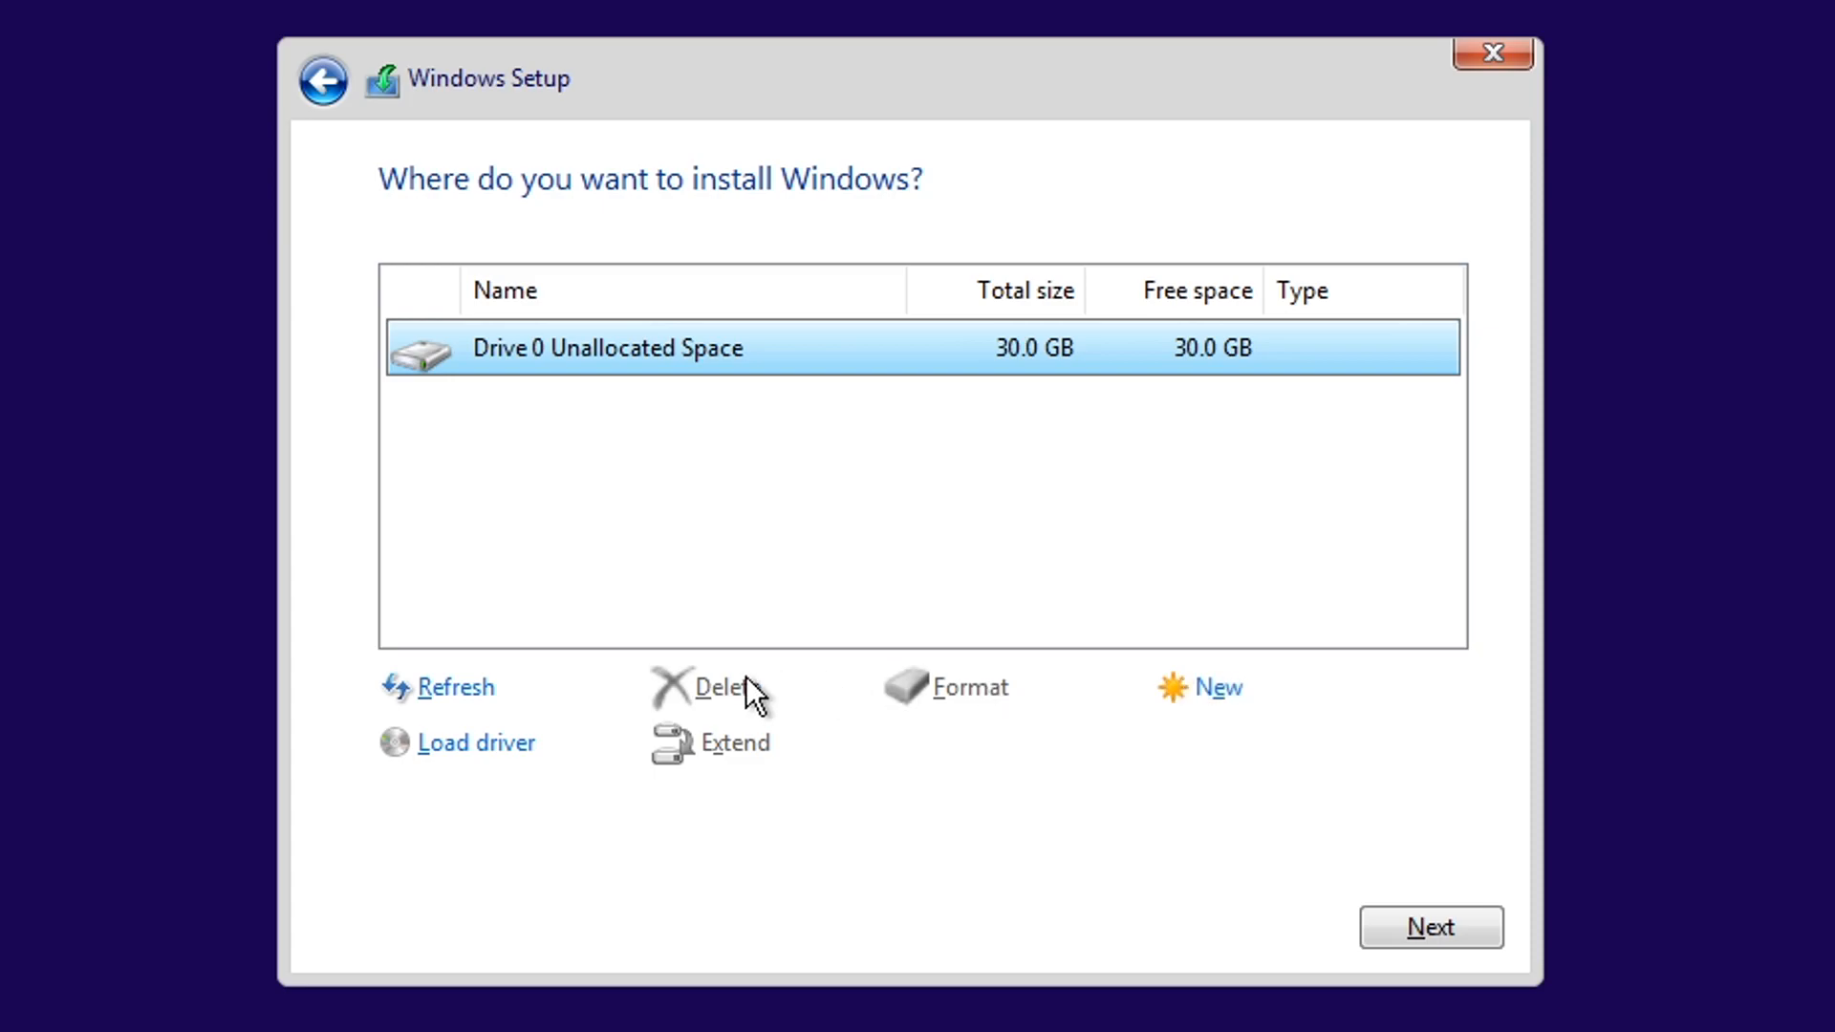
pyautogui.moveTo(766, 699)
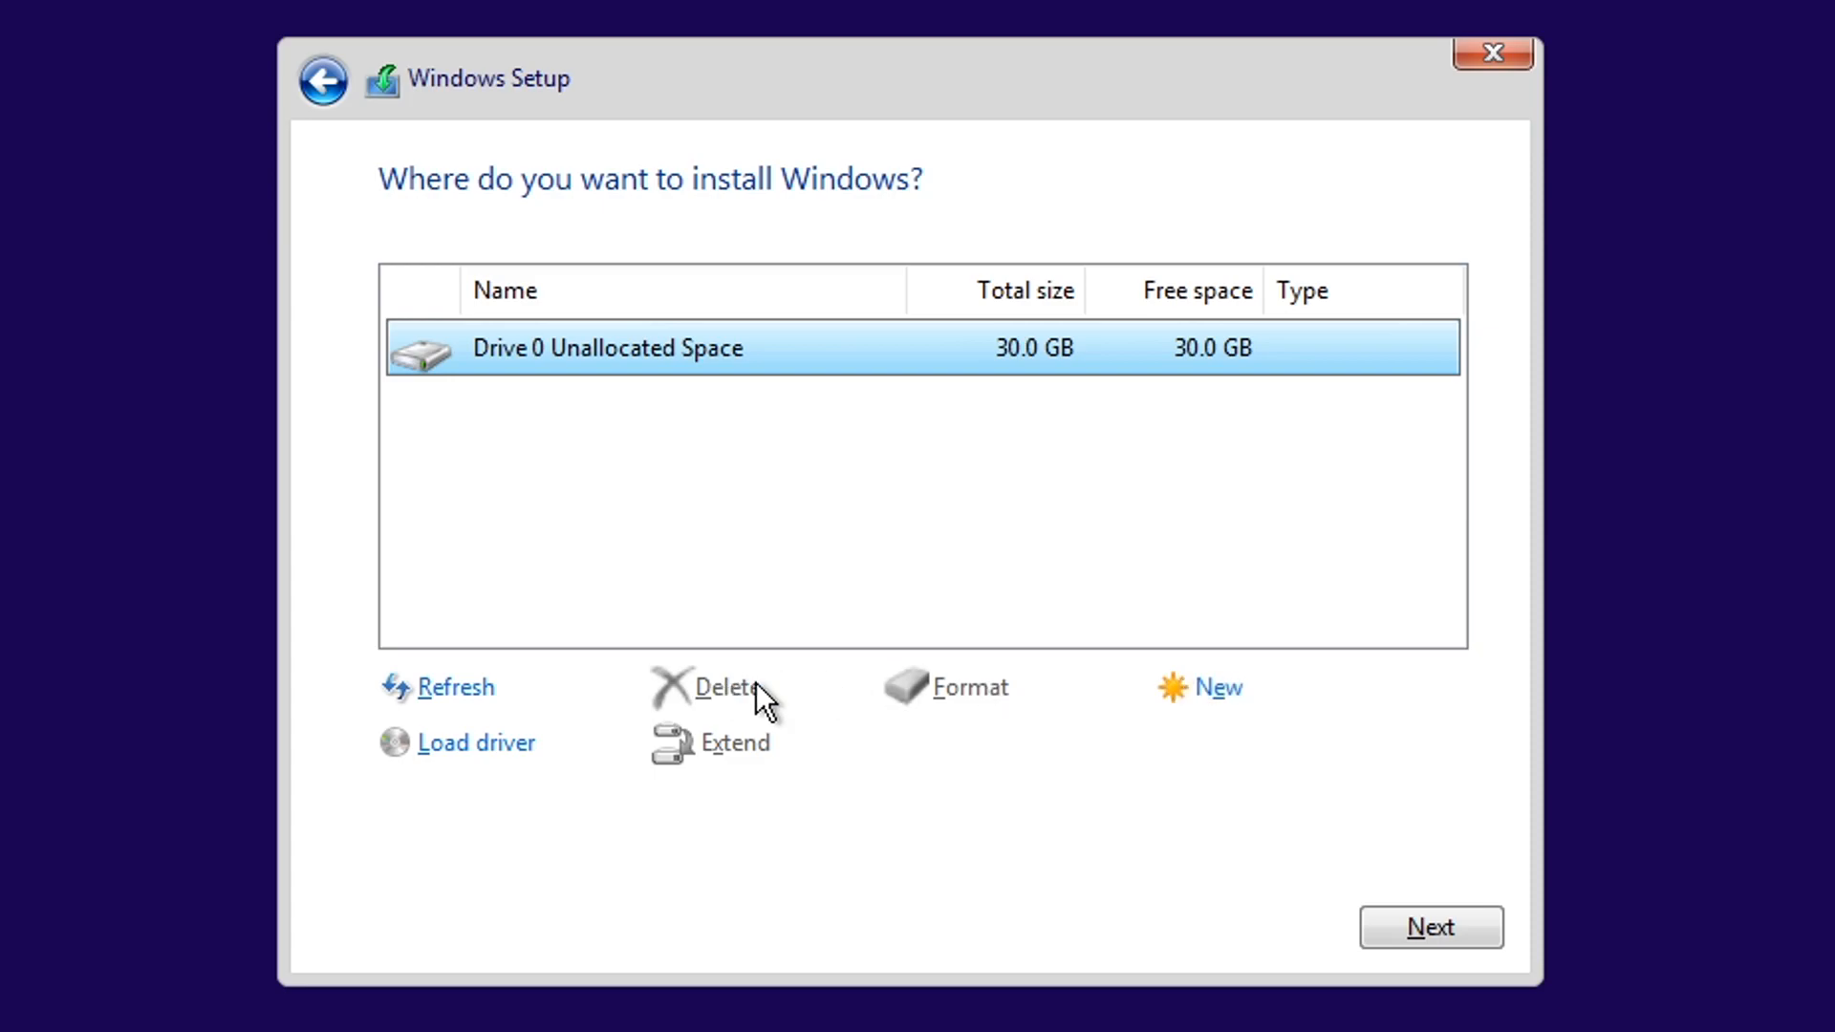
# Step: Create a 30720 MB partition from the unallocated space, accepting the extra system partitions
pyautogui.click(1218, 686)
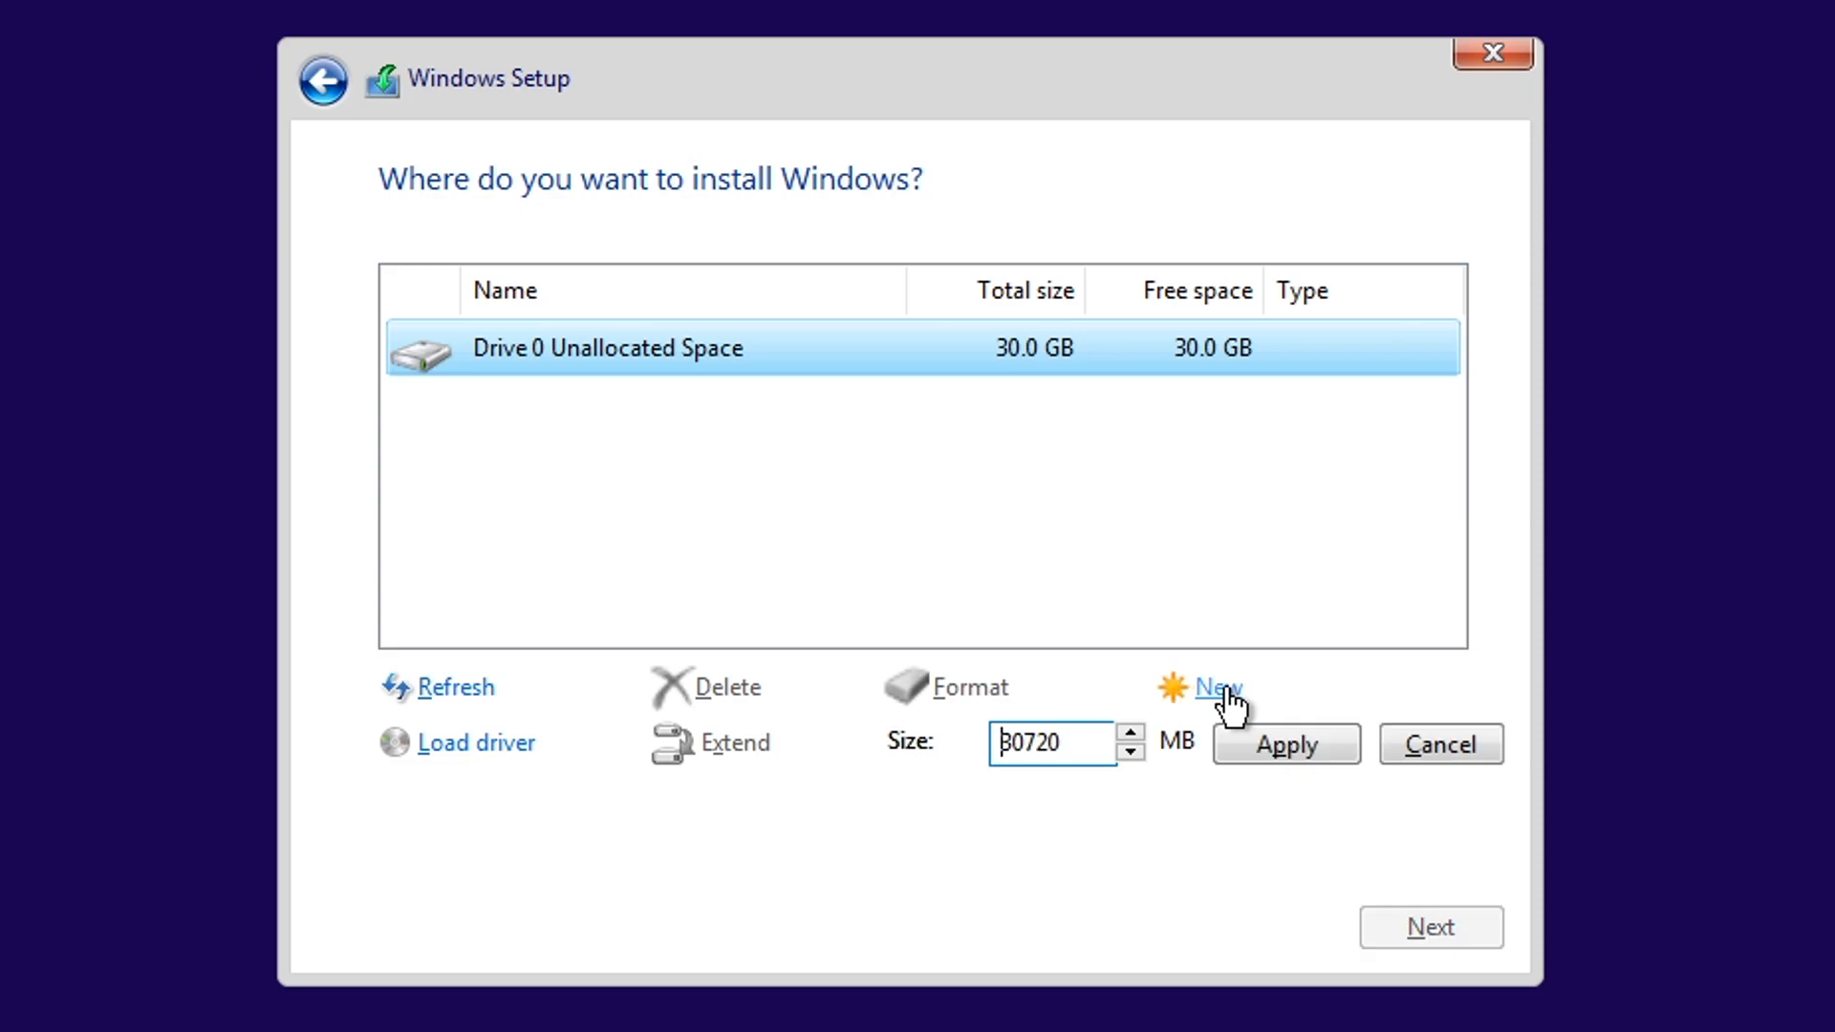
pyautogui.moveTo(1015, 772)
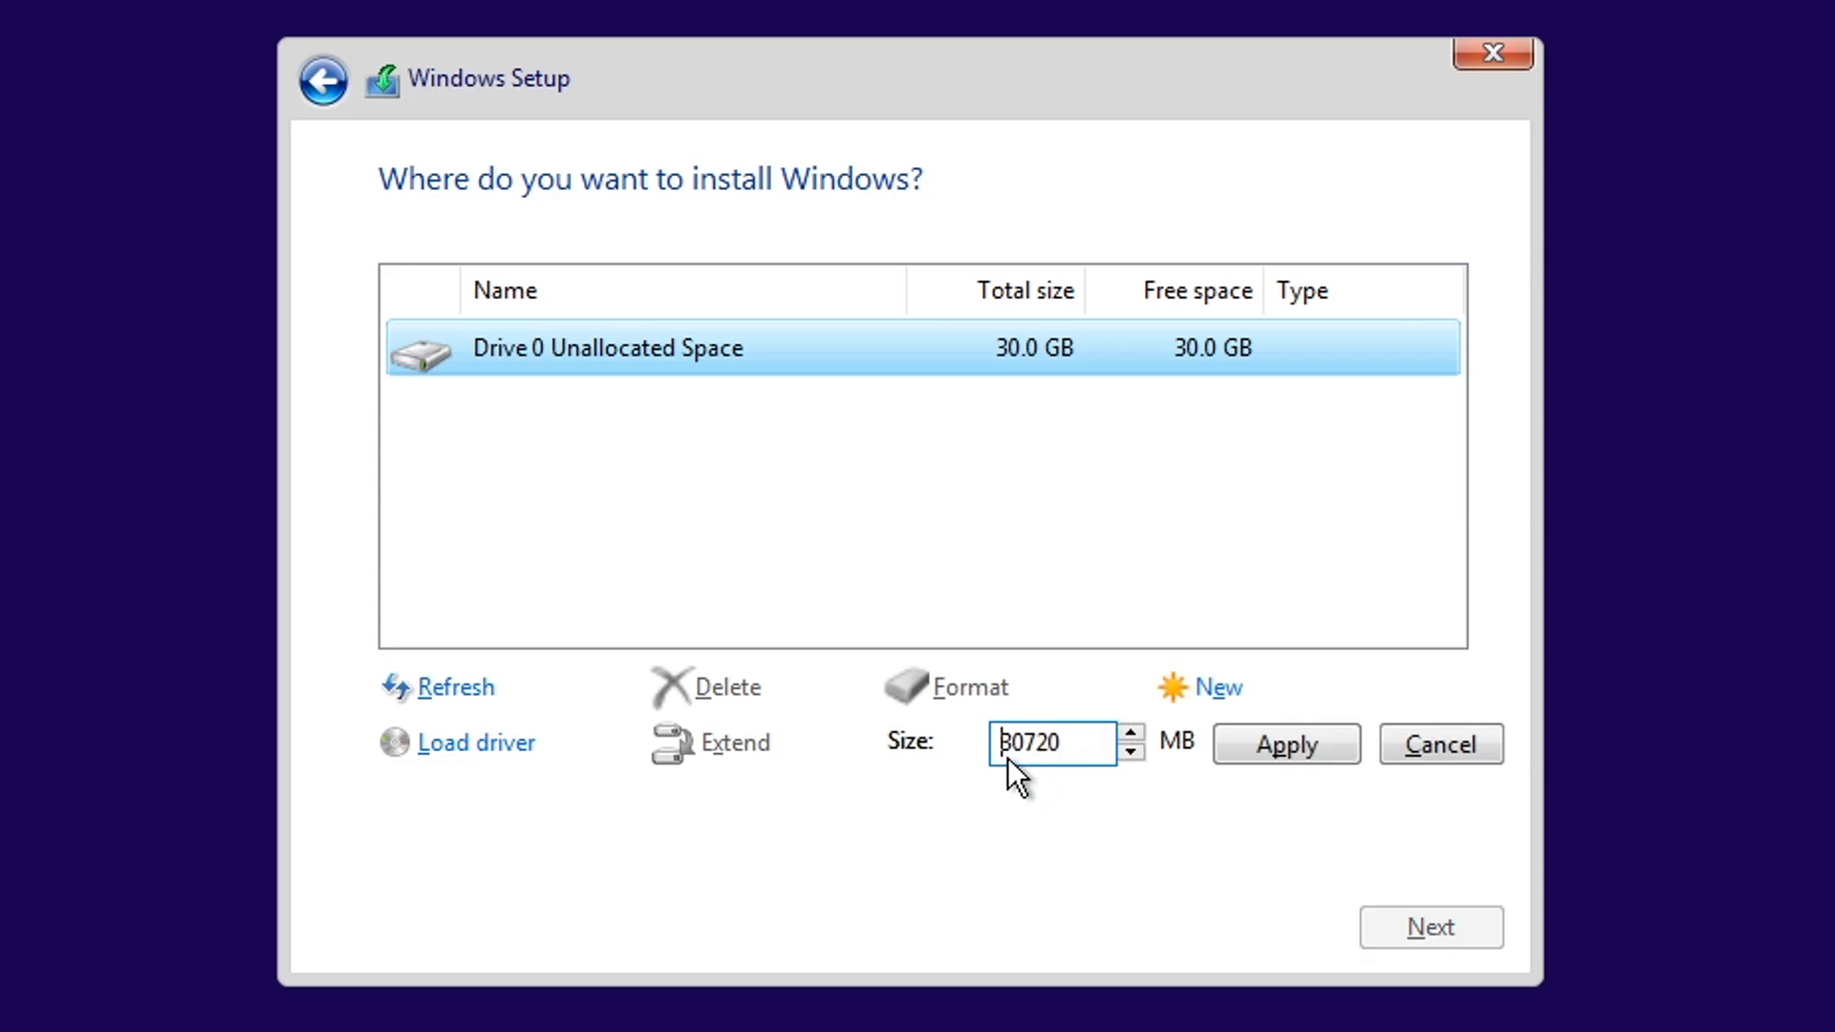
pyautogui.moveTo(1028, 761)
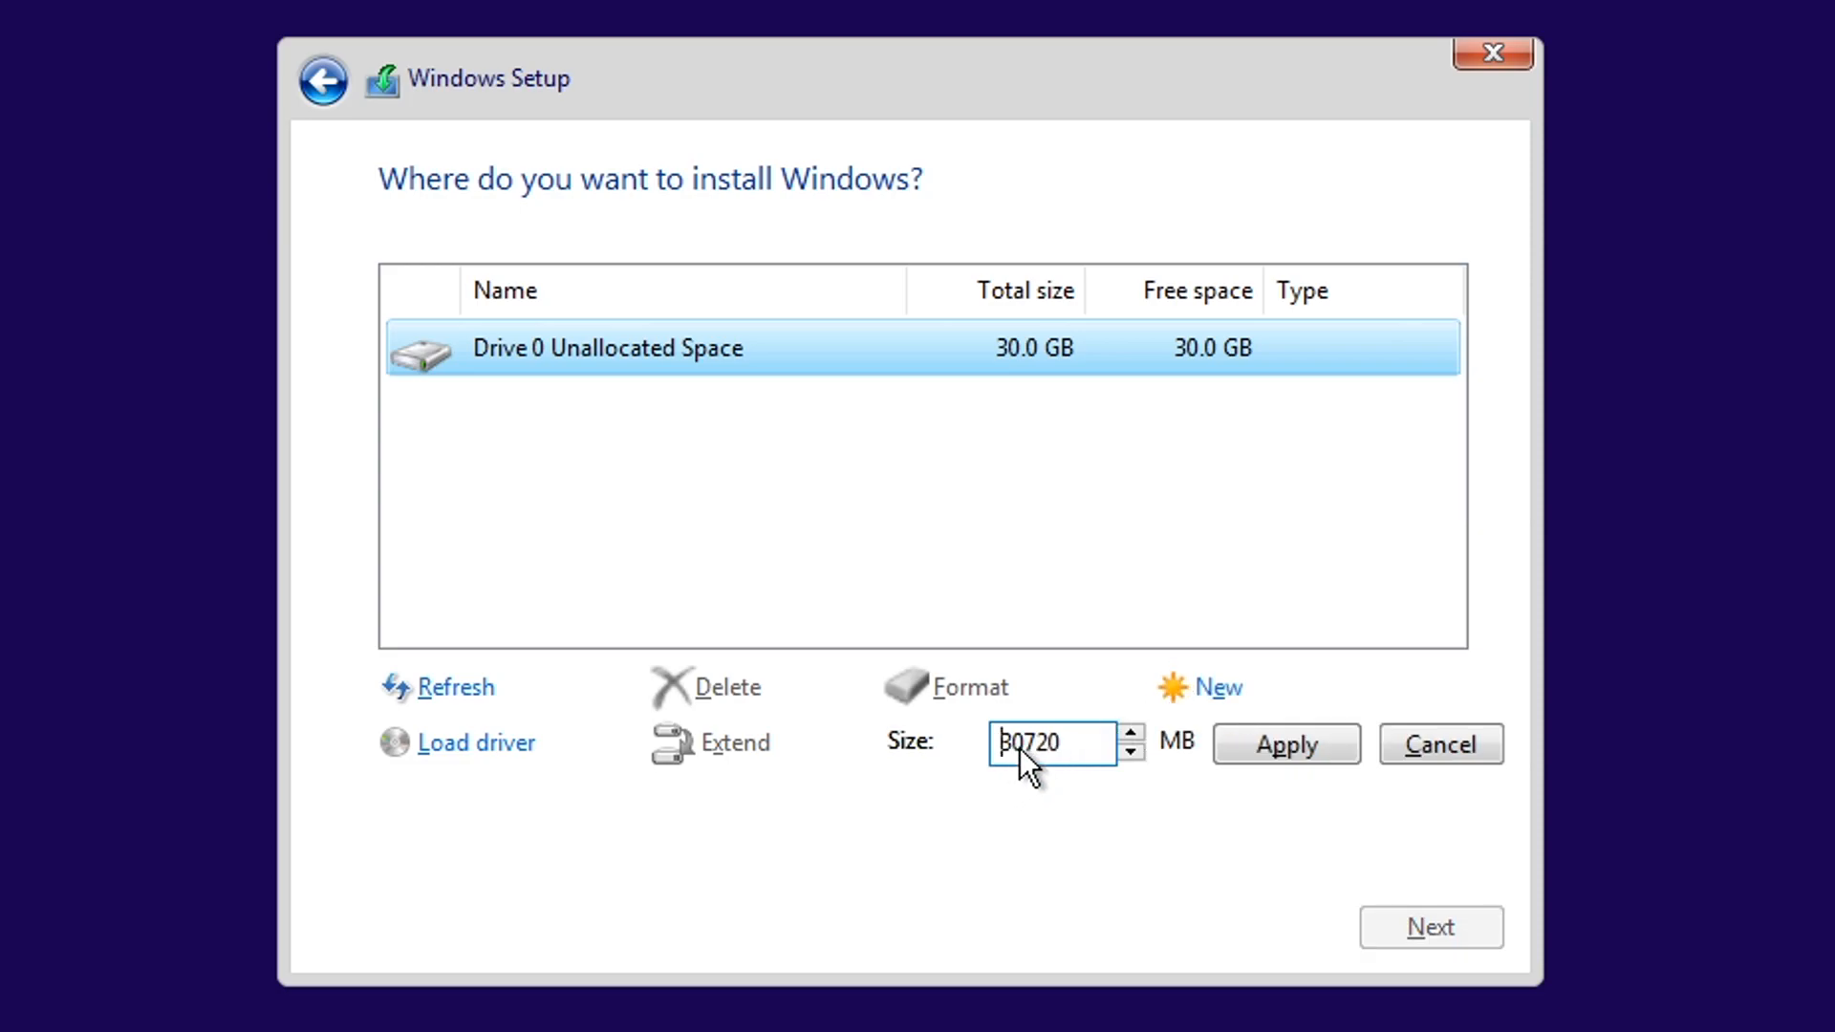
pyautogui.moveTo(1287, 744)
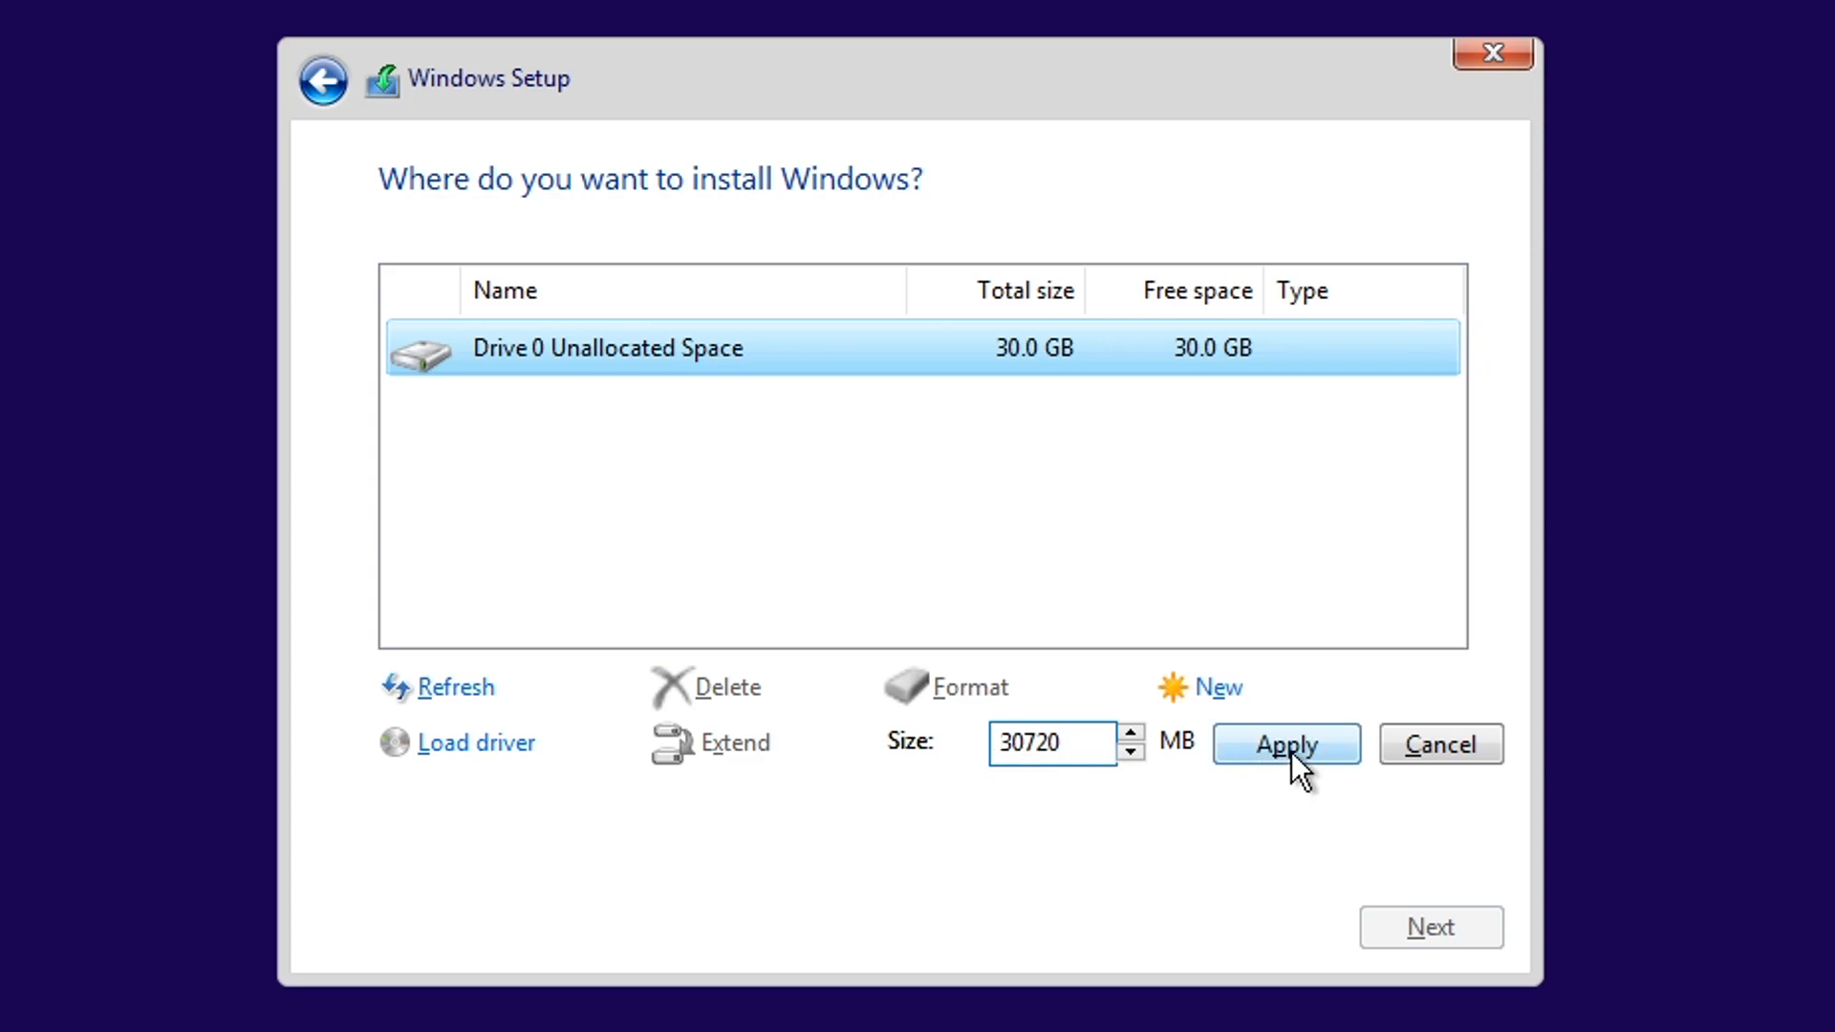
pyautogui.click(1285, 744)
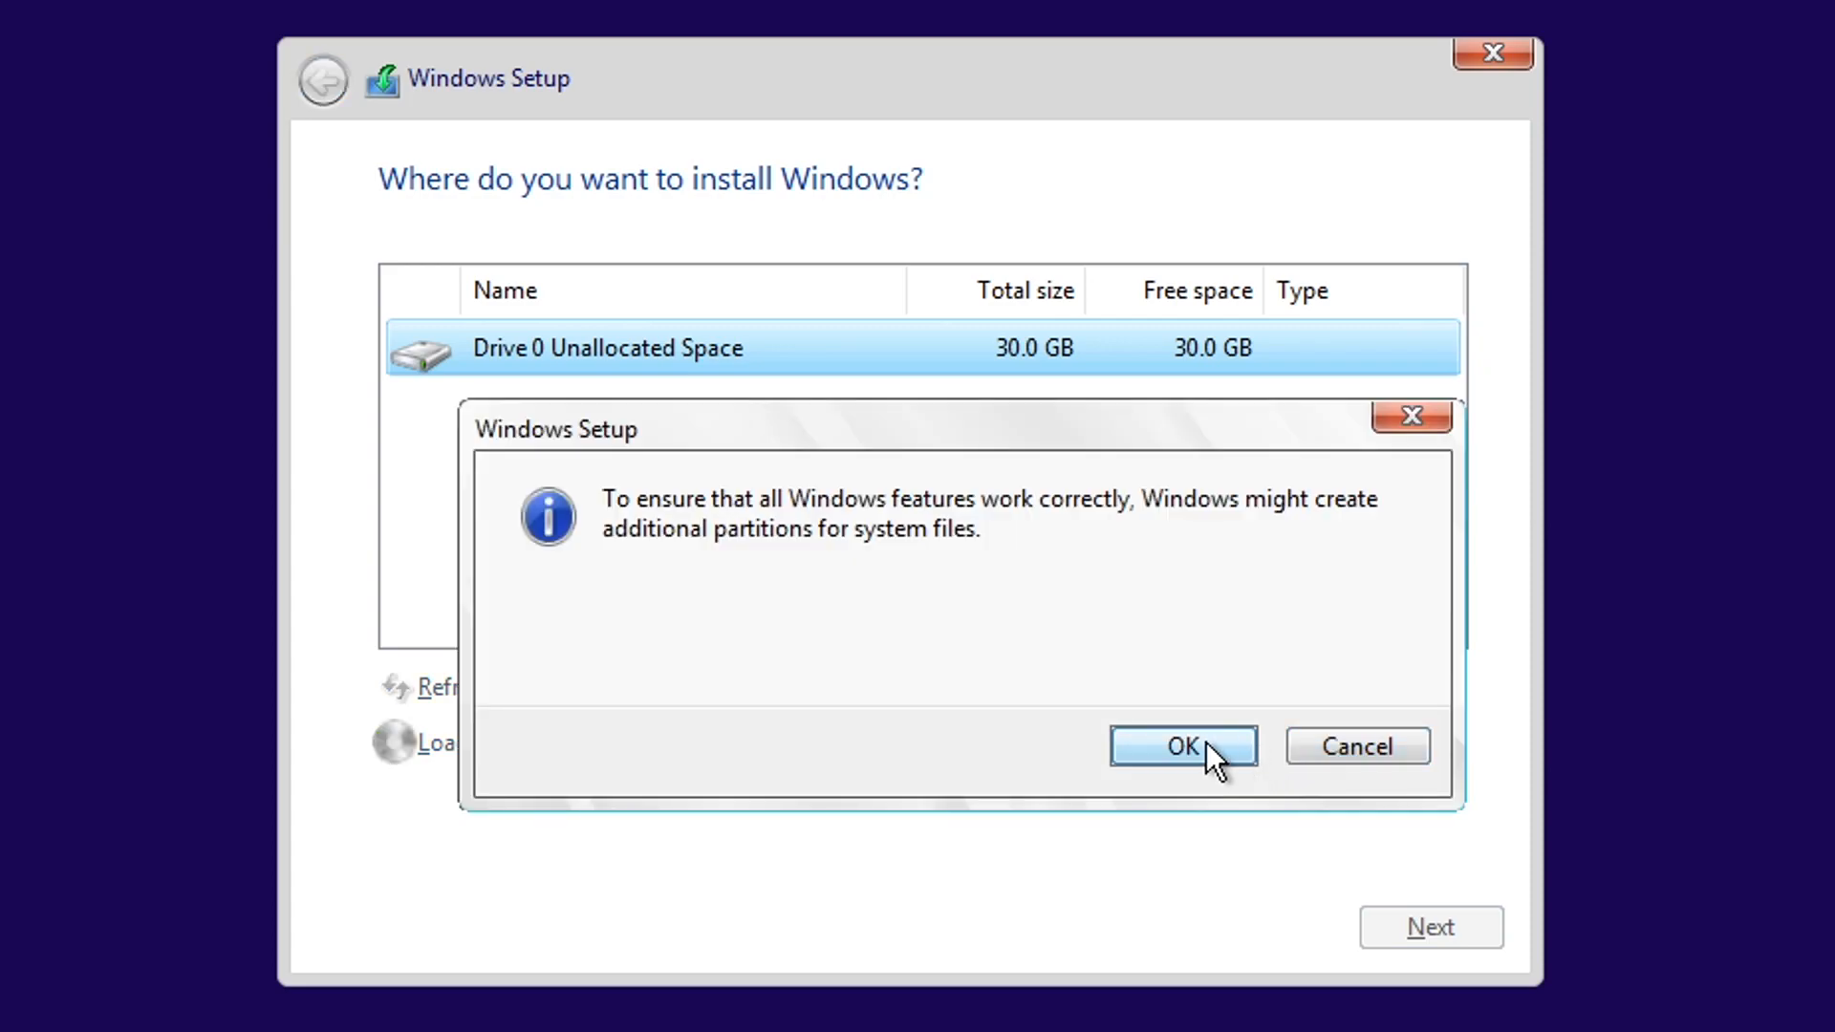
pyautogui.click(1181, 745)
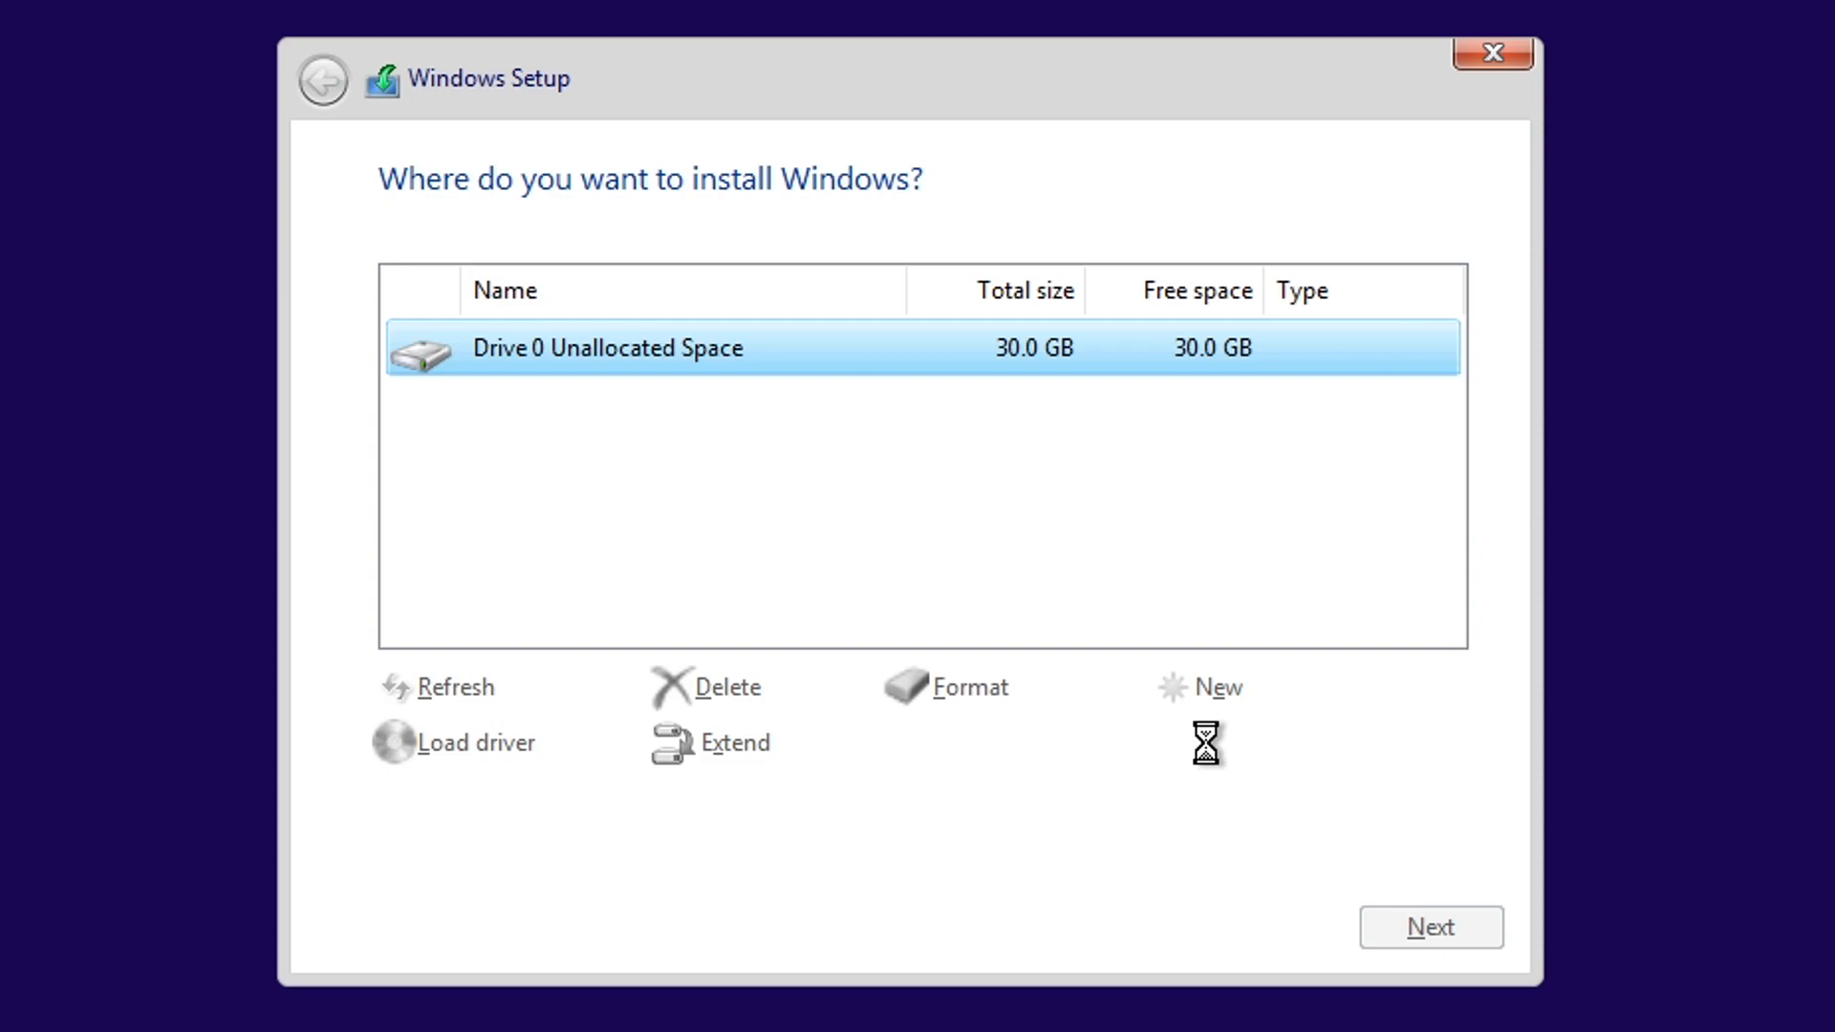
pyautogui.click(1221, 687)
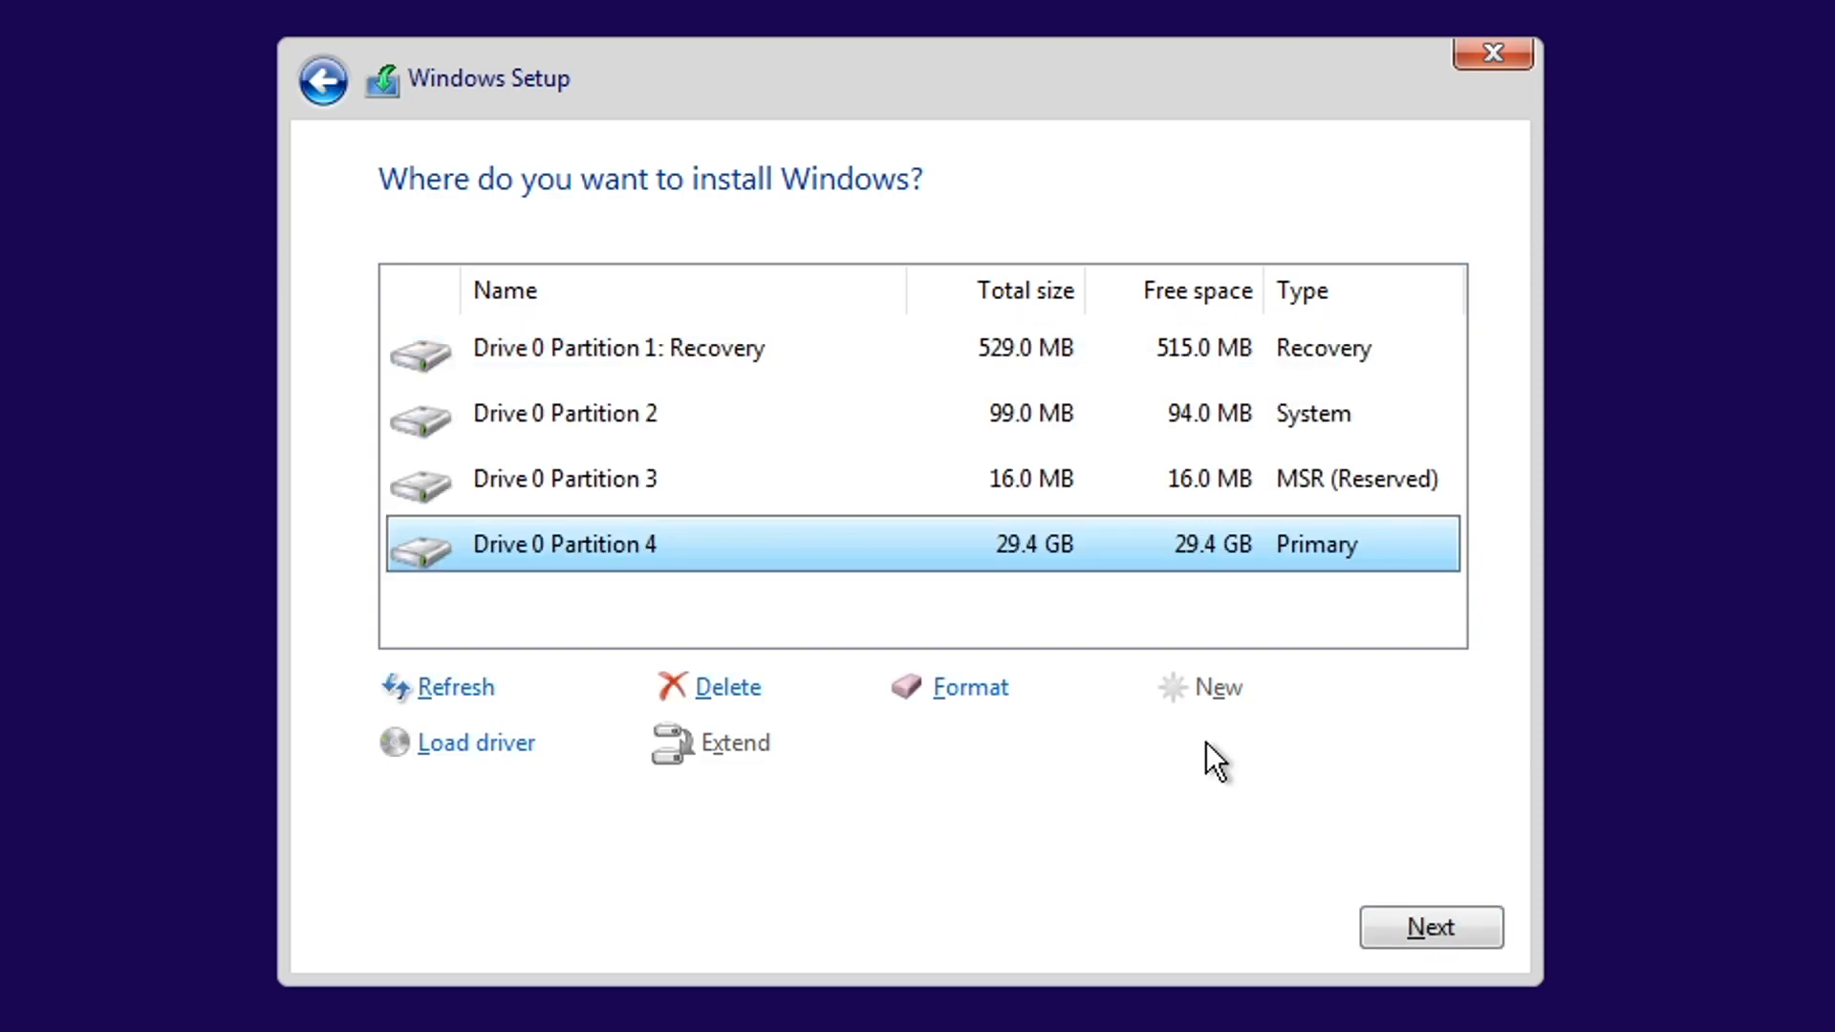
pyautogui.moveTo(843, 573)
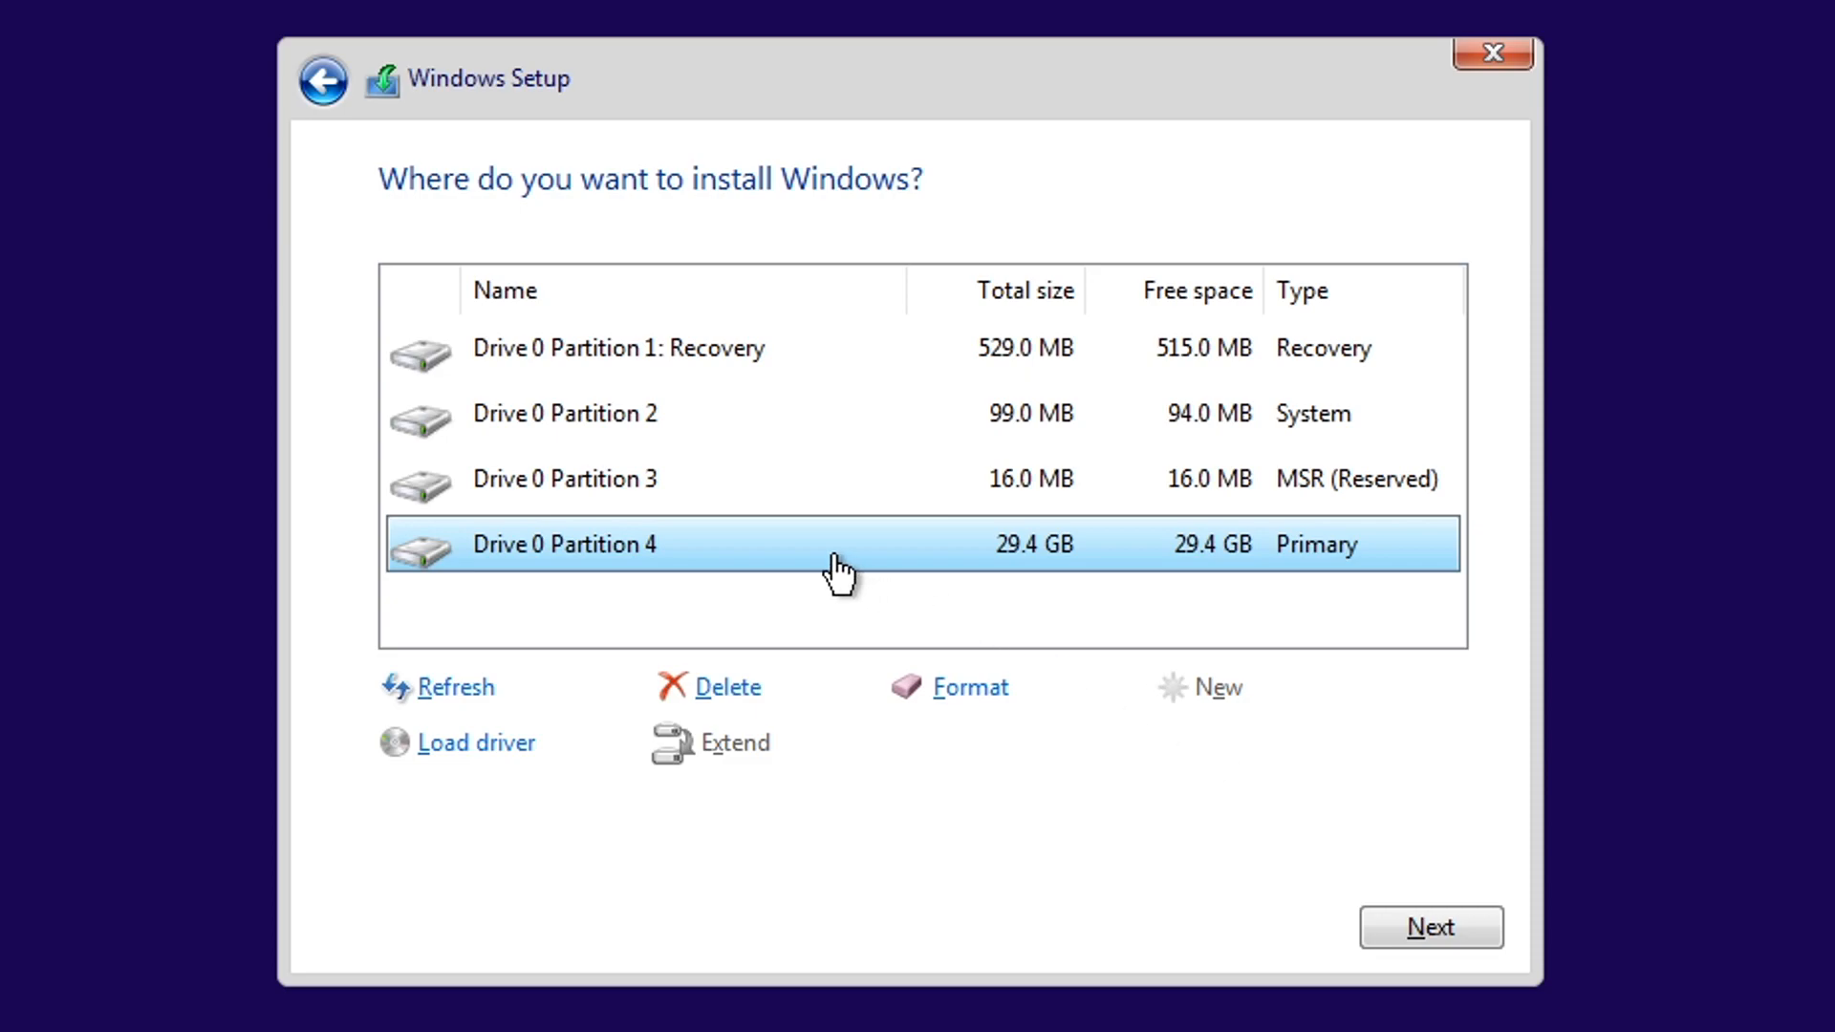
pyautogui.moveTo(1269, 491)
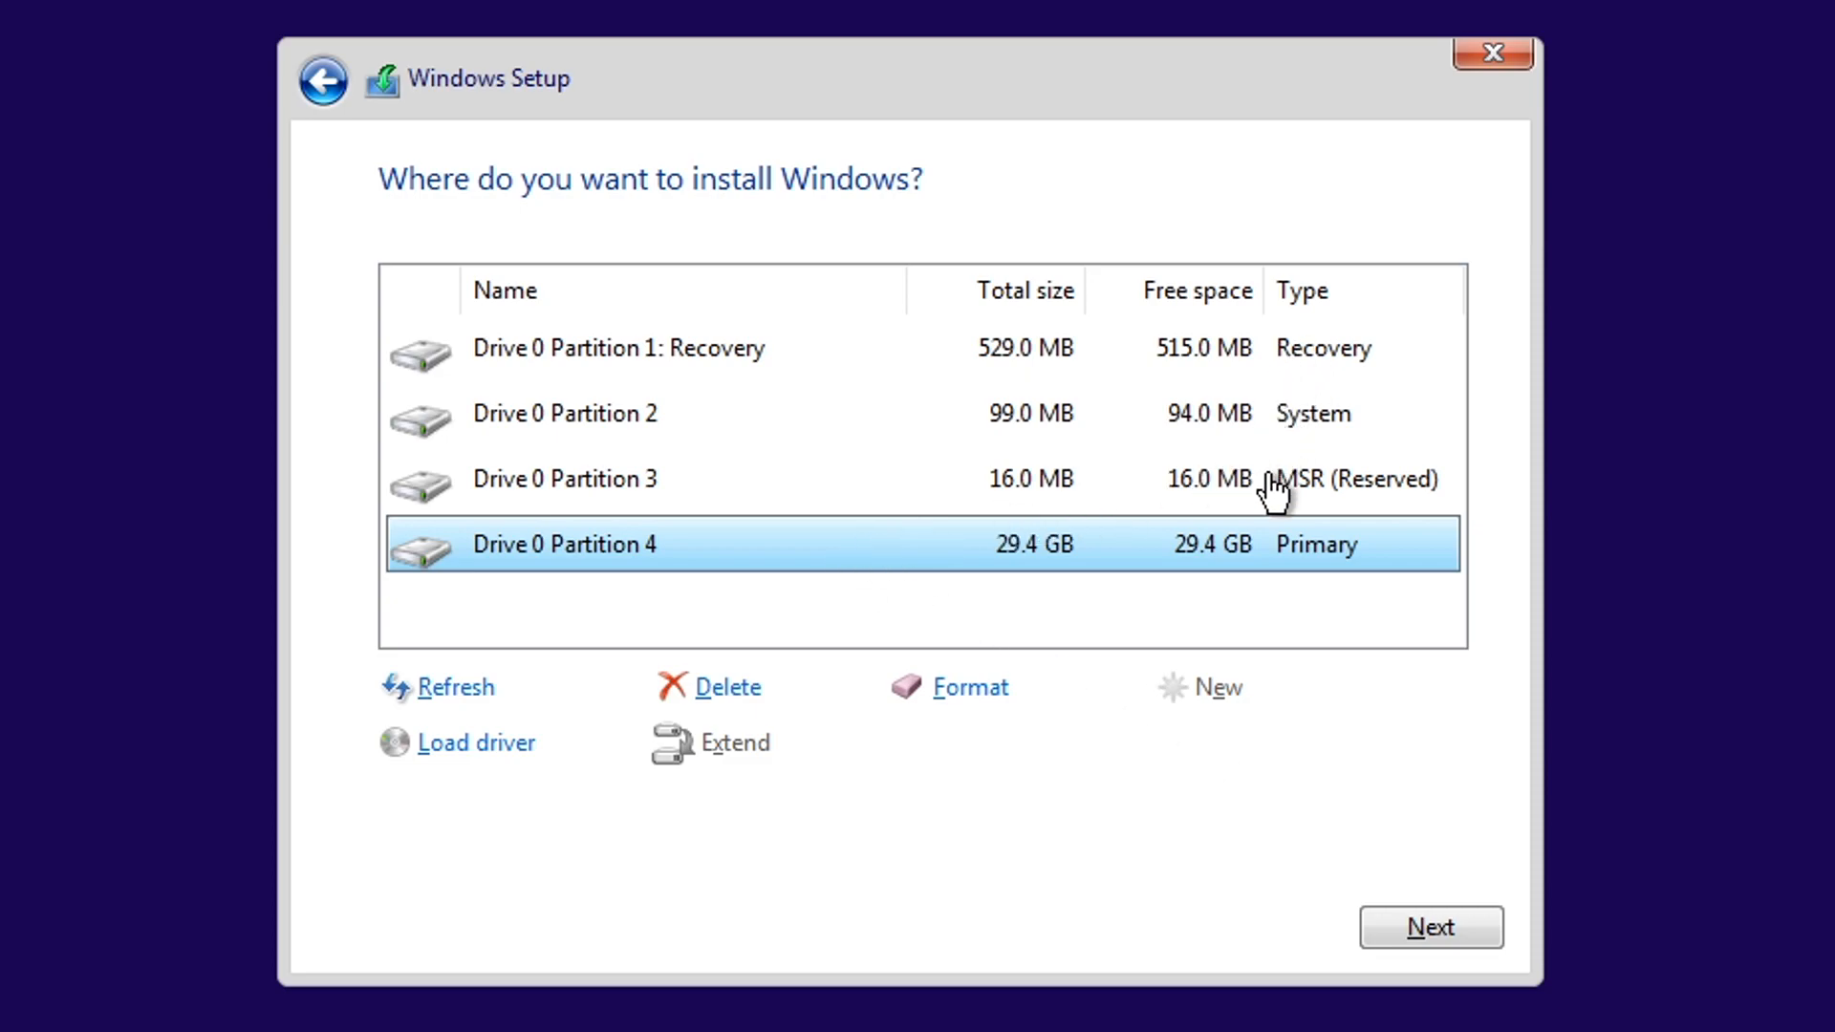
pyautogui.moveTo(1206, 455)
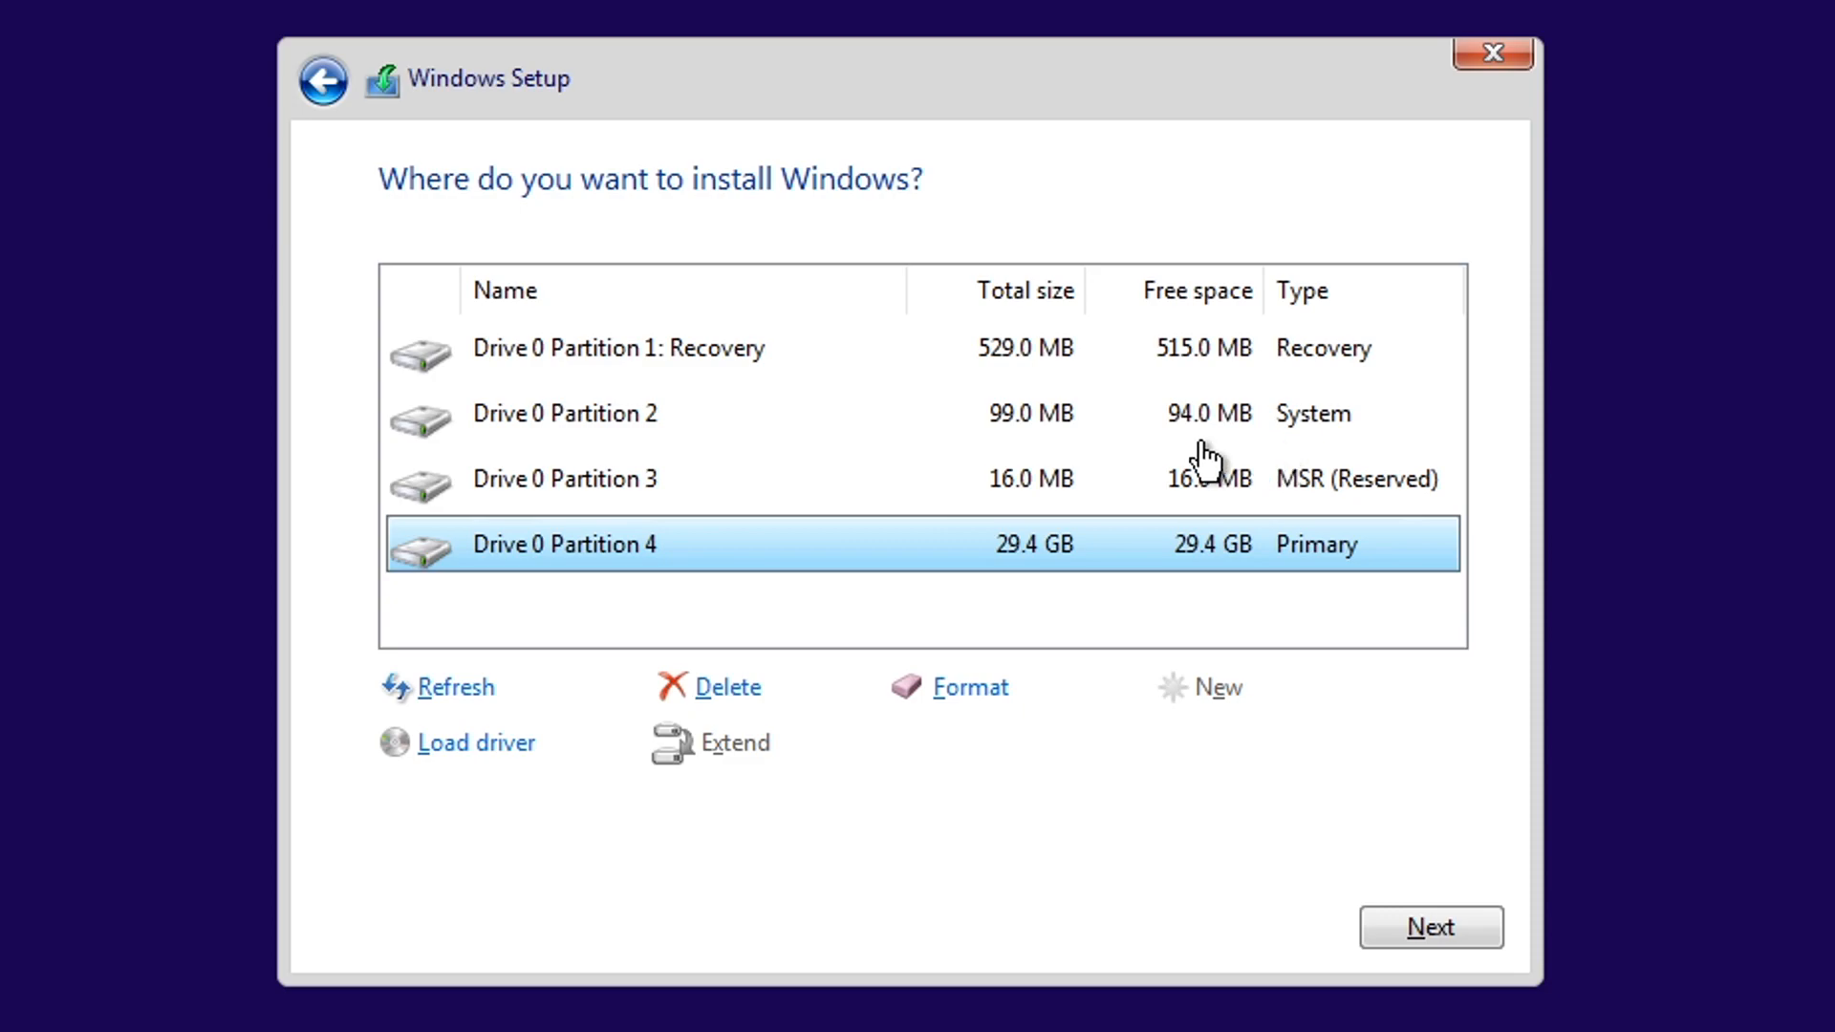
pyautogui.moveTo(1365, 581)
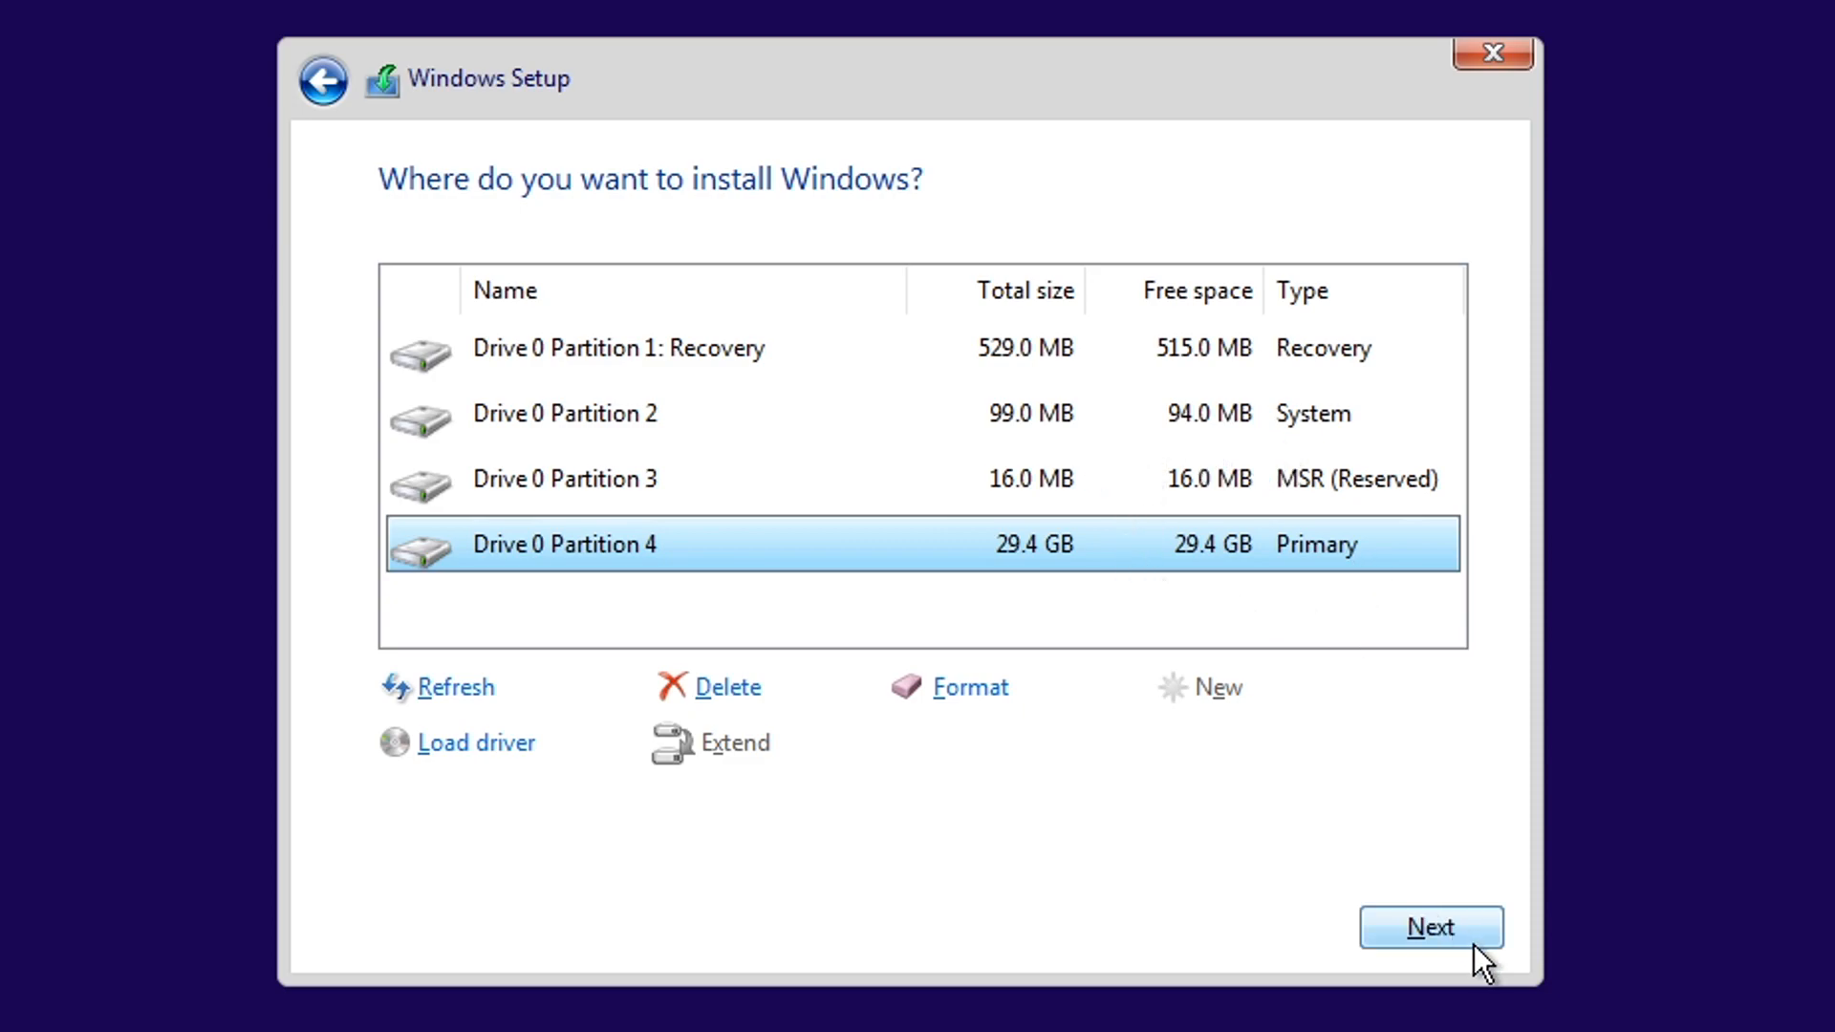
# Step: Install Windows on the 29.4 GB Primary partition, Drive 0 Partition 4
pyautogui.click(1429, 927)
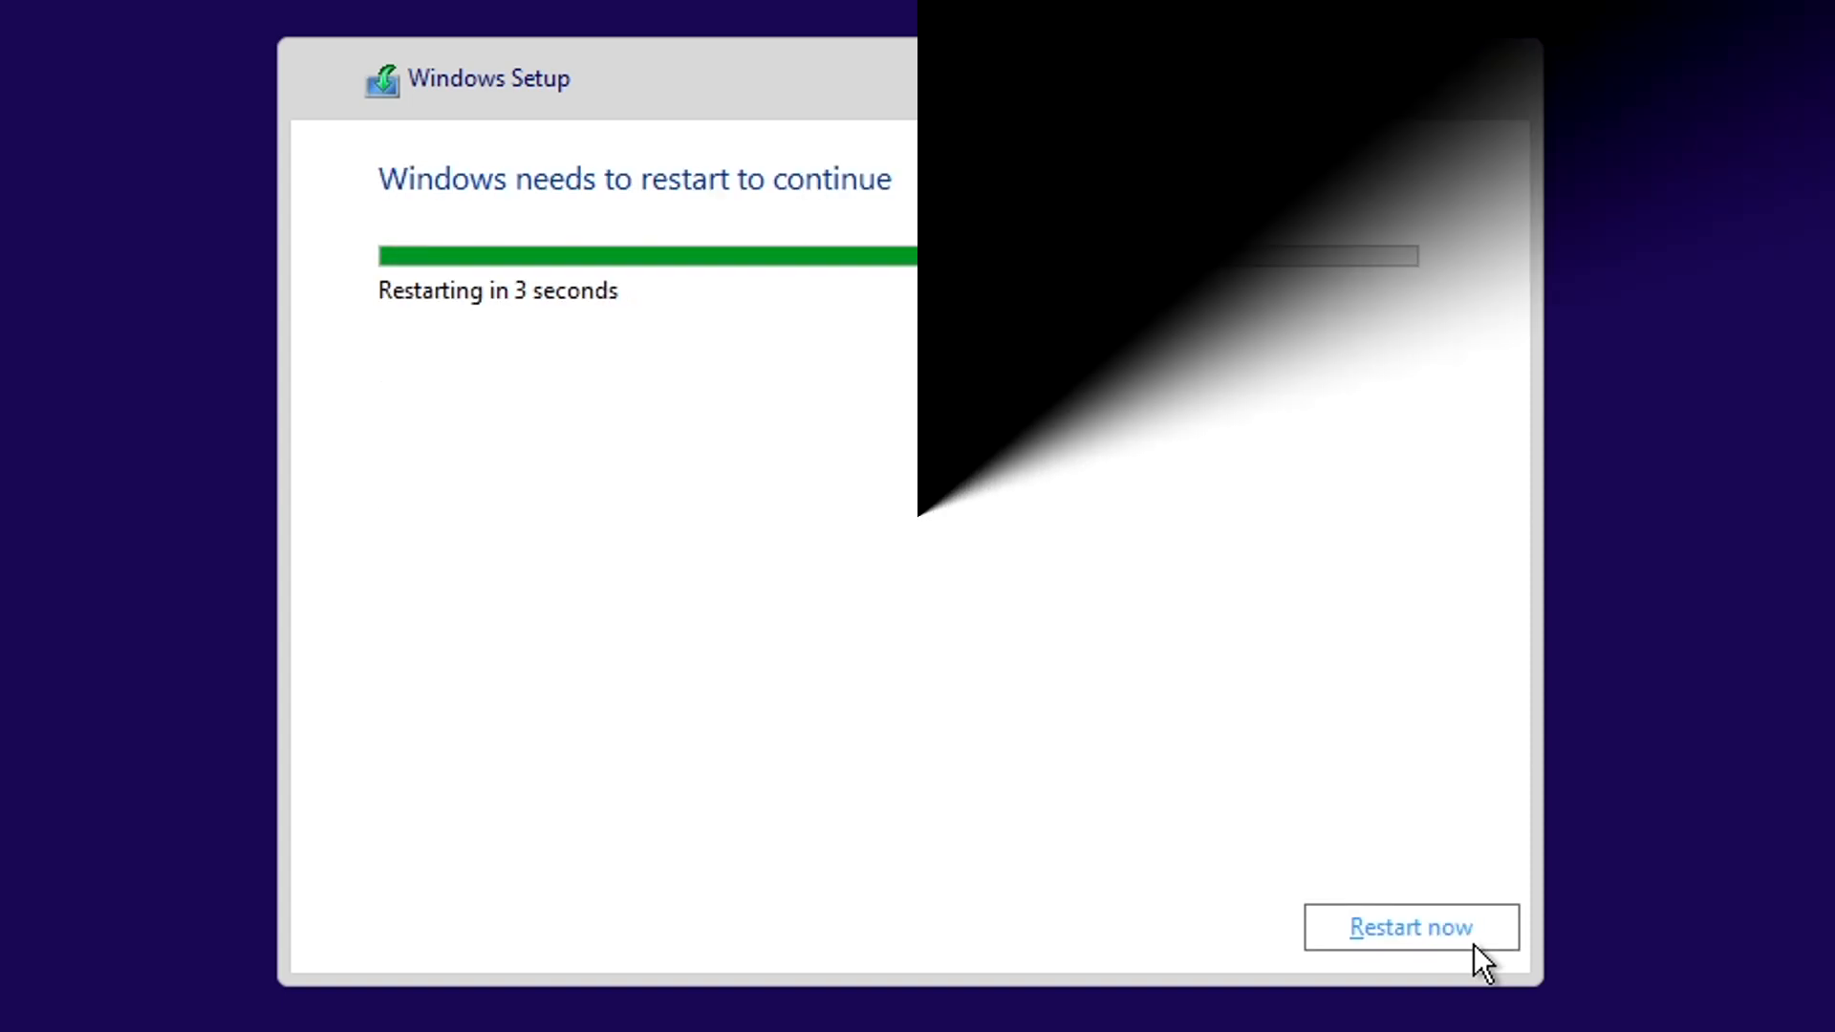
# Step: Restart now, mute the Cortana assistant, and confirm United States as the region
pyautogui.click(1410, 927)
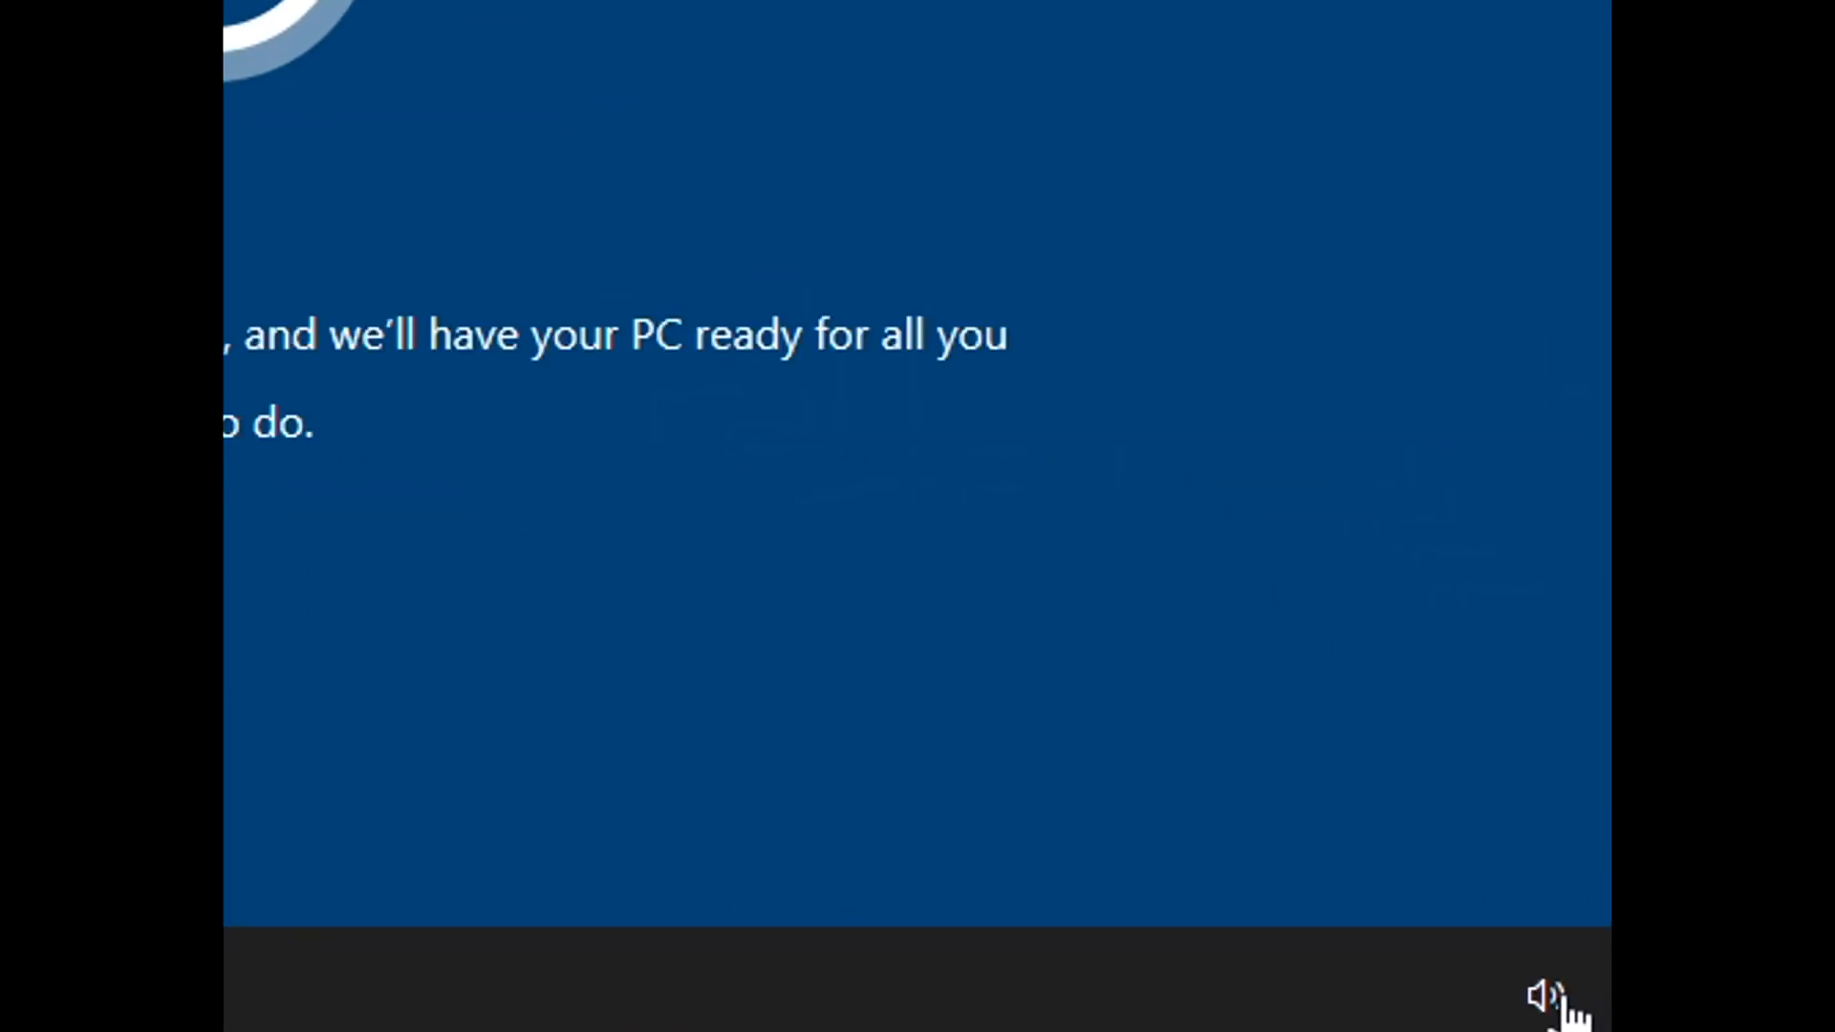
pyautogui.moveTo(1550, 994)
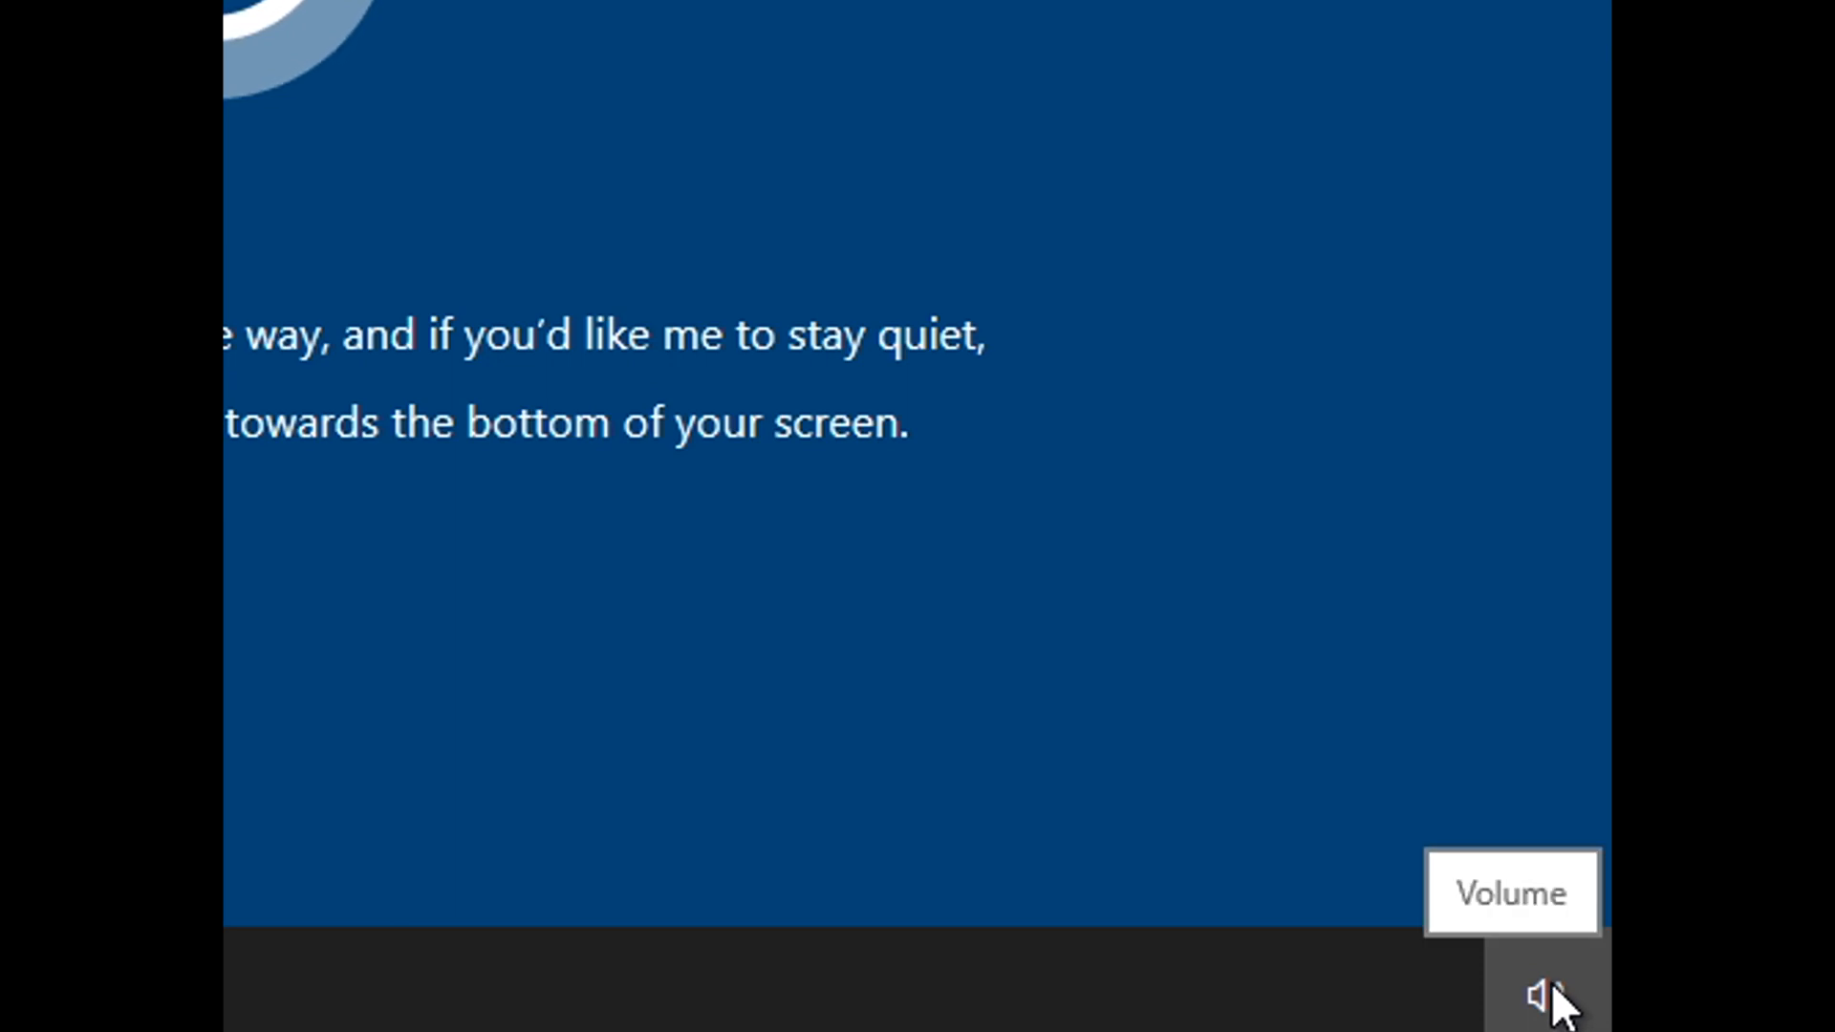
pyautogui.click(1545, 994)
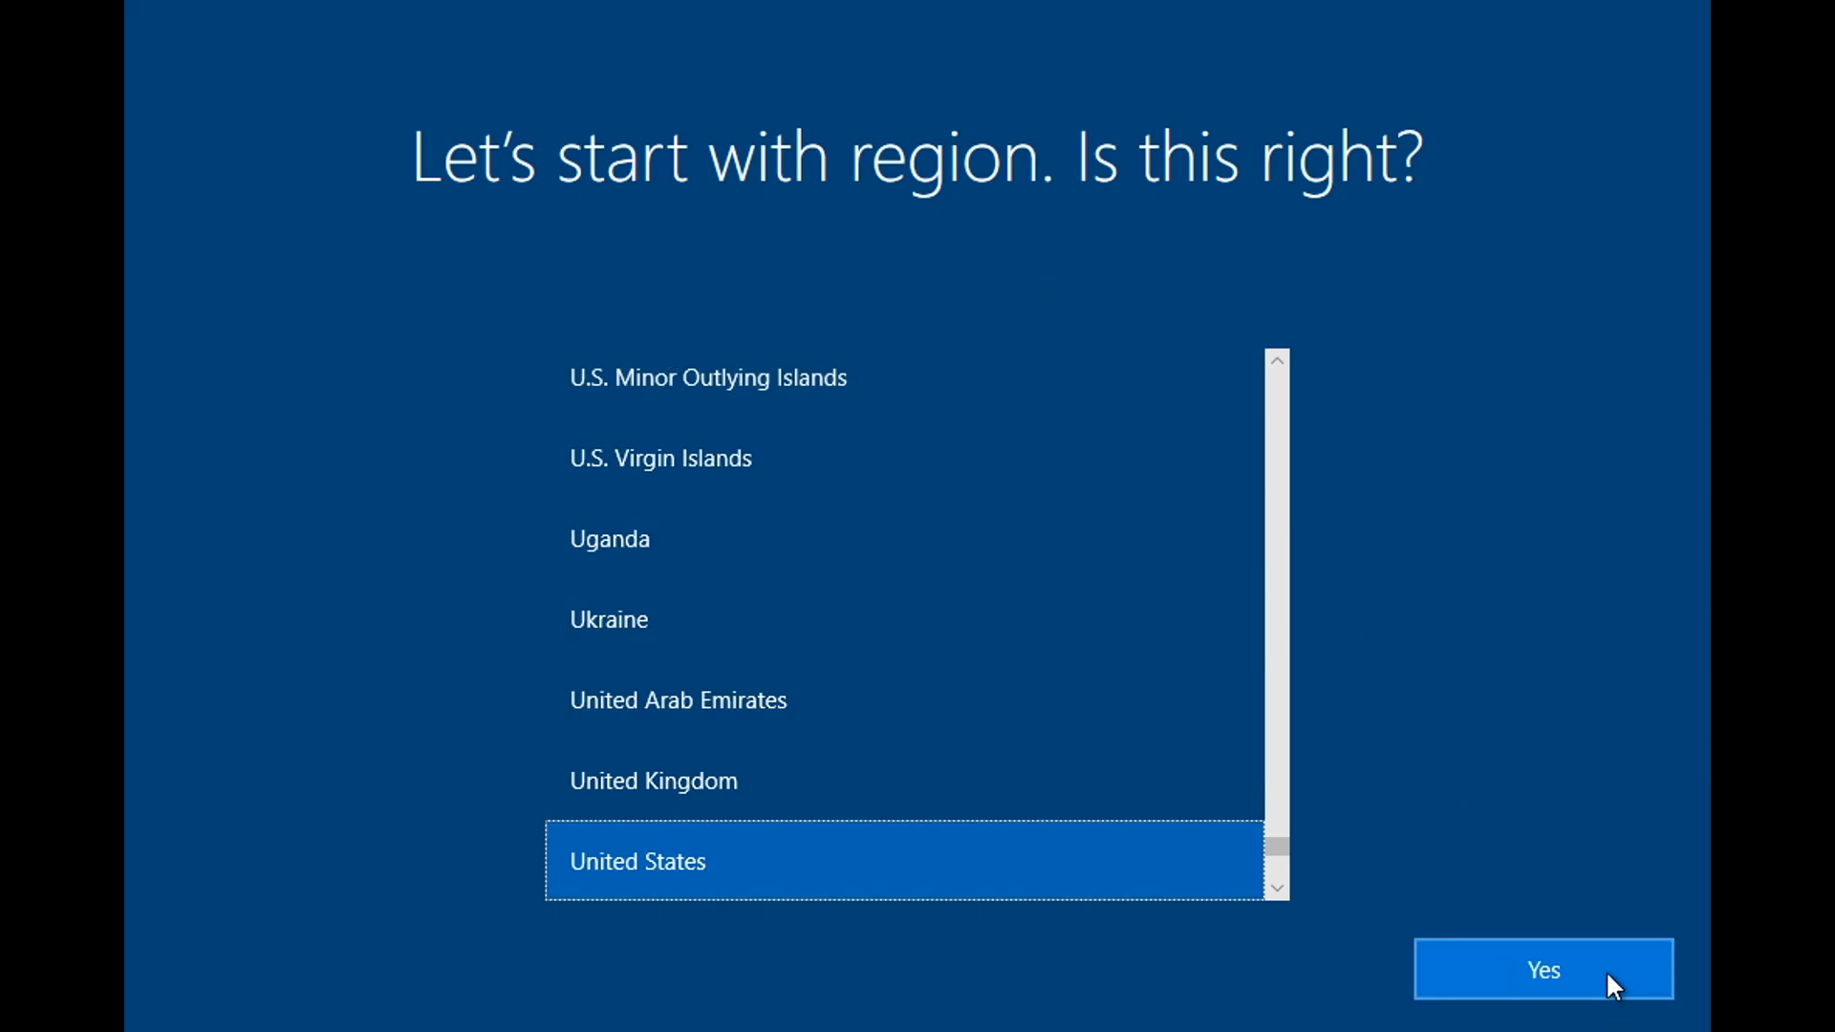
pyautogui.click(1545, 969)
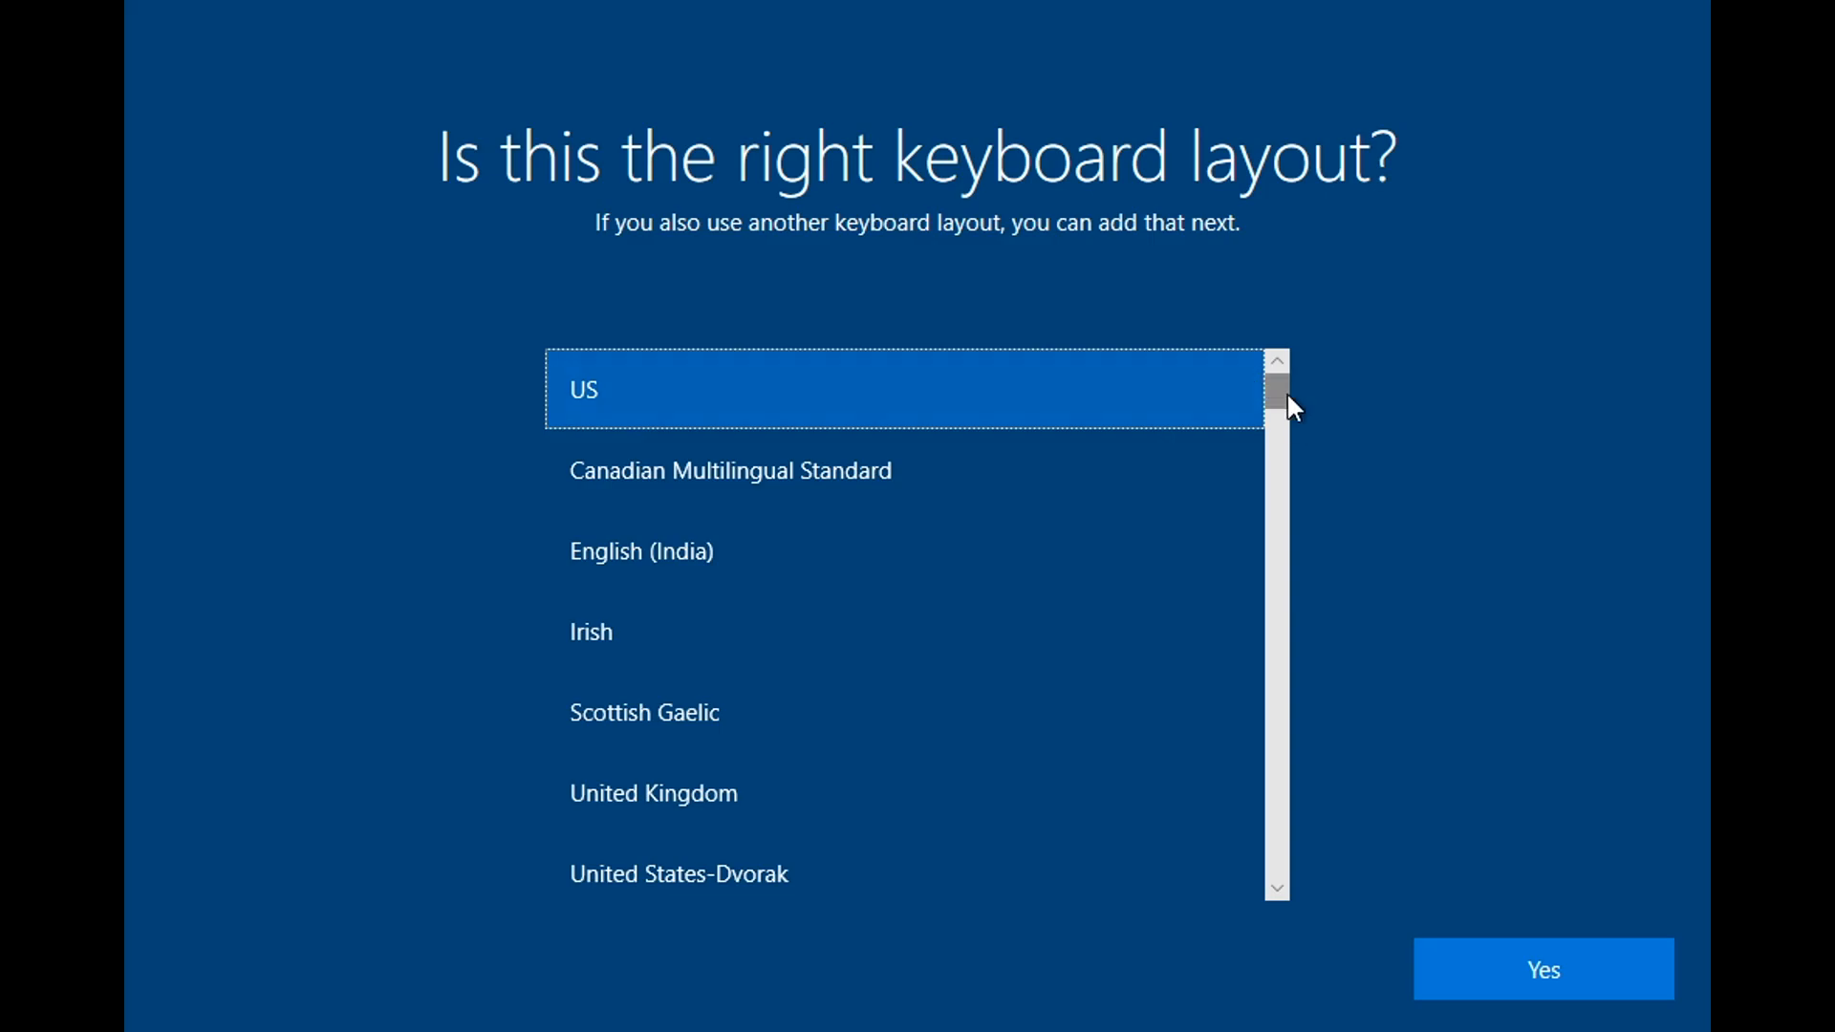
# Step: Confirm US as the keyboard layout and skip adding a second layout
pyautogui.scroll(-3)
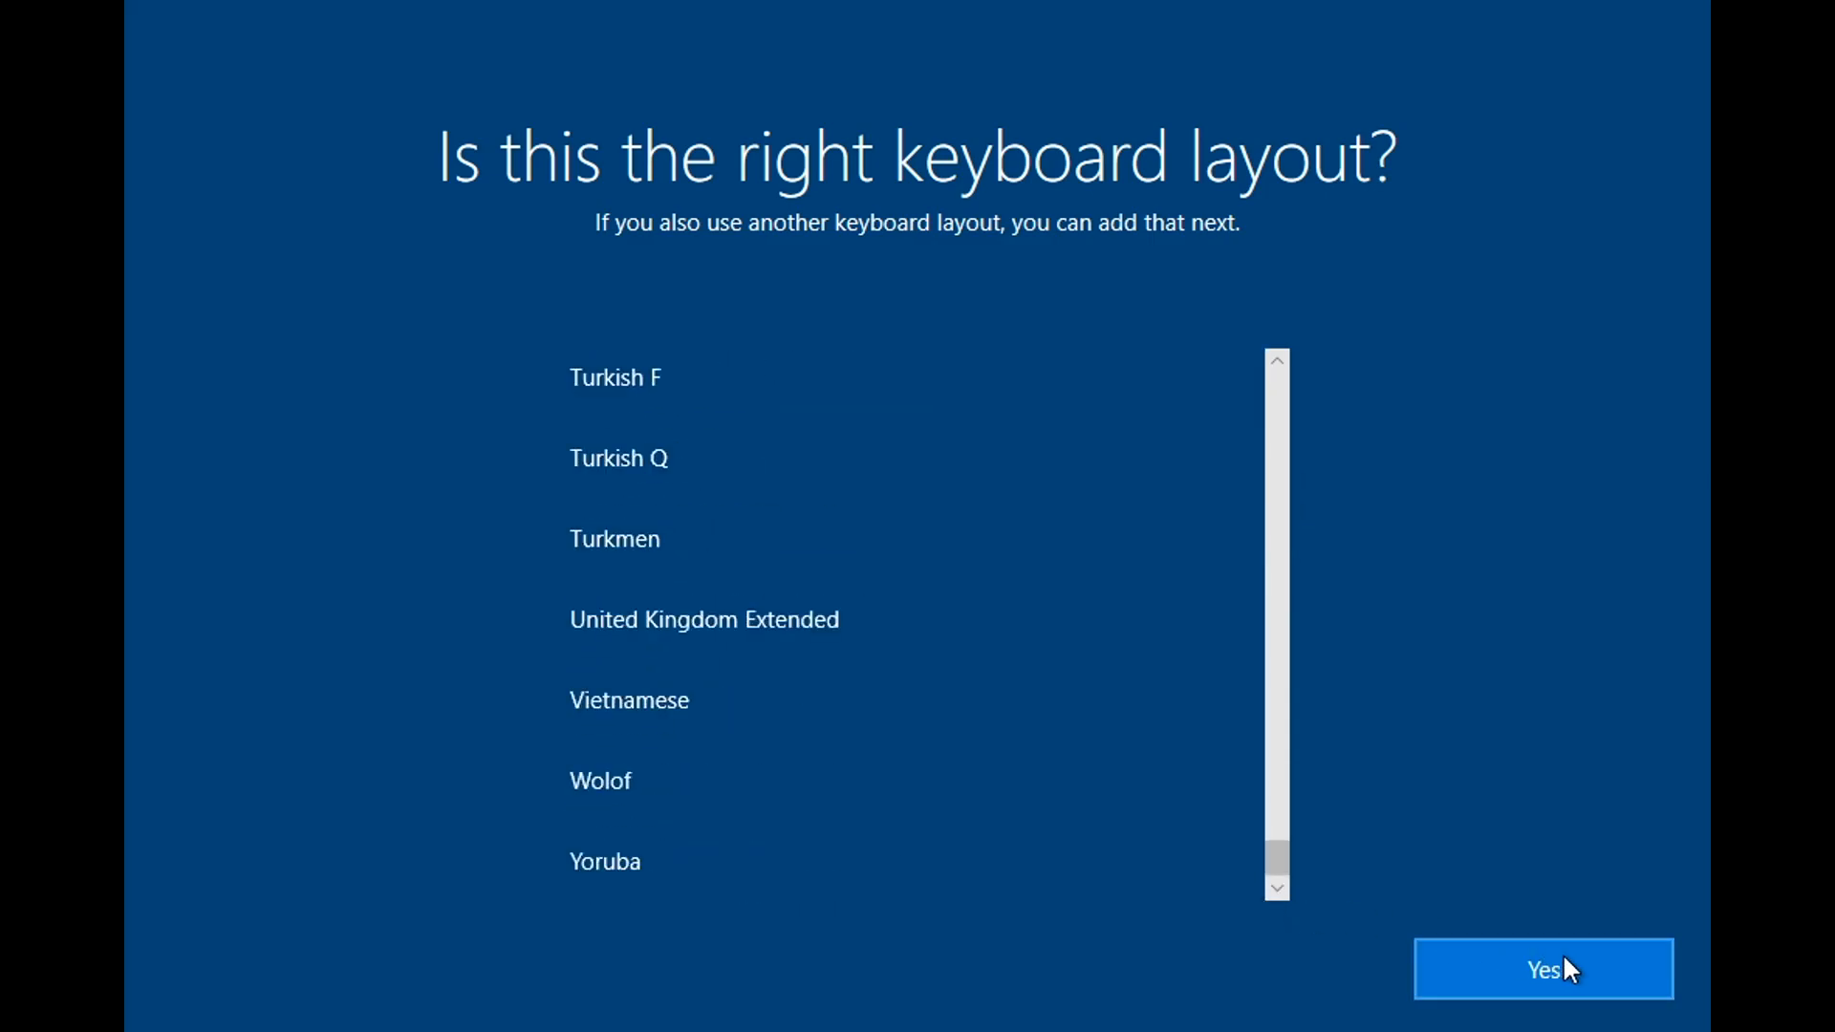
pyautogui.click(1543, 969)
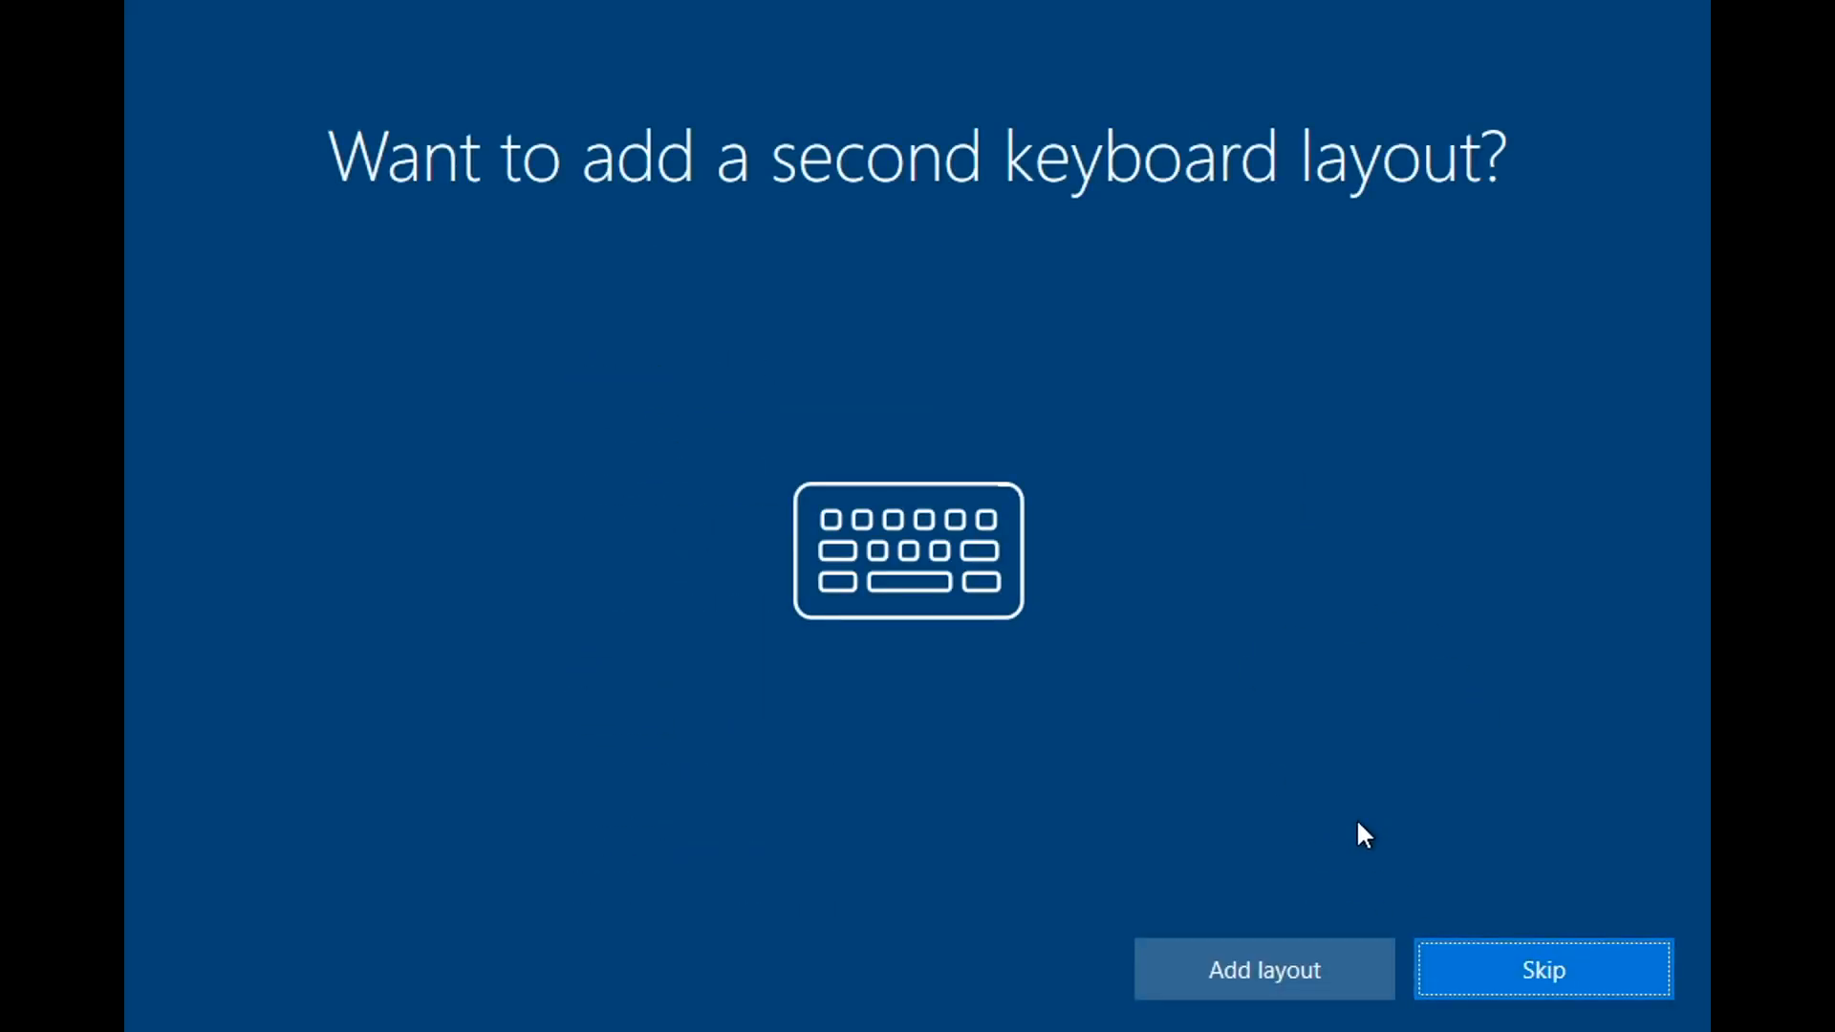
pyautogui.click(1543, 969)
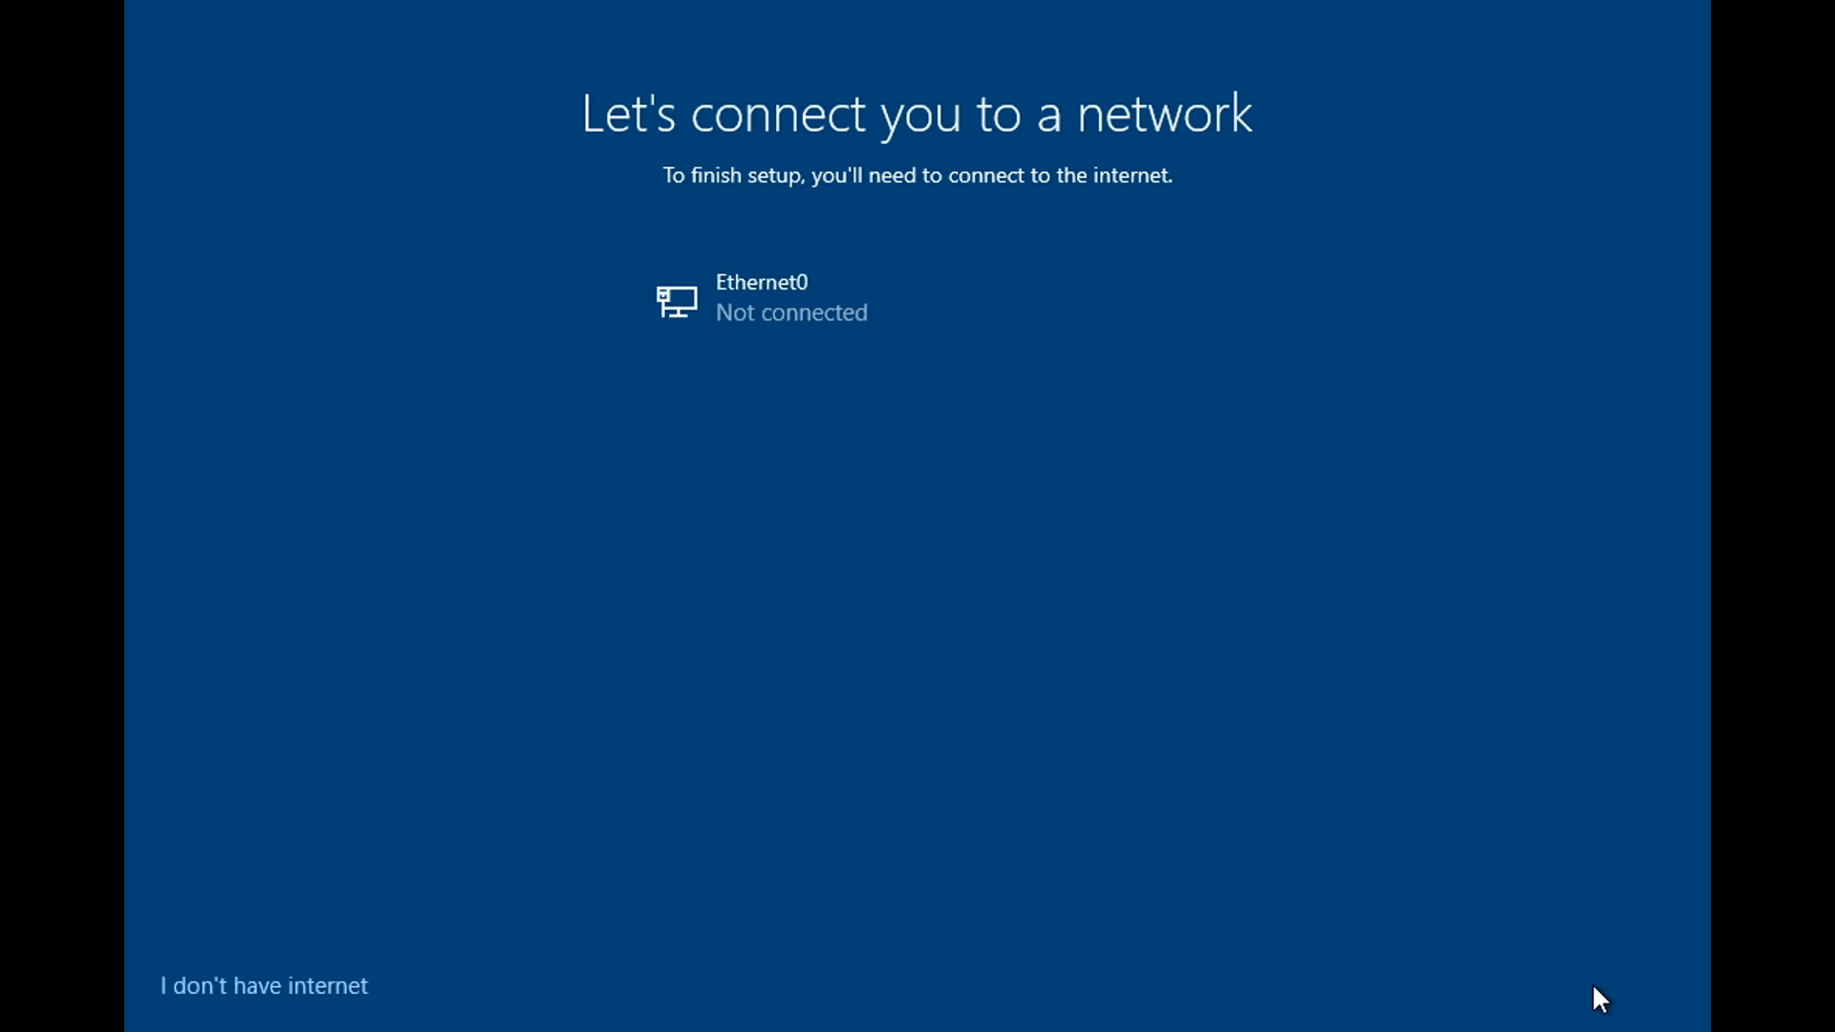
pyautogui.moveTo(321, 1000)
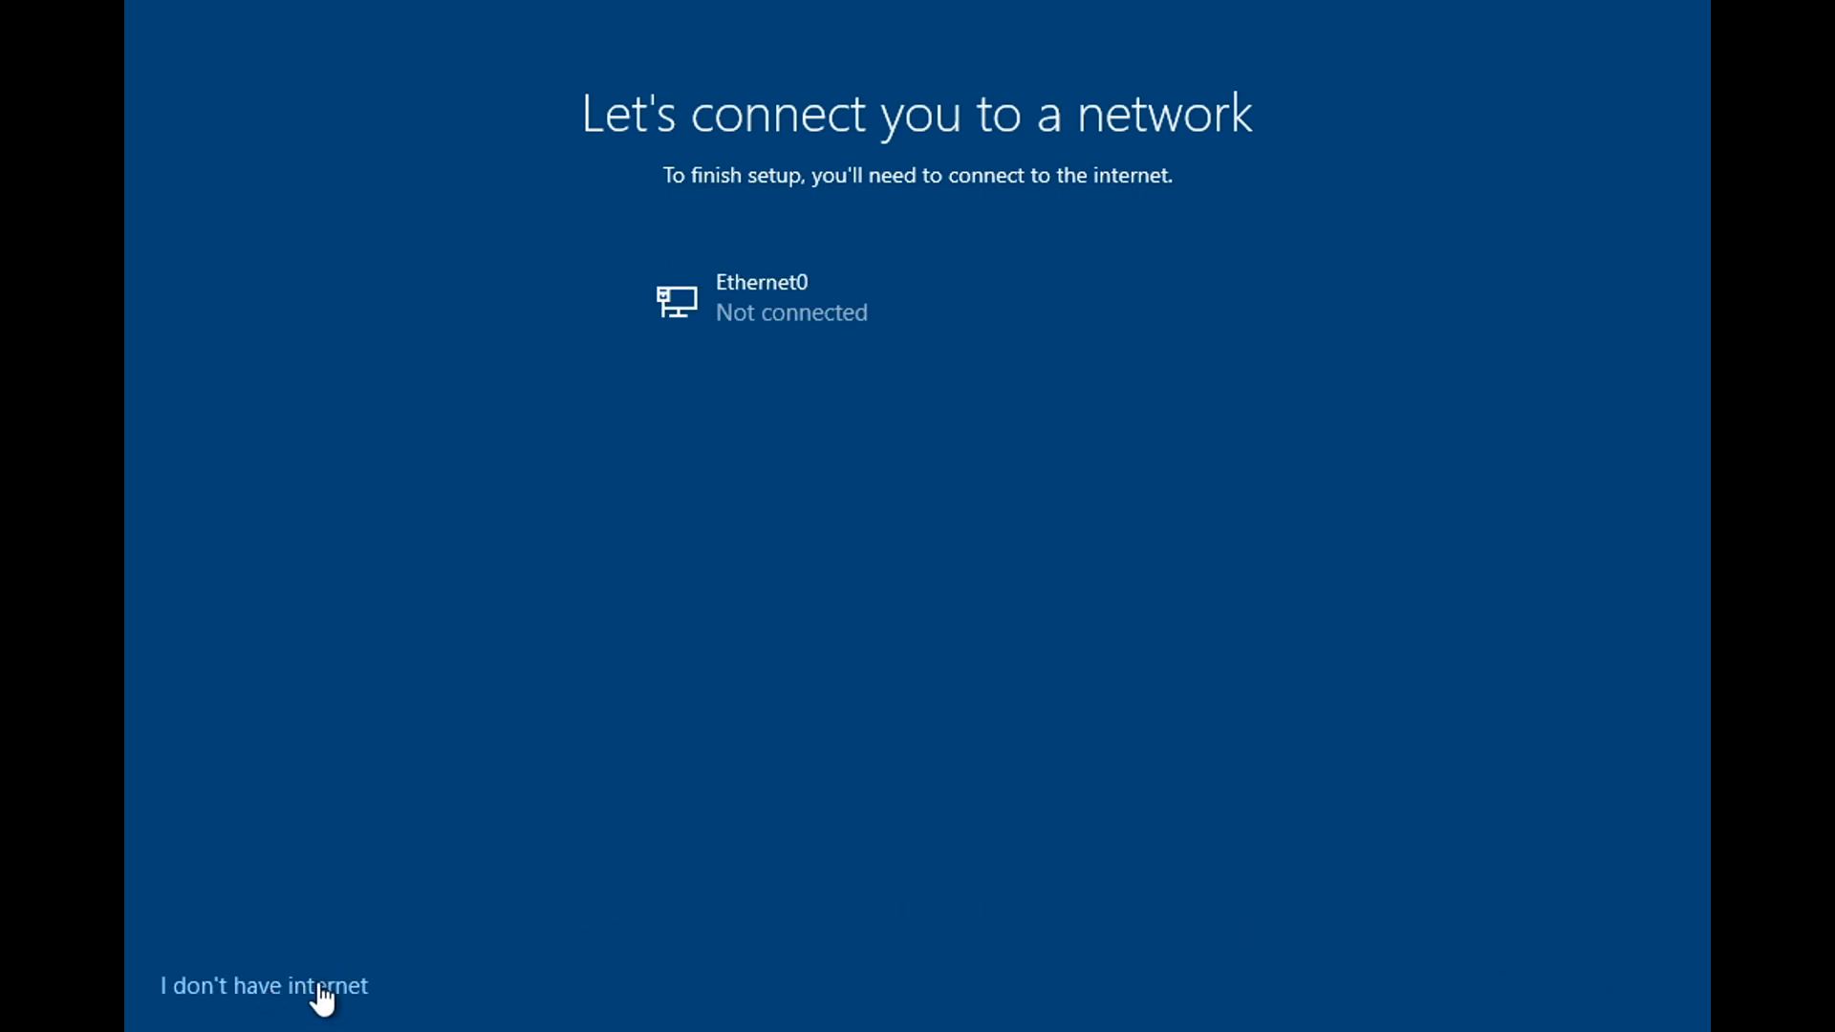
# Step: Choose 'I don't have internet' and continue with the limited offline setup
pyautogui.click(262, 986)
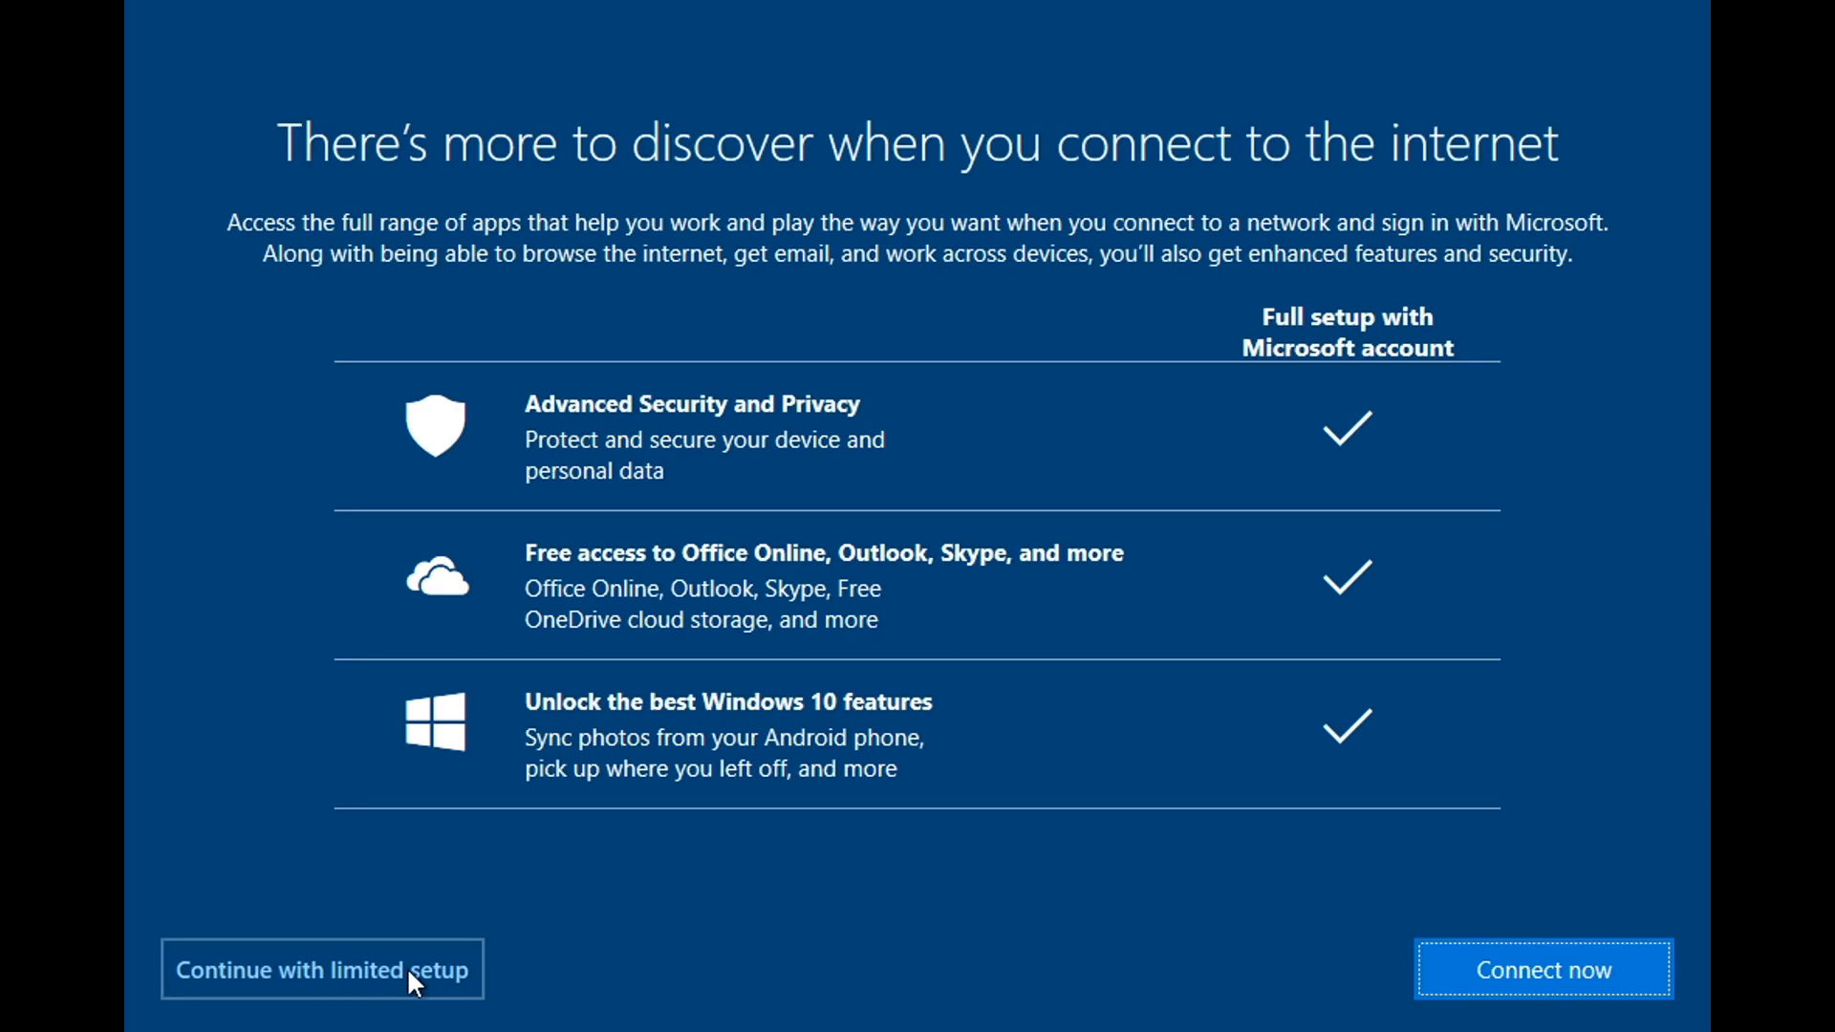
pyautogui.click(322, 969)
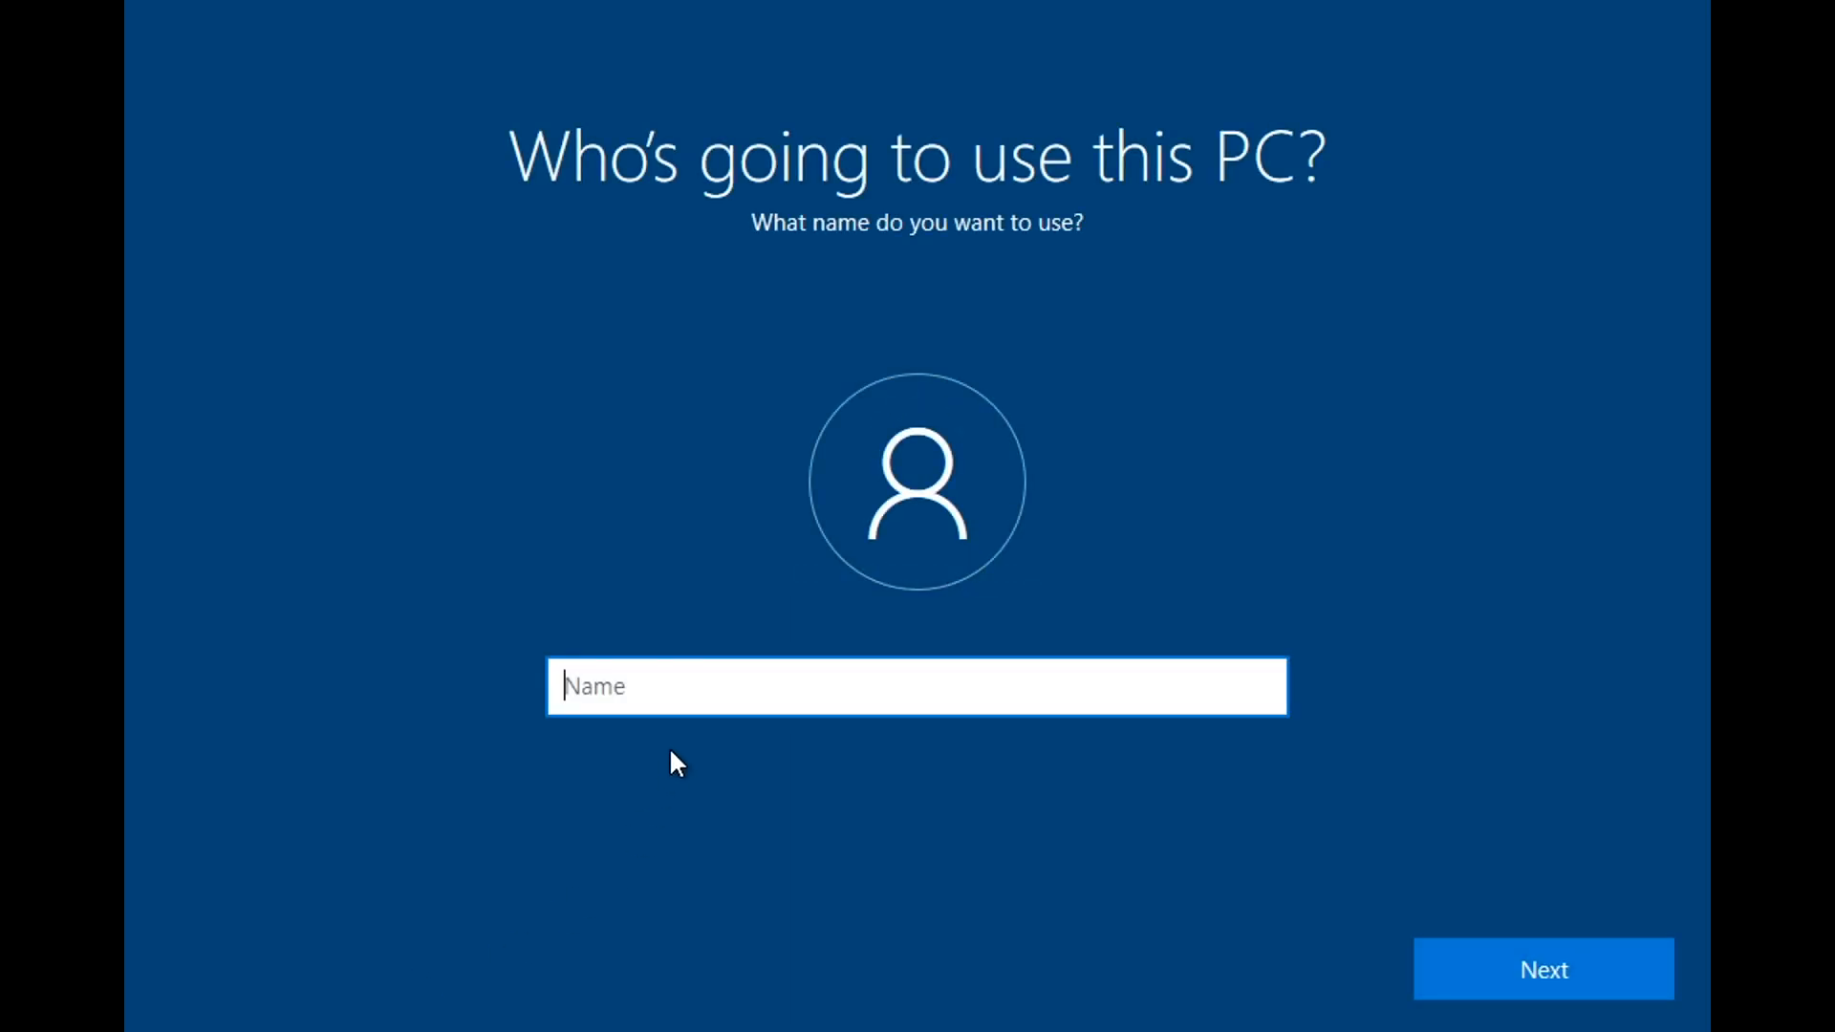
# Step: Name the local account User, then set and confirm its password
pyautogui.write('u')
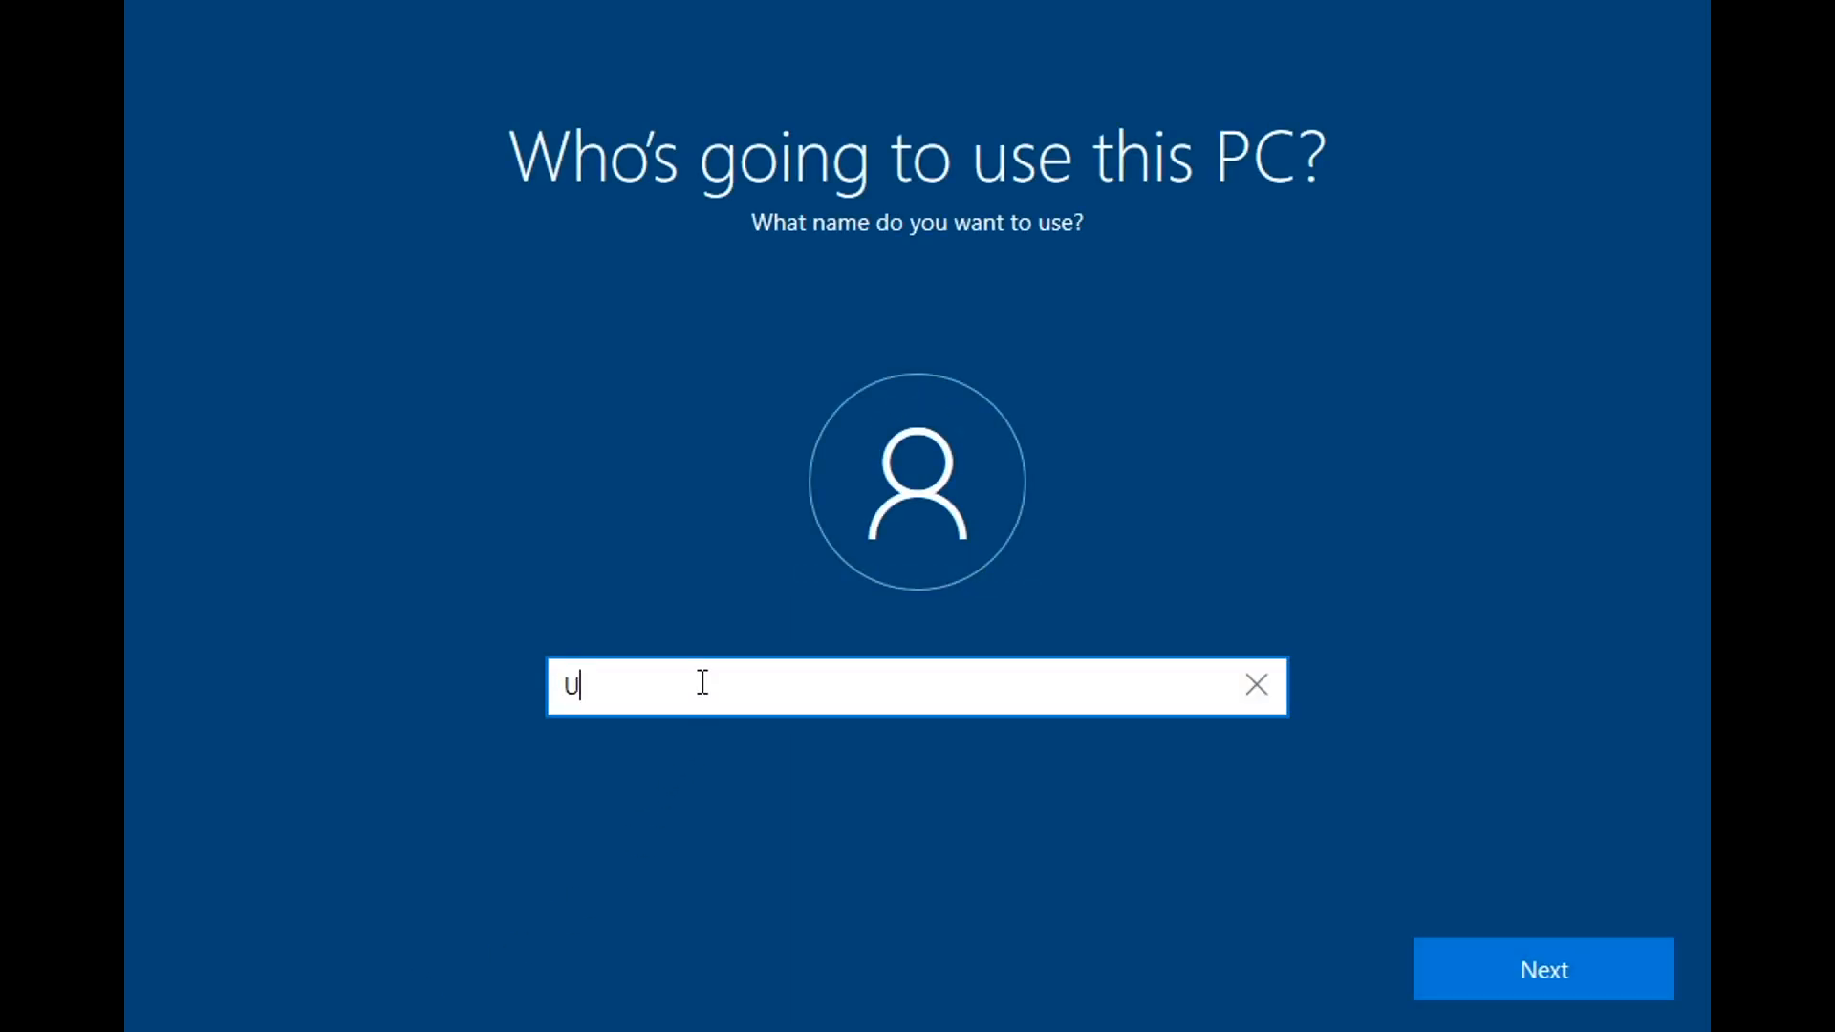
pyautogui.write('ser')
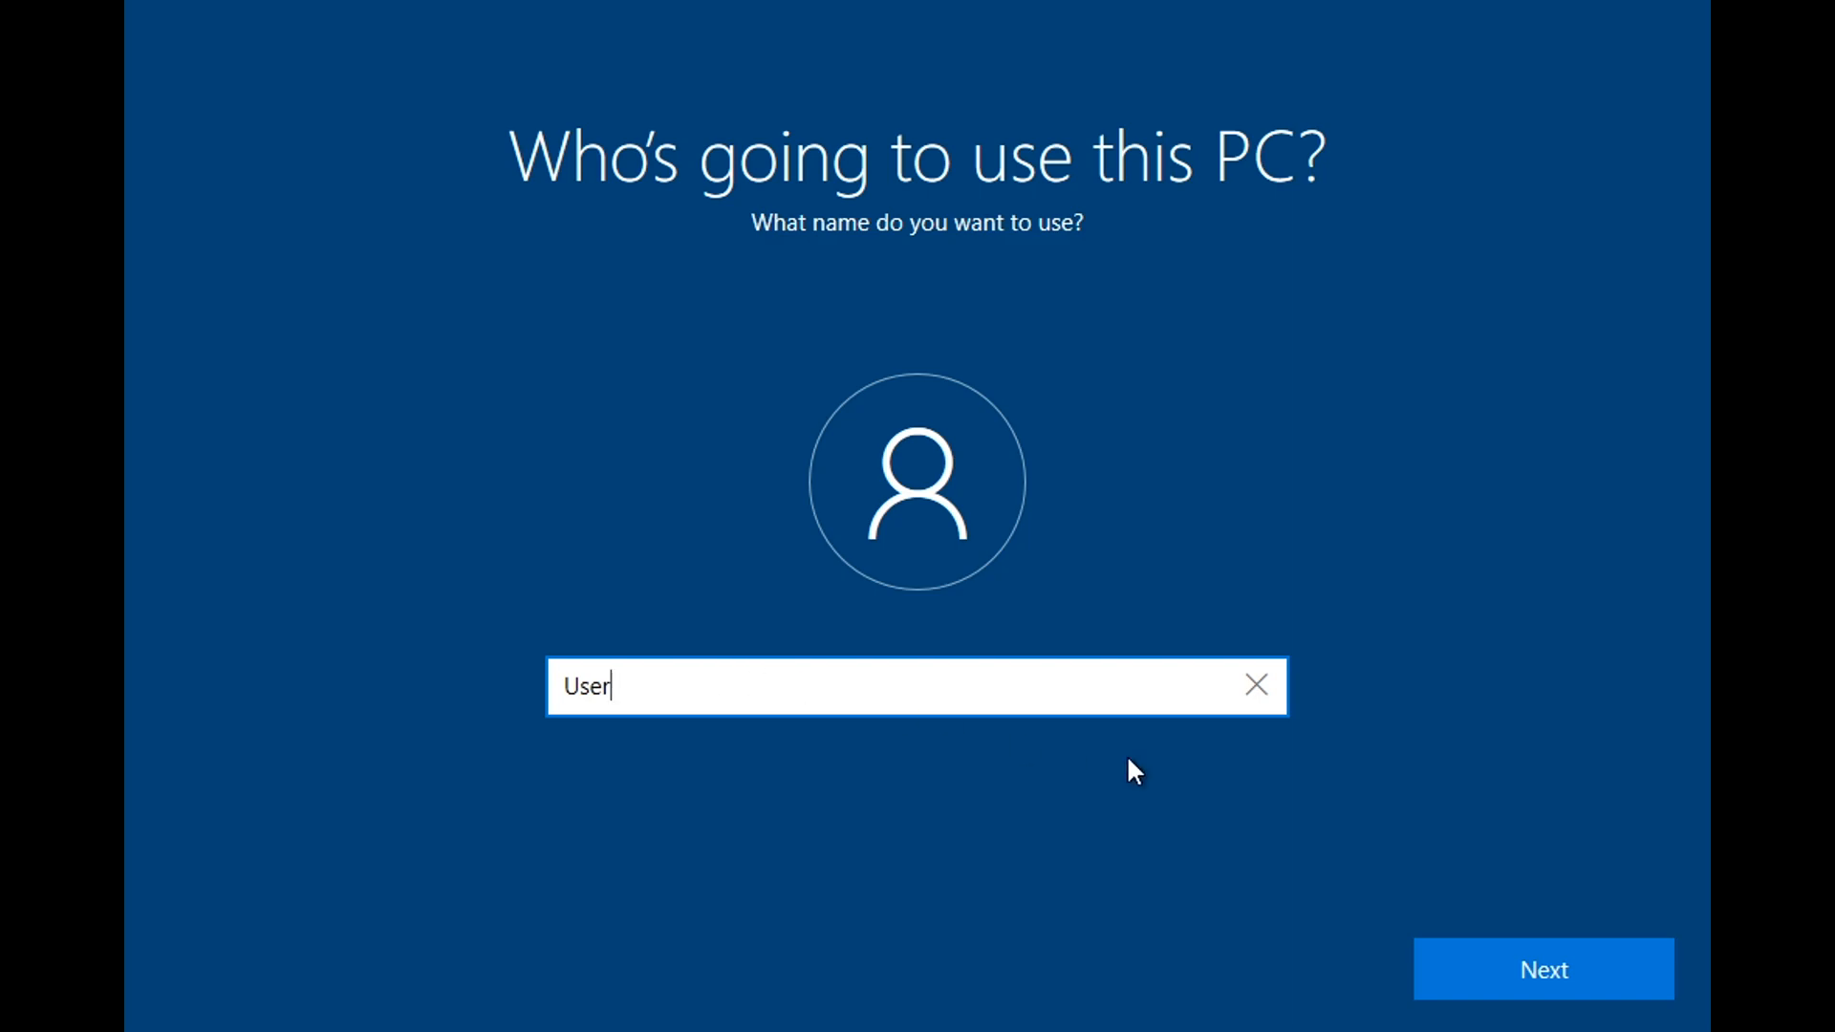
pyautogui.click(1543, 969)
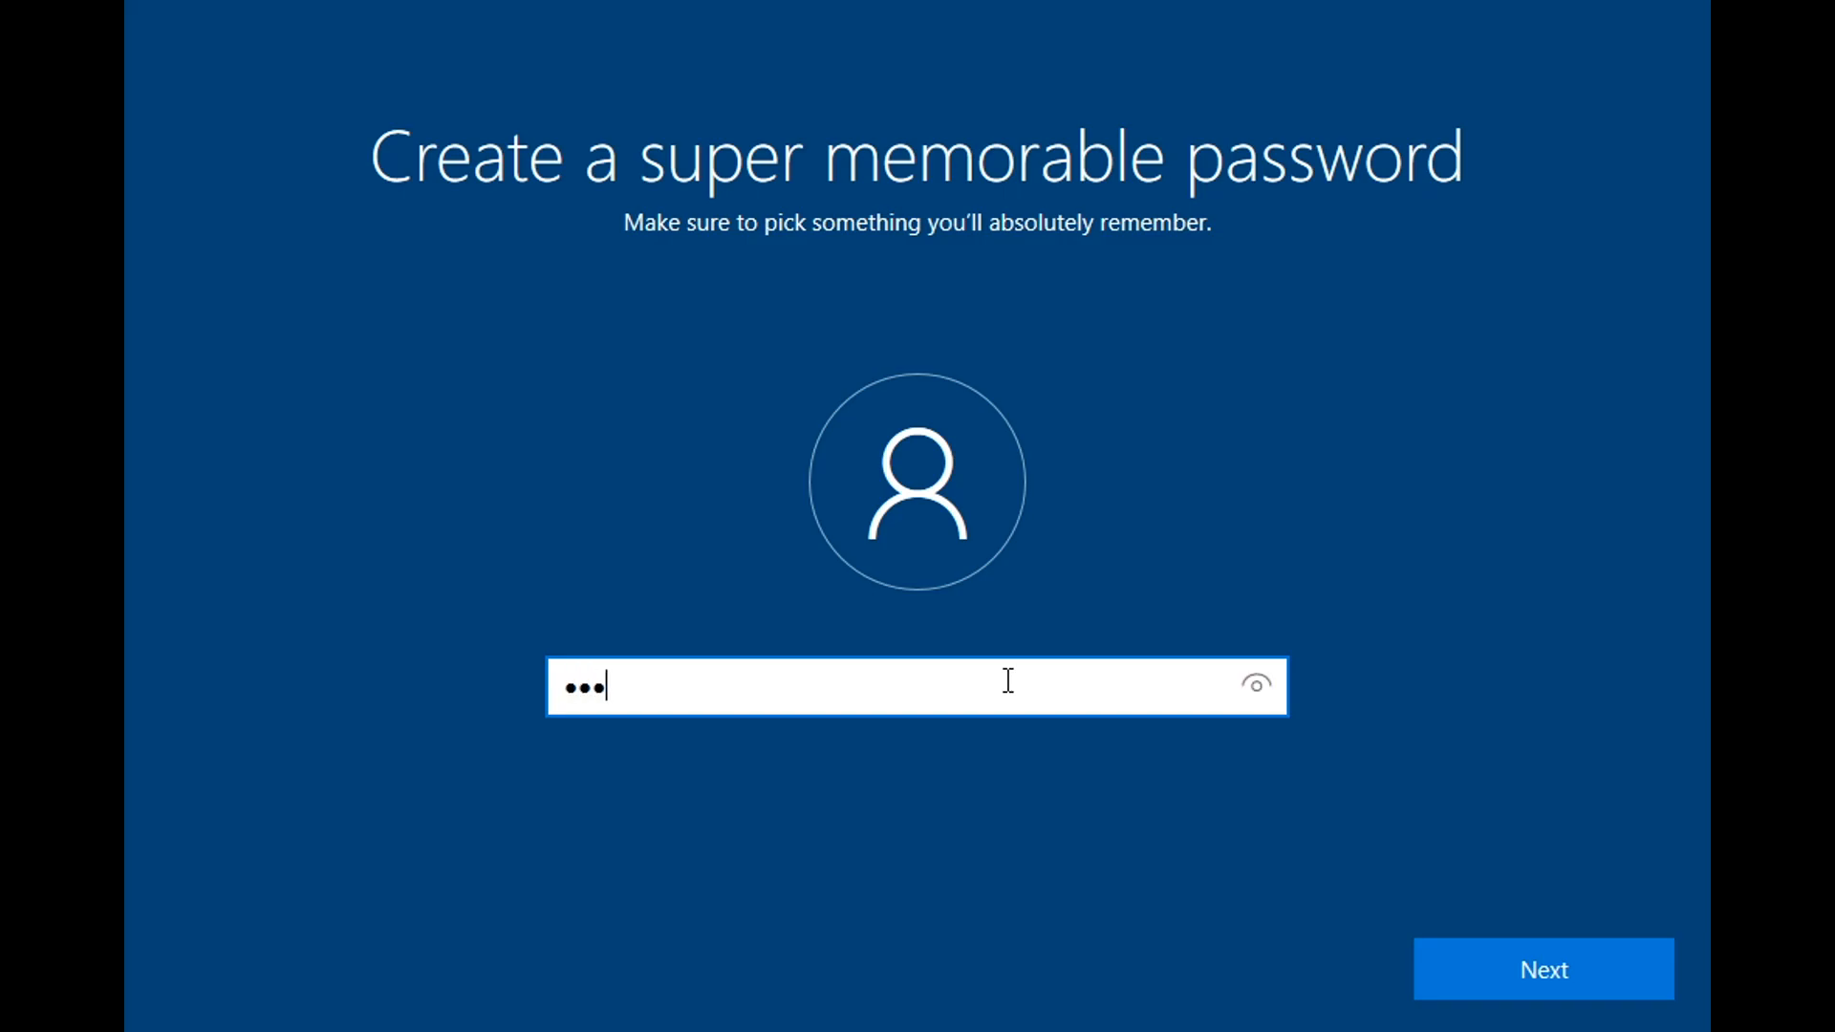
pyautogui.click(1543, 969)
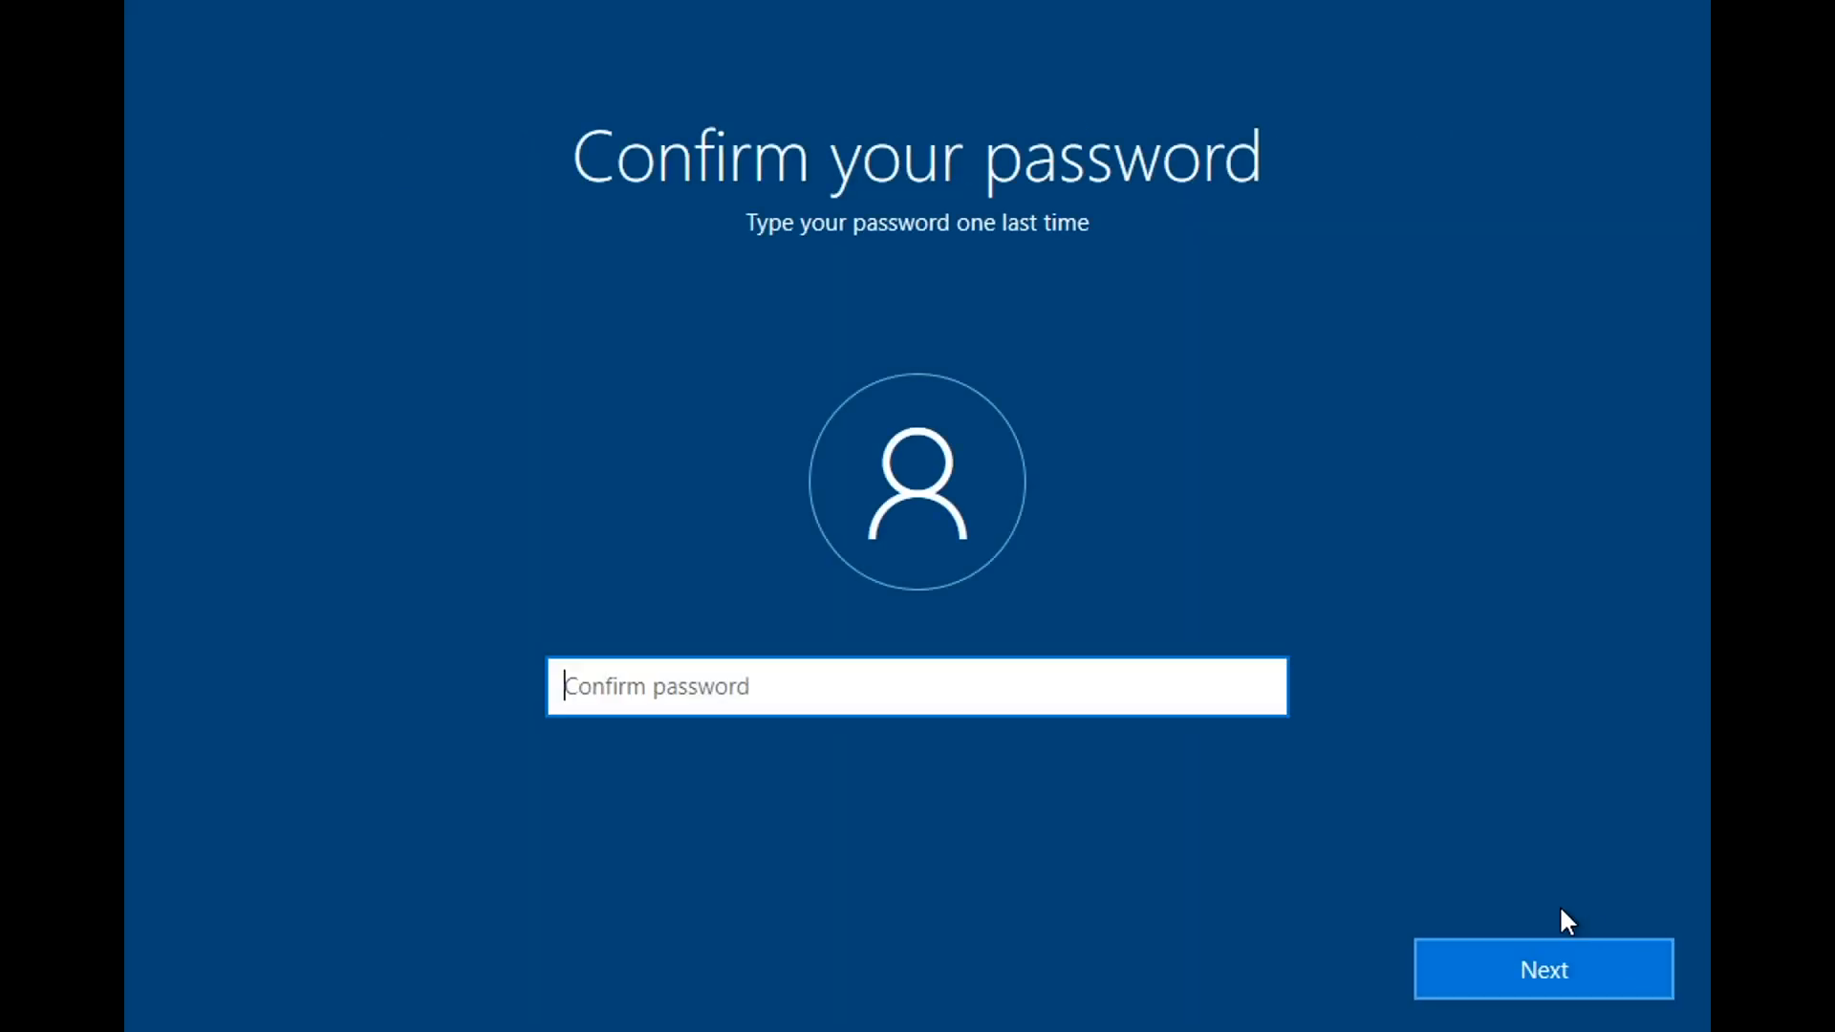
pyautogui.moveTo(1118, 688)
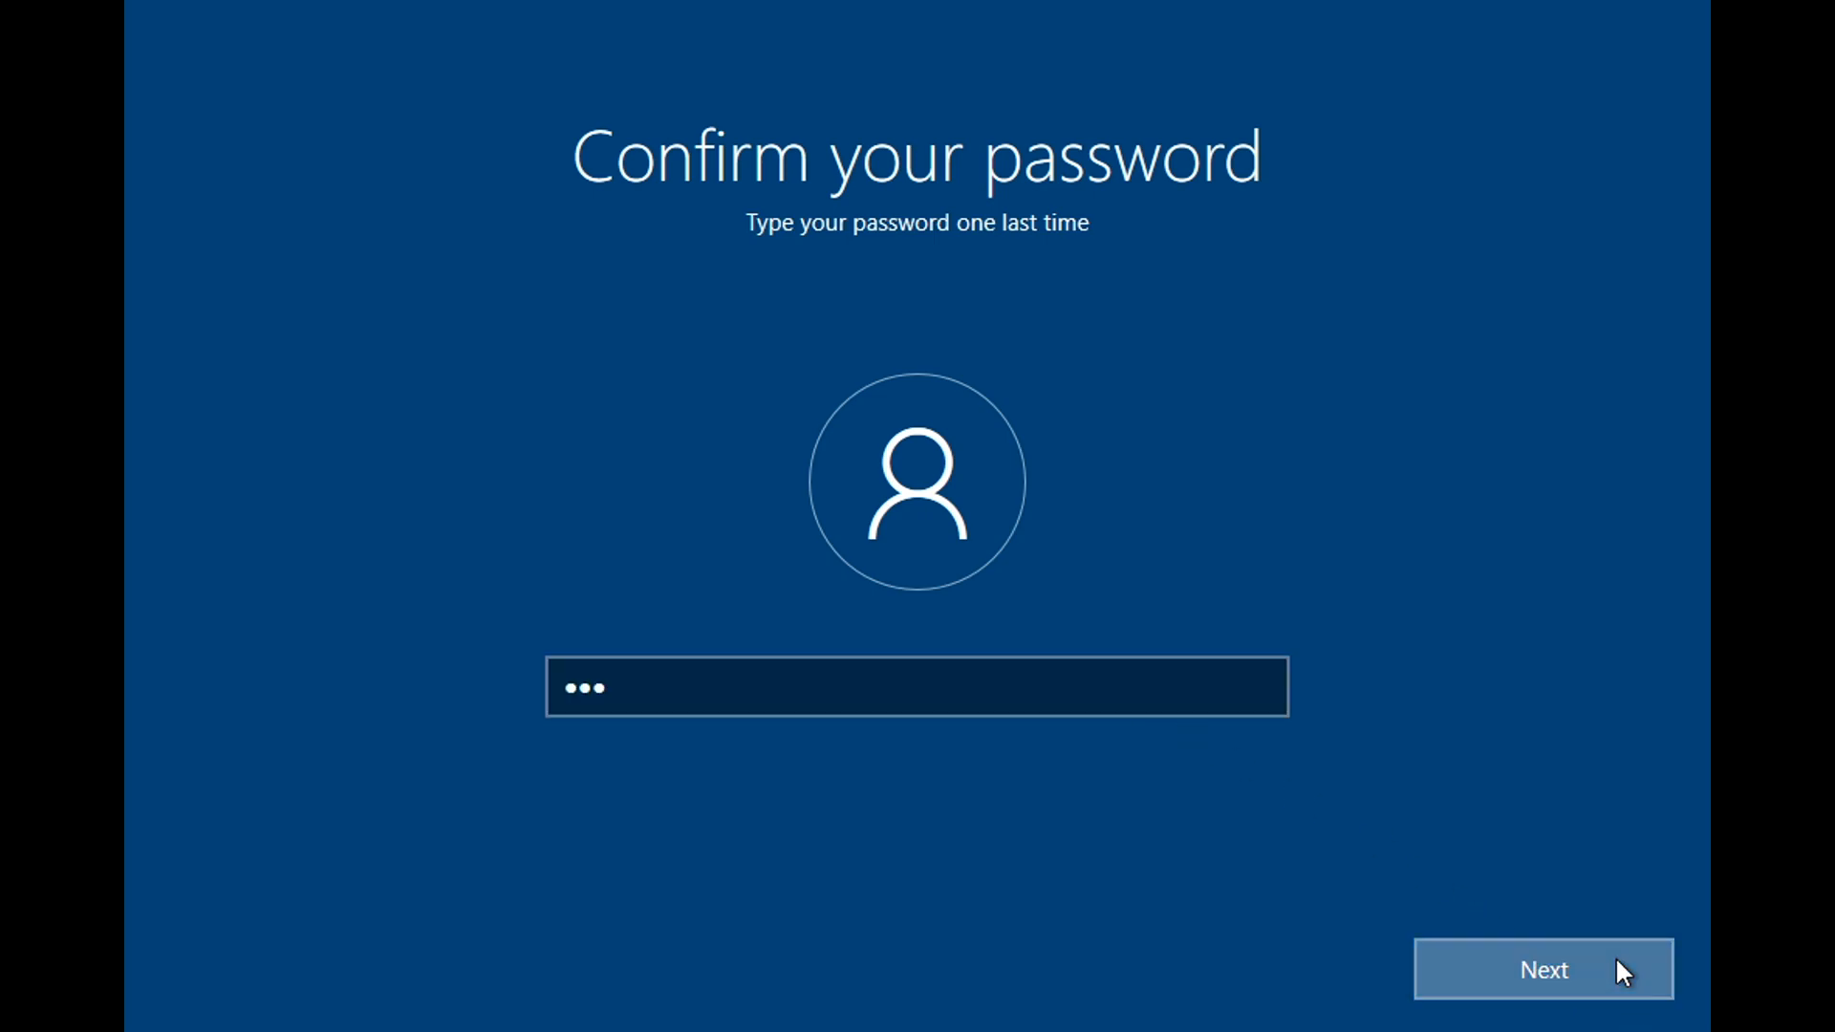
pyautogui.click(1542, 970)
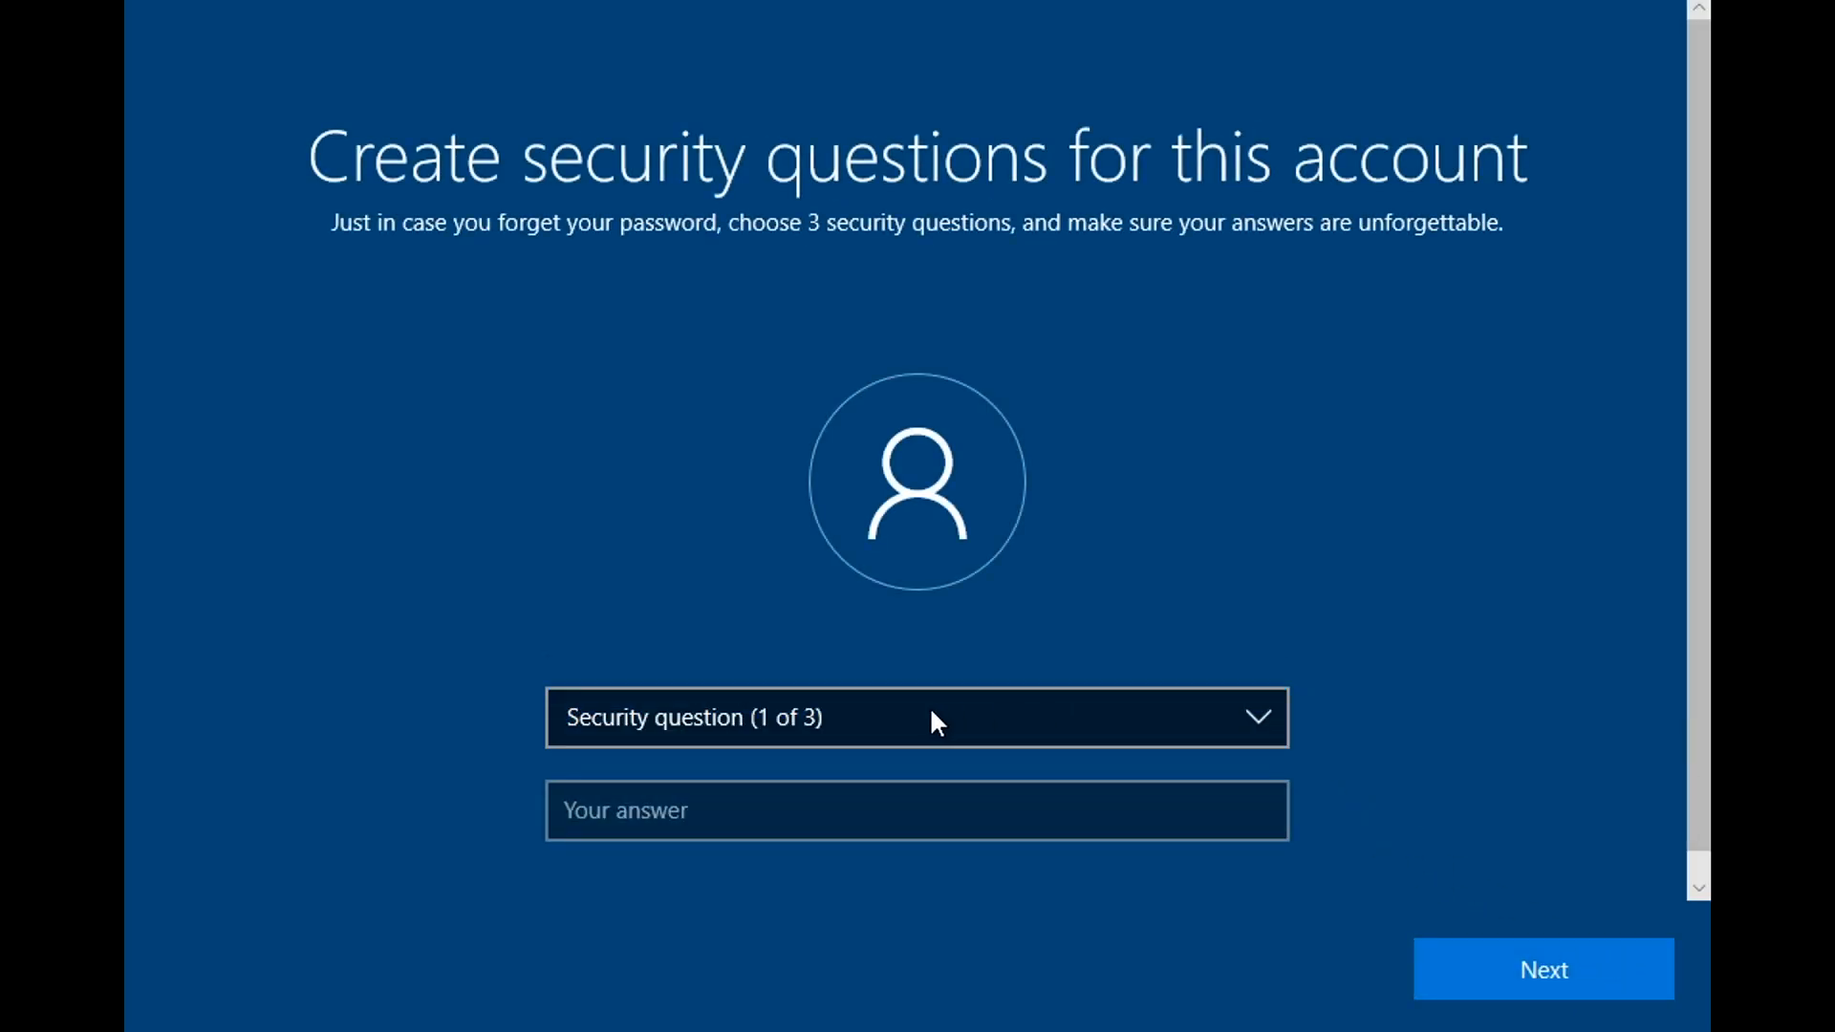
pyautogui.moveTo(926, 717)
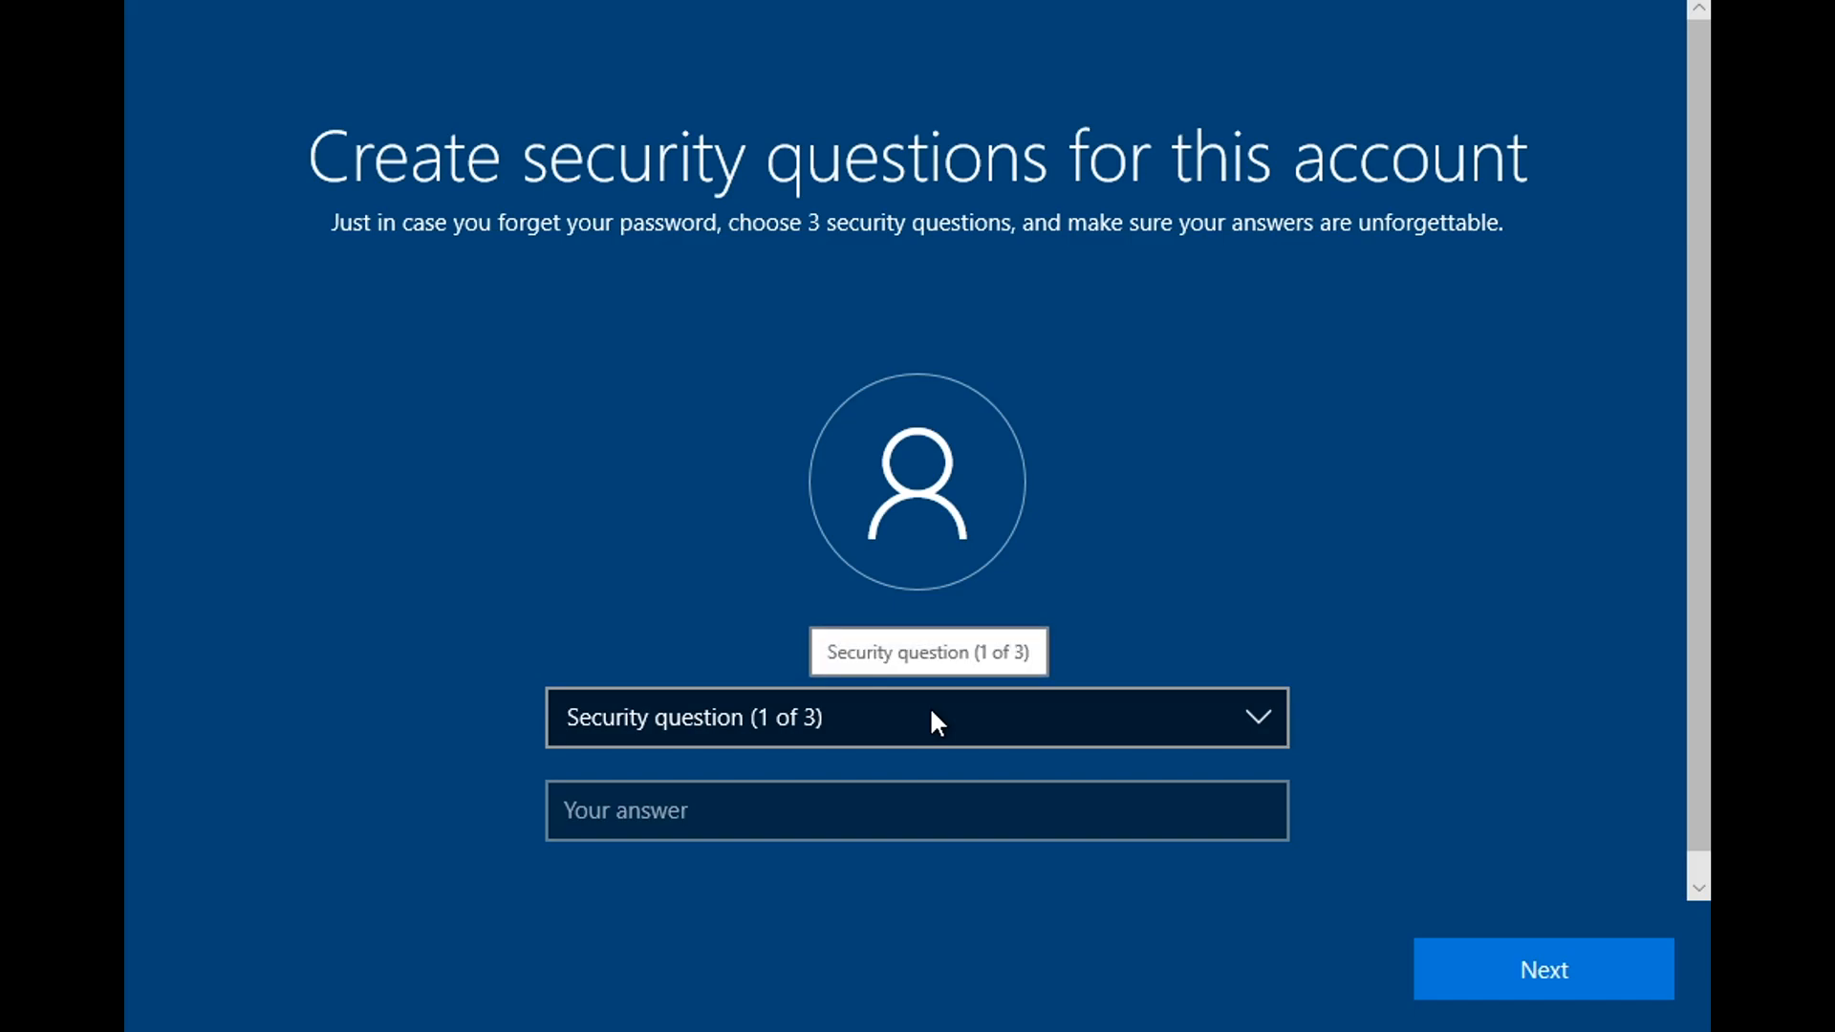
# Step: Answer three security questions: first pet's name, birth city and childhood nickname
pyautogui.click(916, 717)
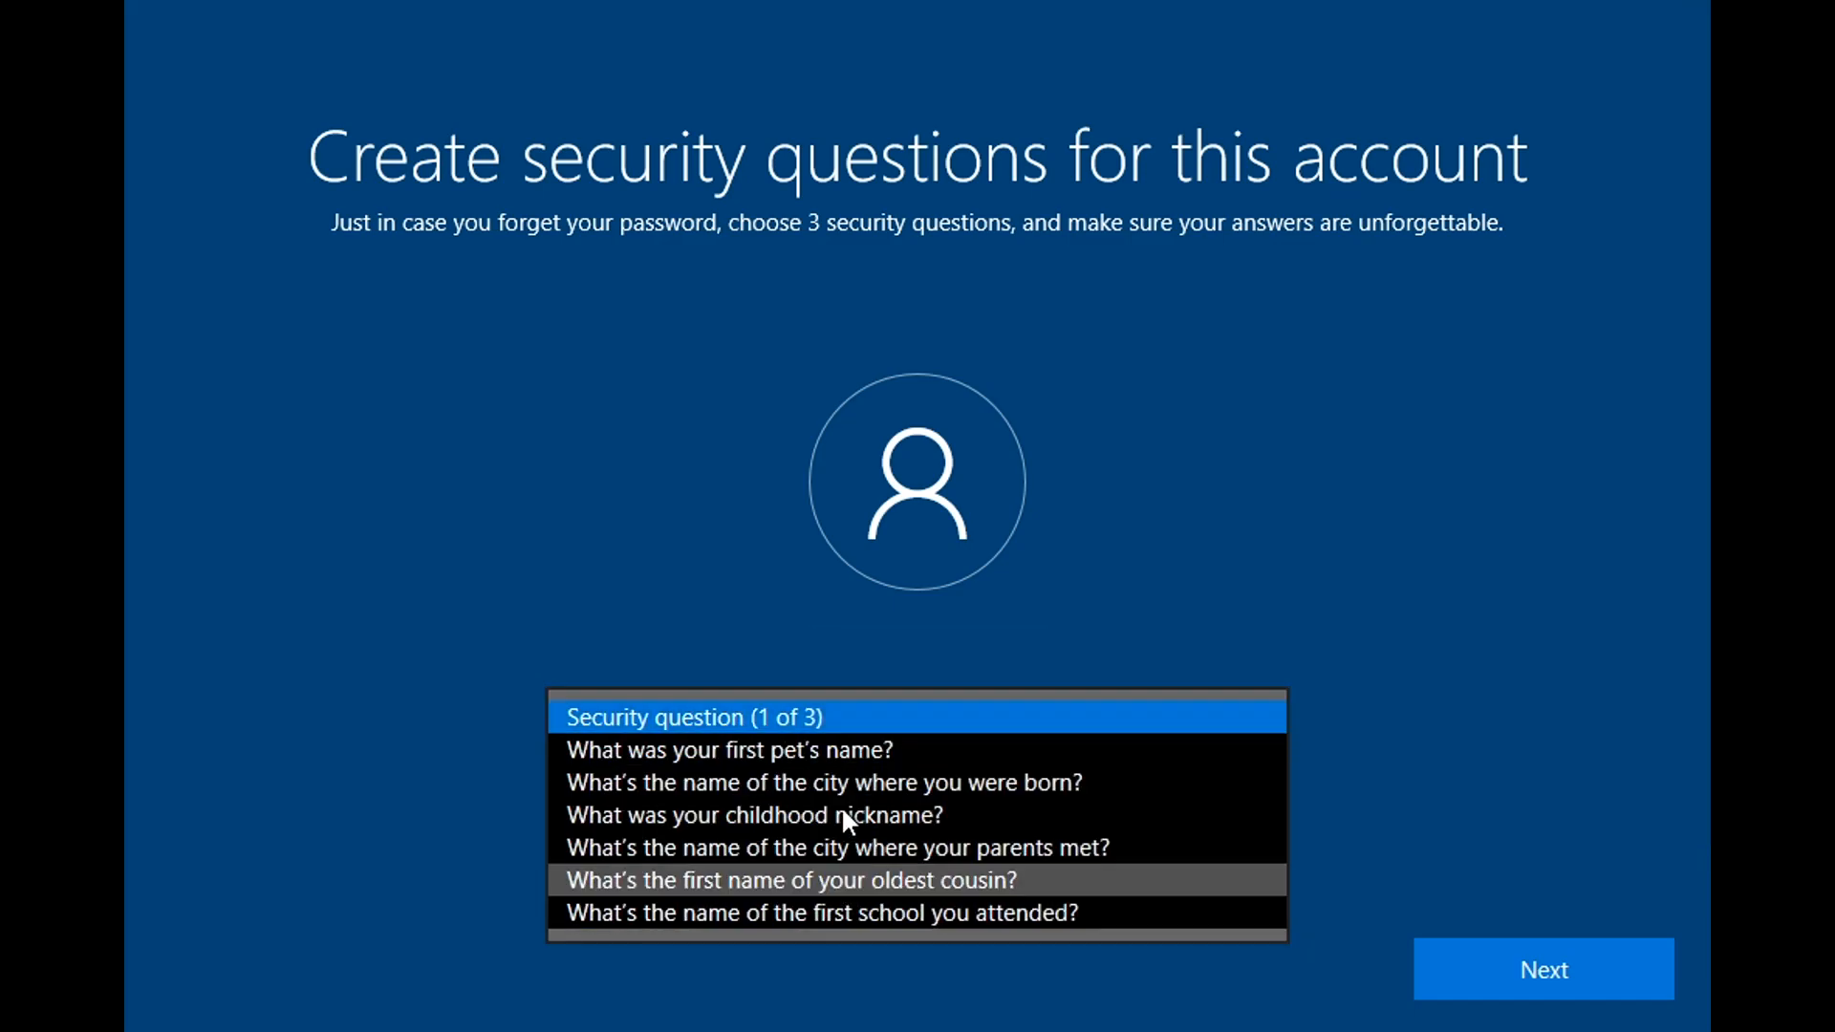
pyautogui.click(730, 749)
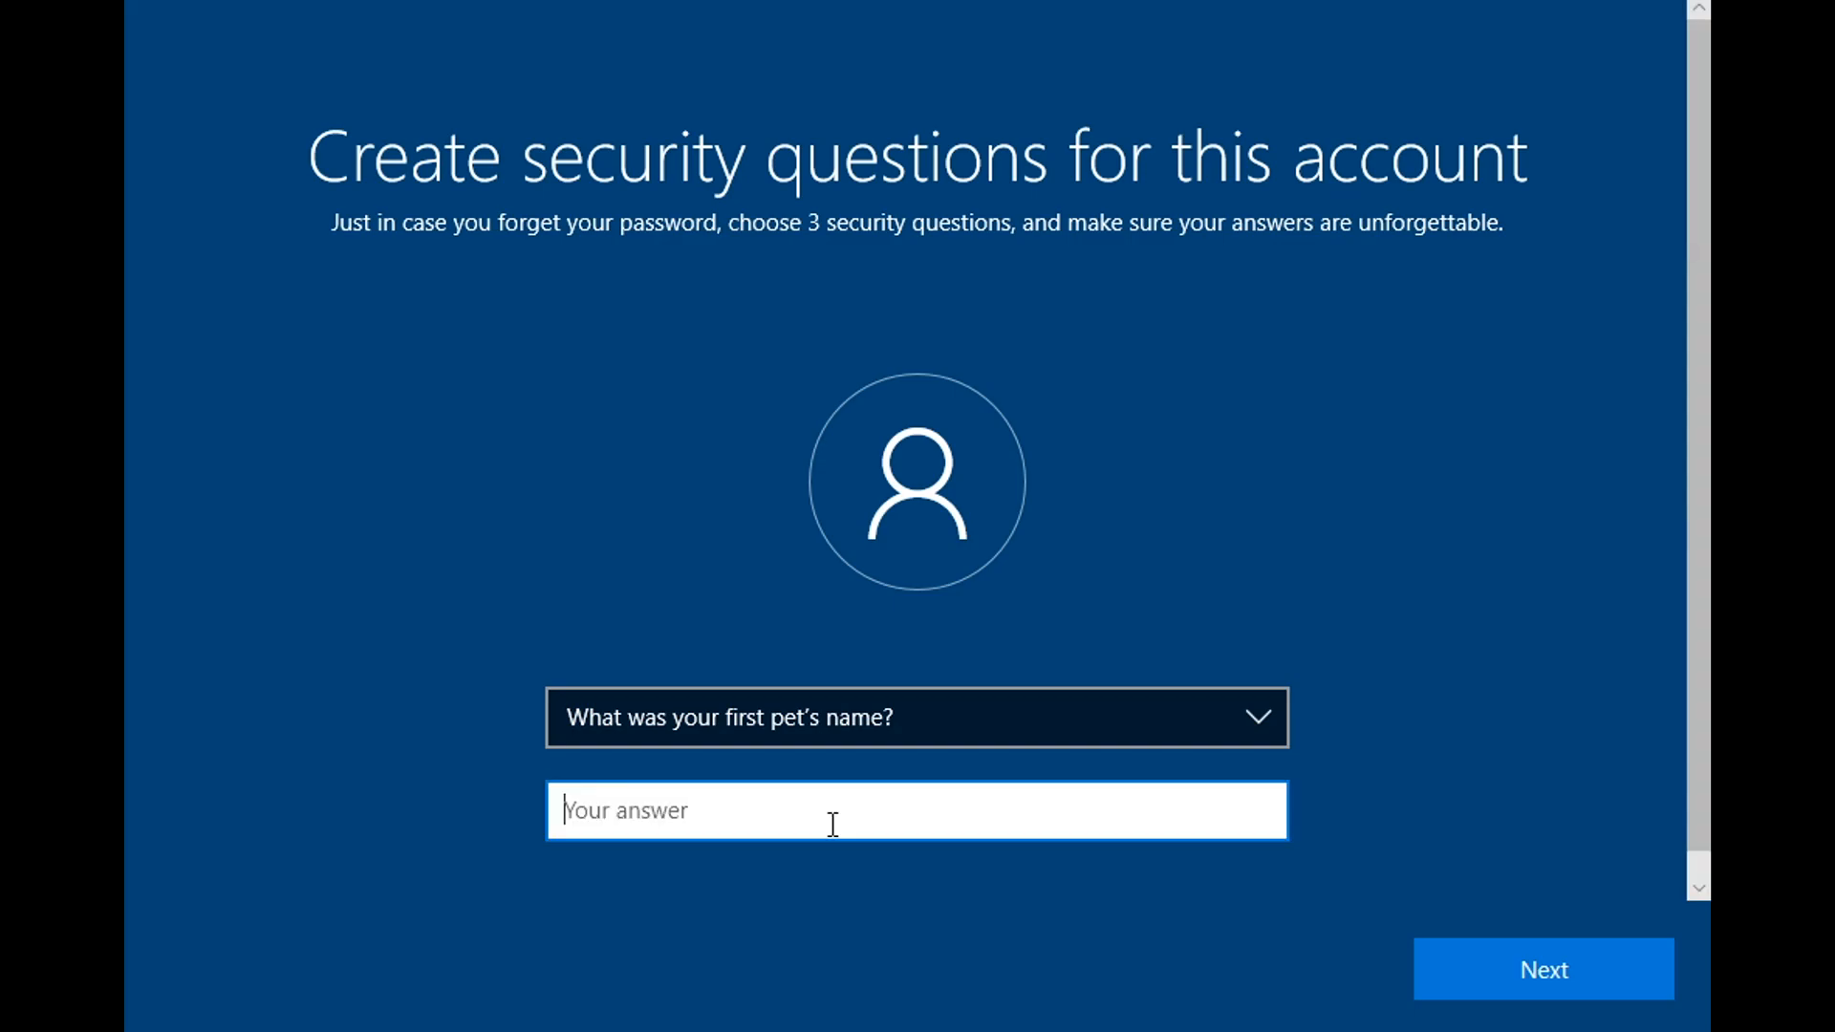
pyautogui.write('1')
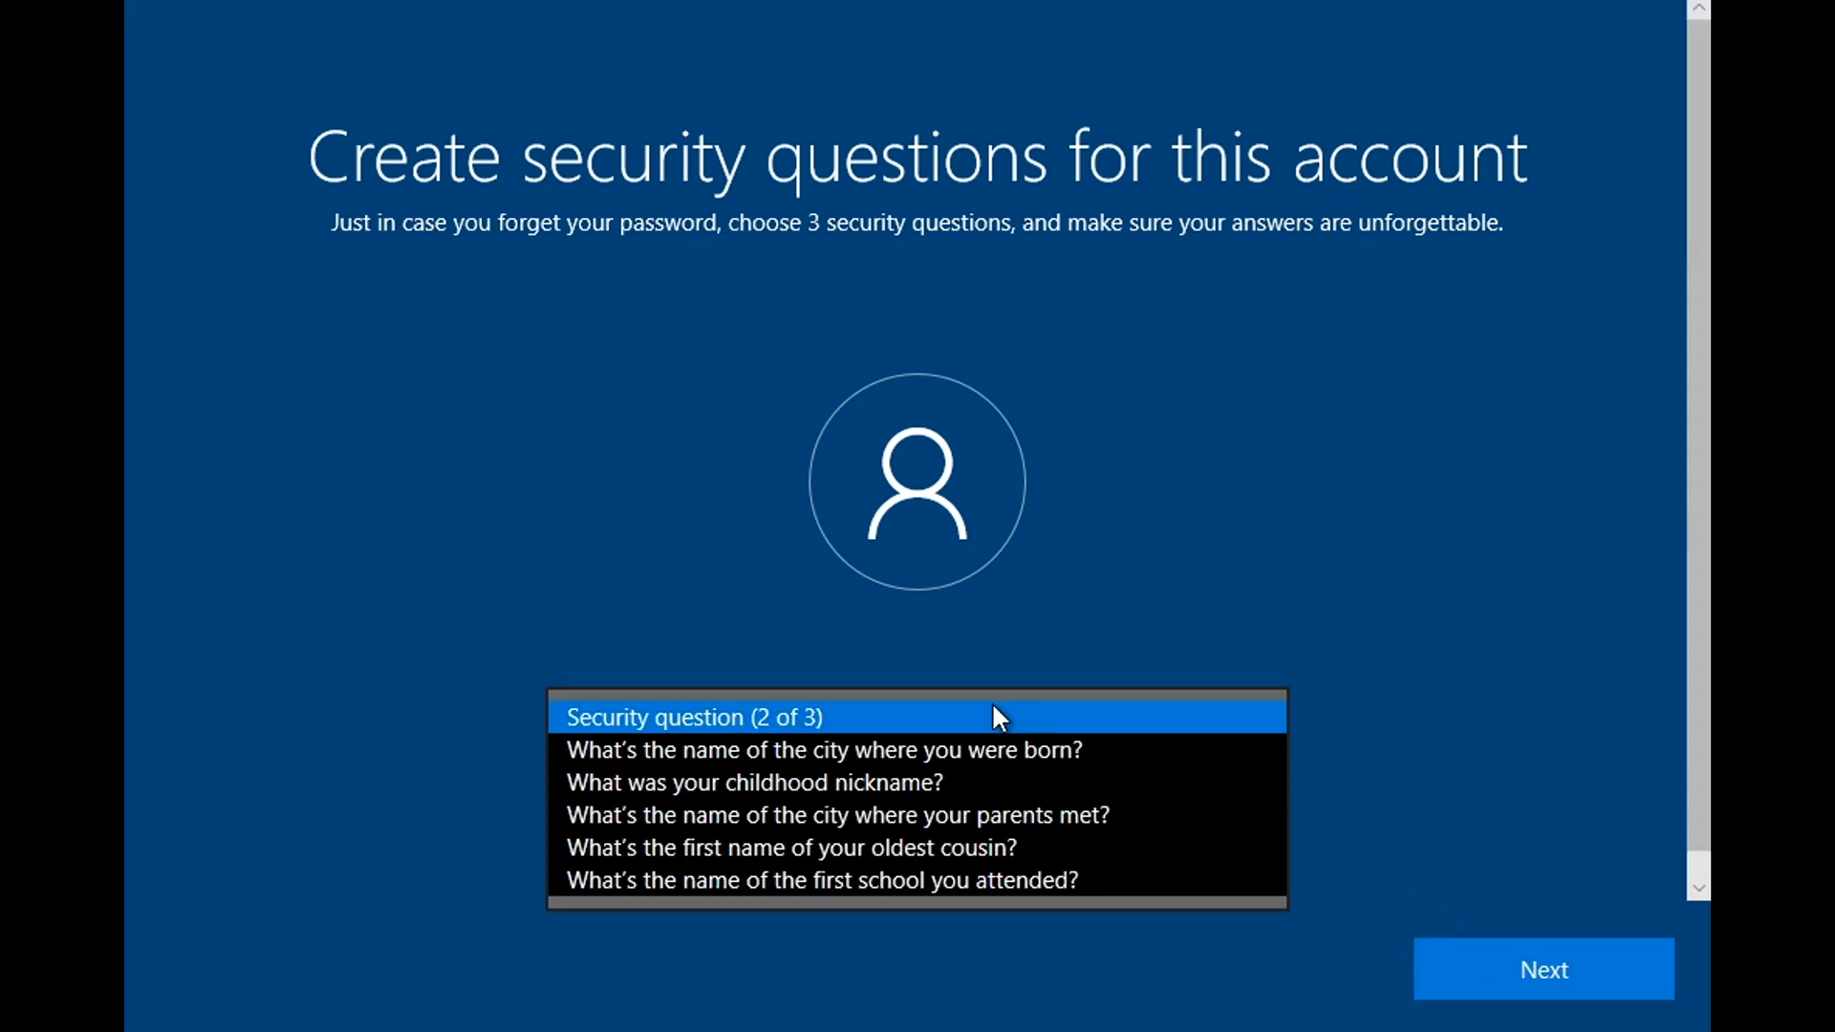
pyautogui.click(822, 750)
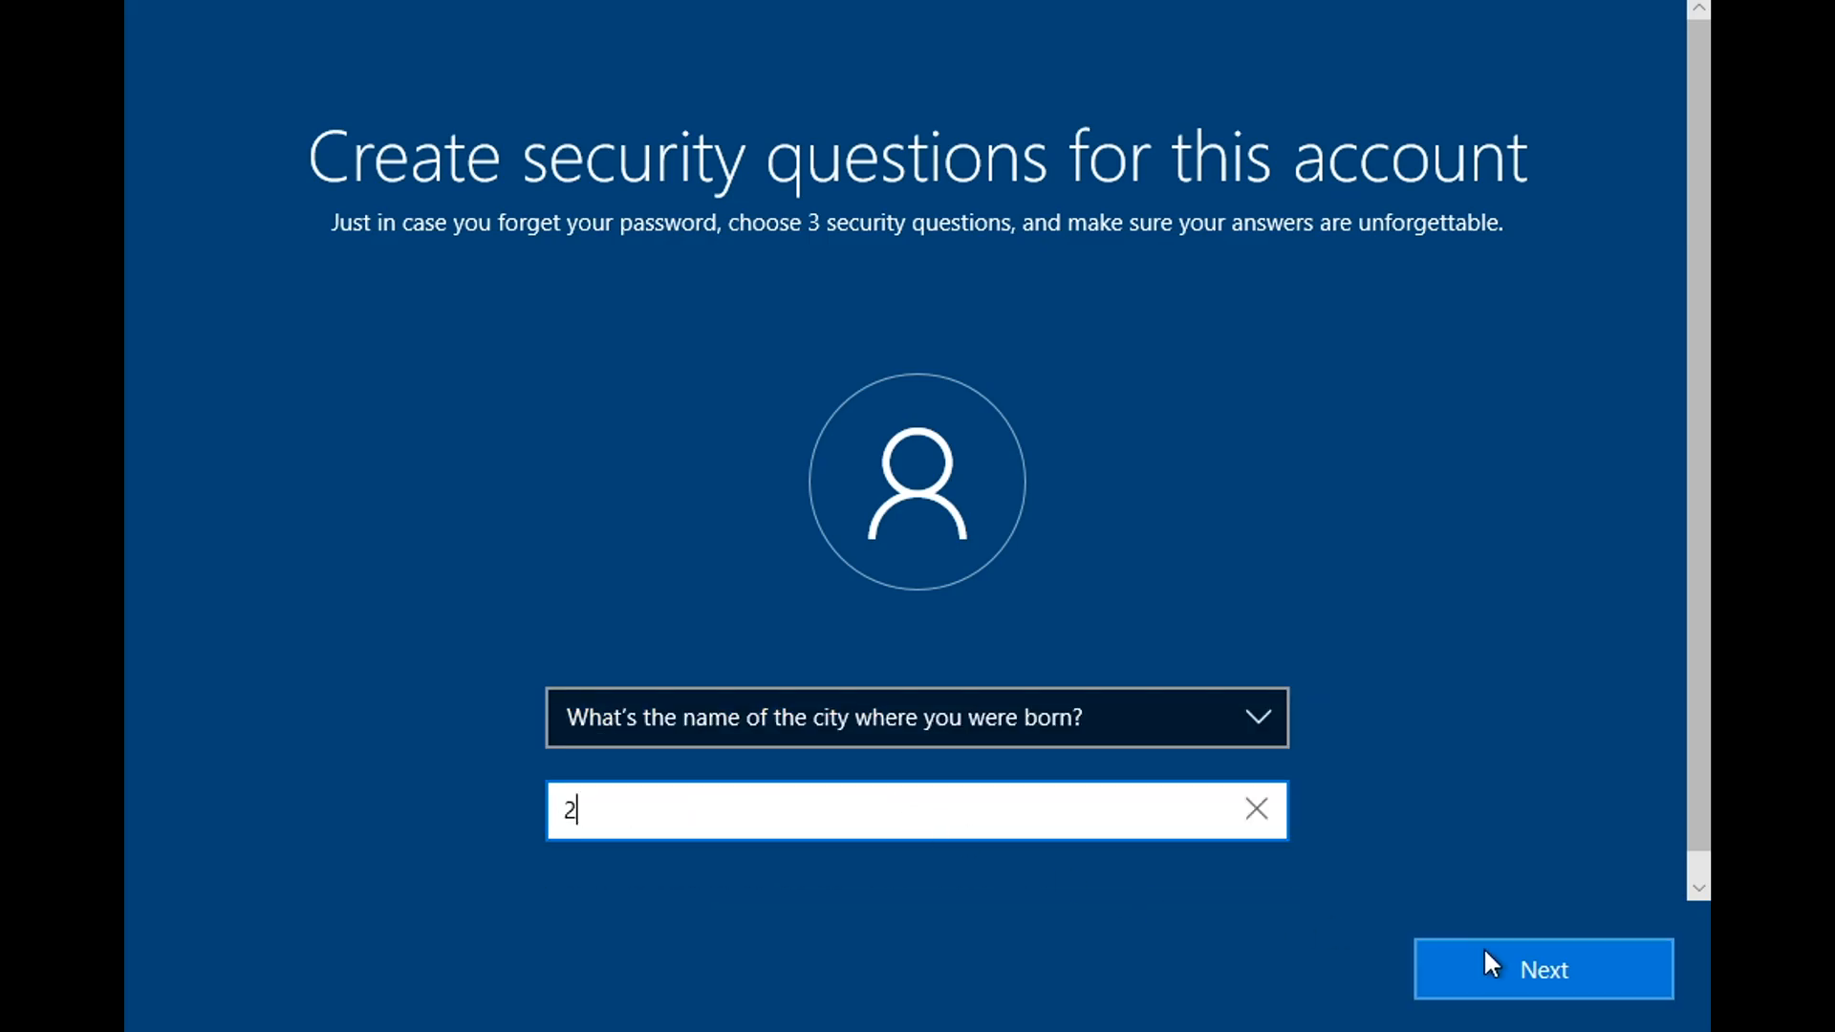
pyautogui.click(915, 717)
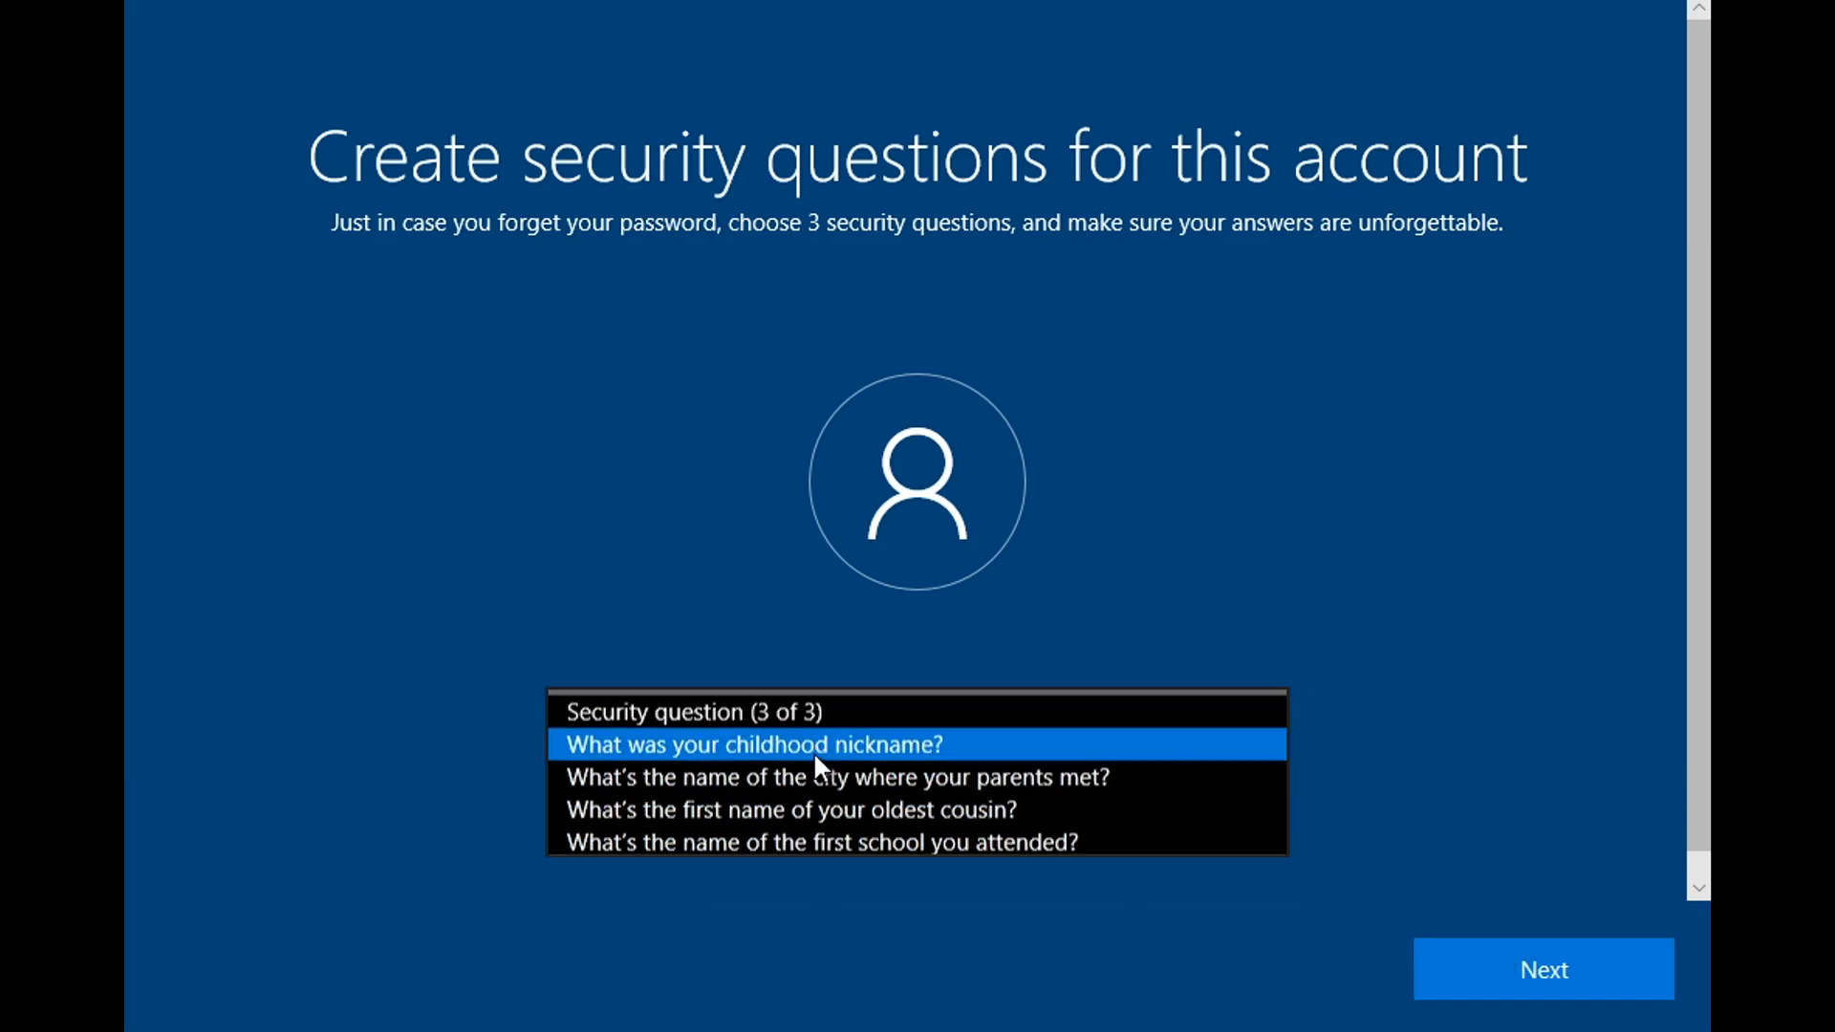
pyautogui.click(1542, 969)
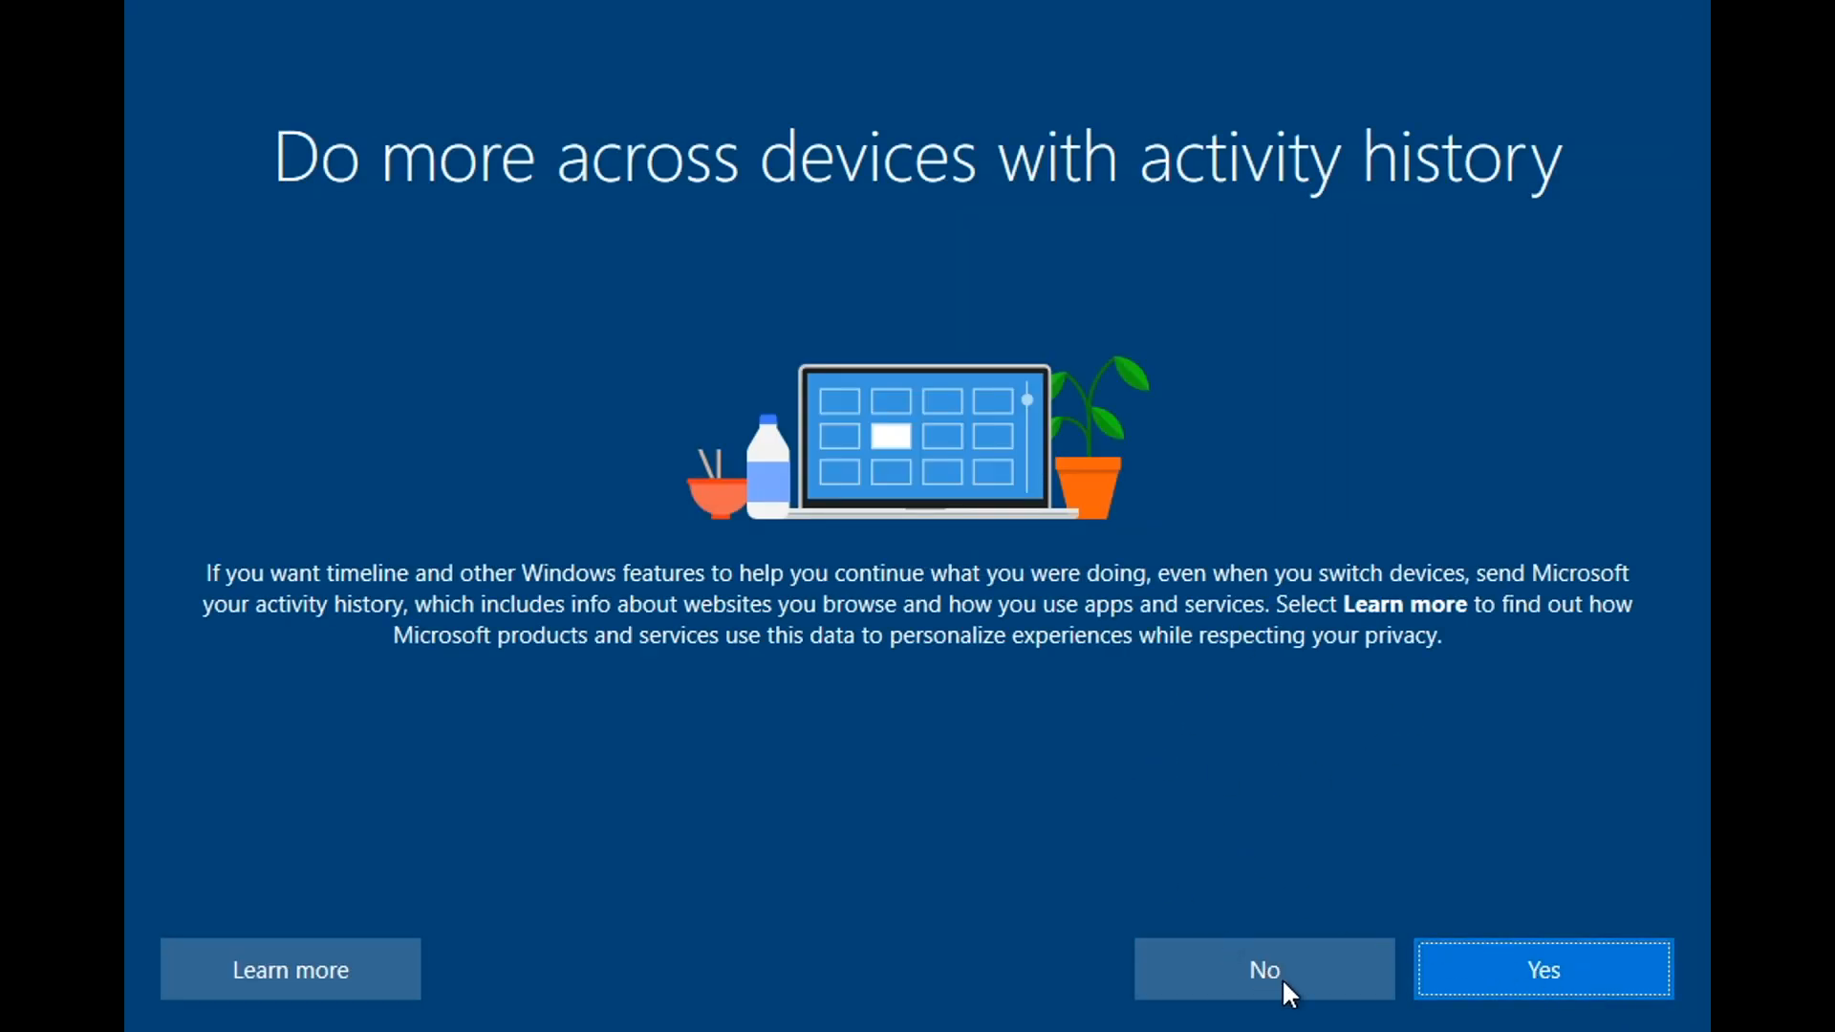
# Step: Decline activity history and the Cortana digital assistant
pyautogui.click(1264, 969)
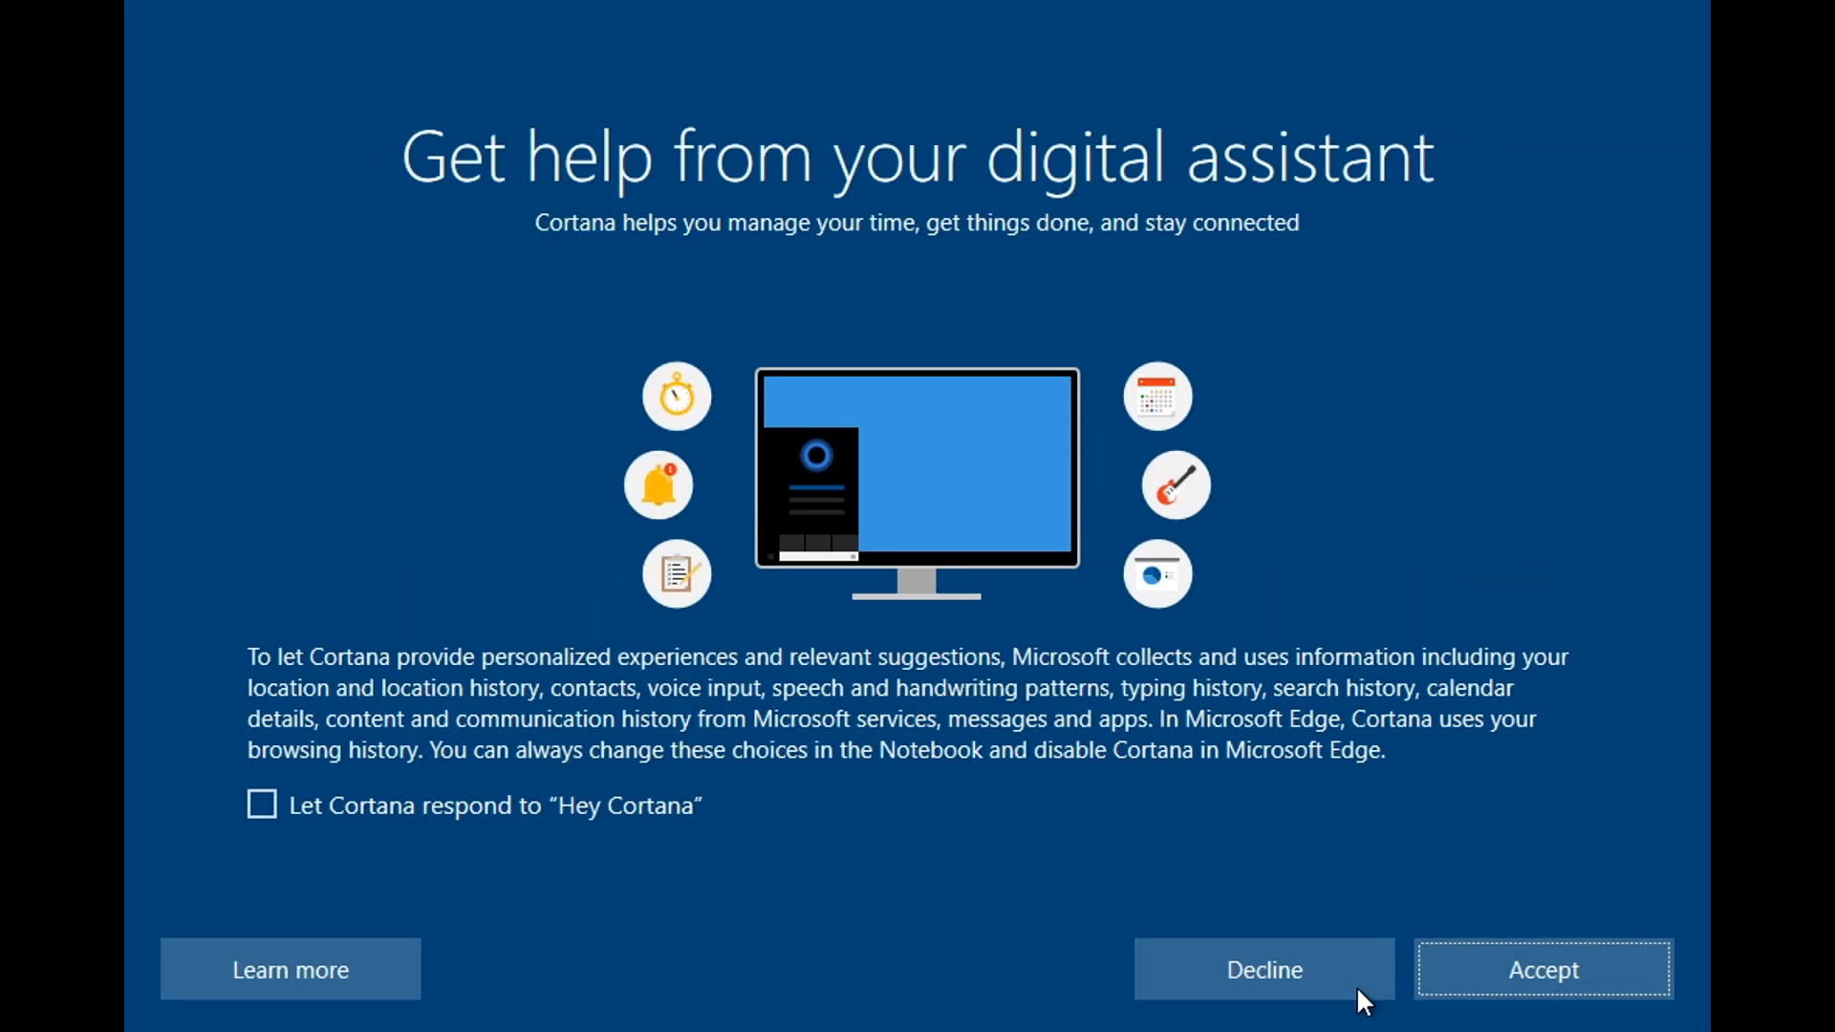
pyautogui.click(1263, 969)
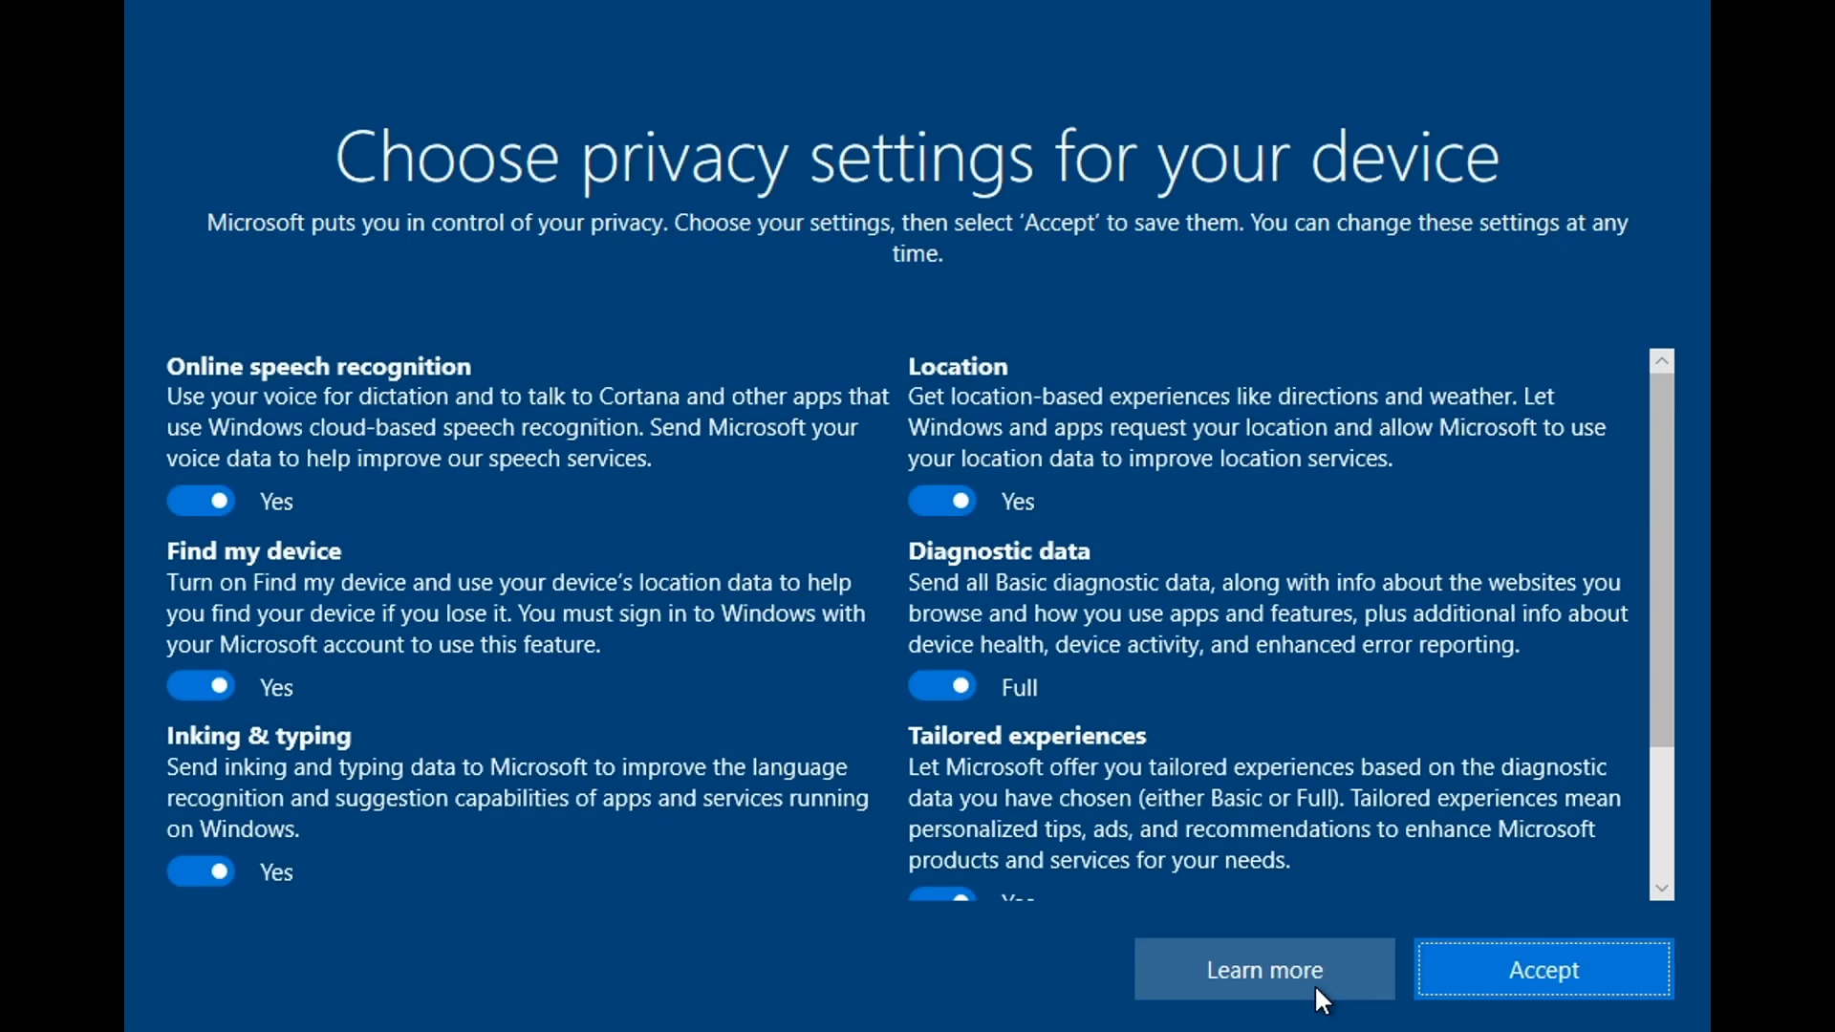
# Step: Switch off Advertising ID and the remaining privacy options, then accept to finish setup
pyautogui.scroll(-3)
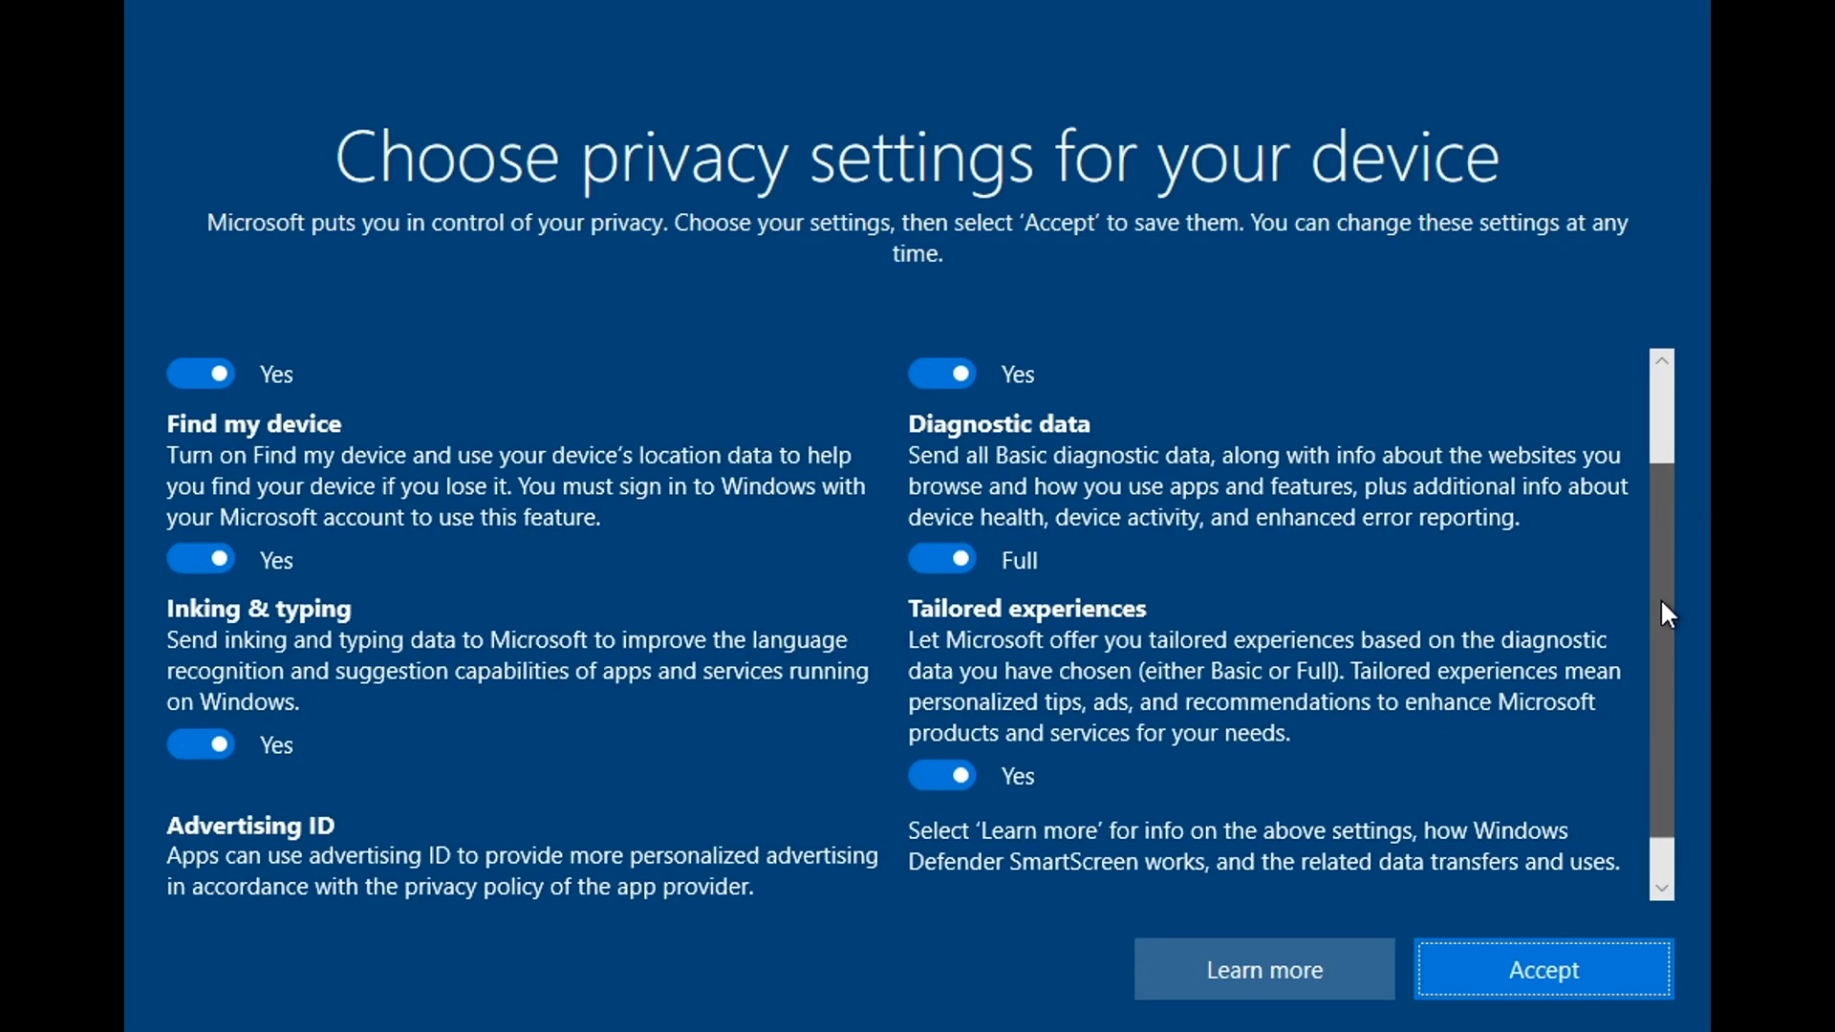
pyautogui.click(201, 865)
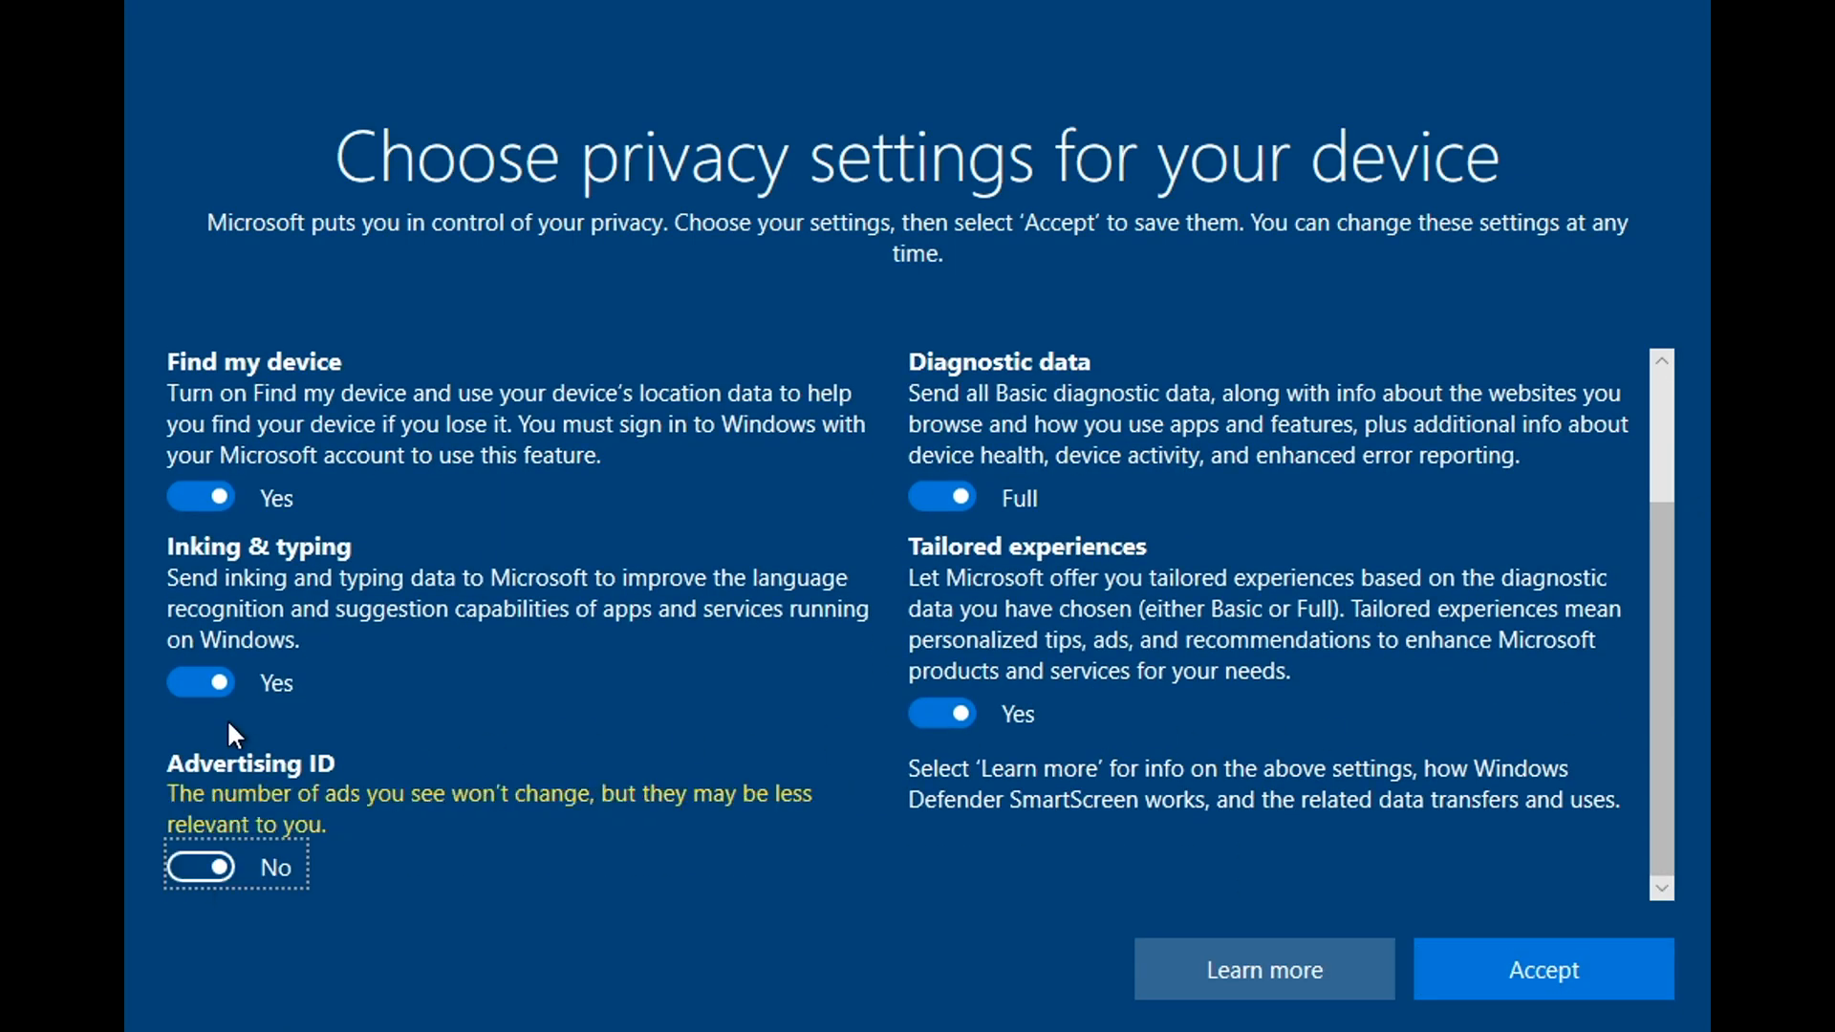
pyautogui.click(940, 713)
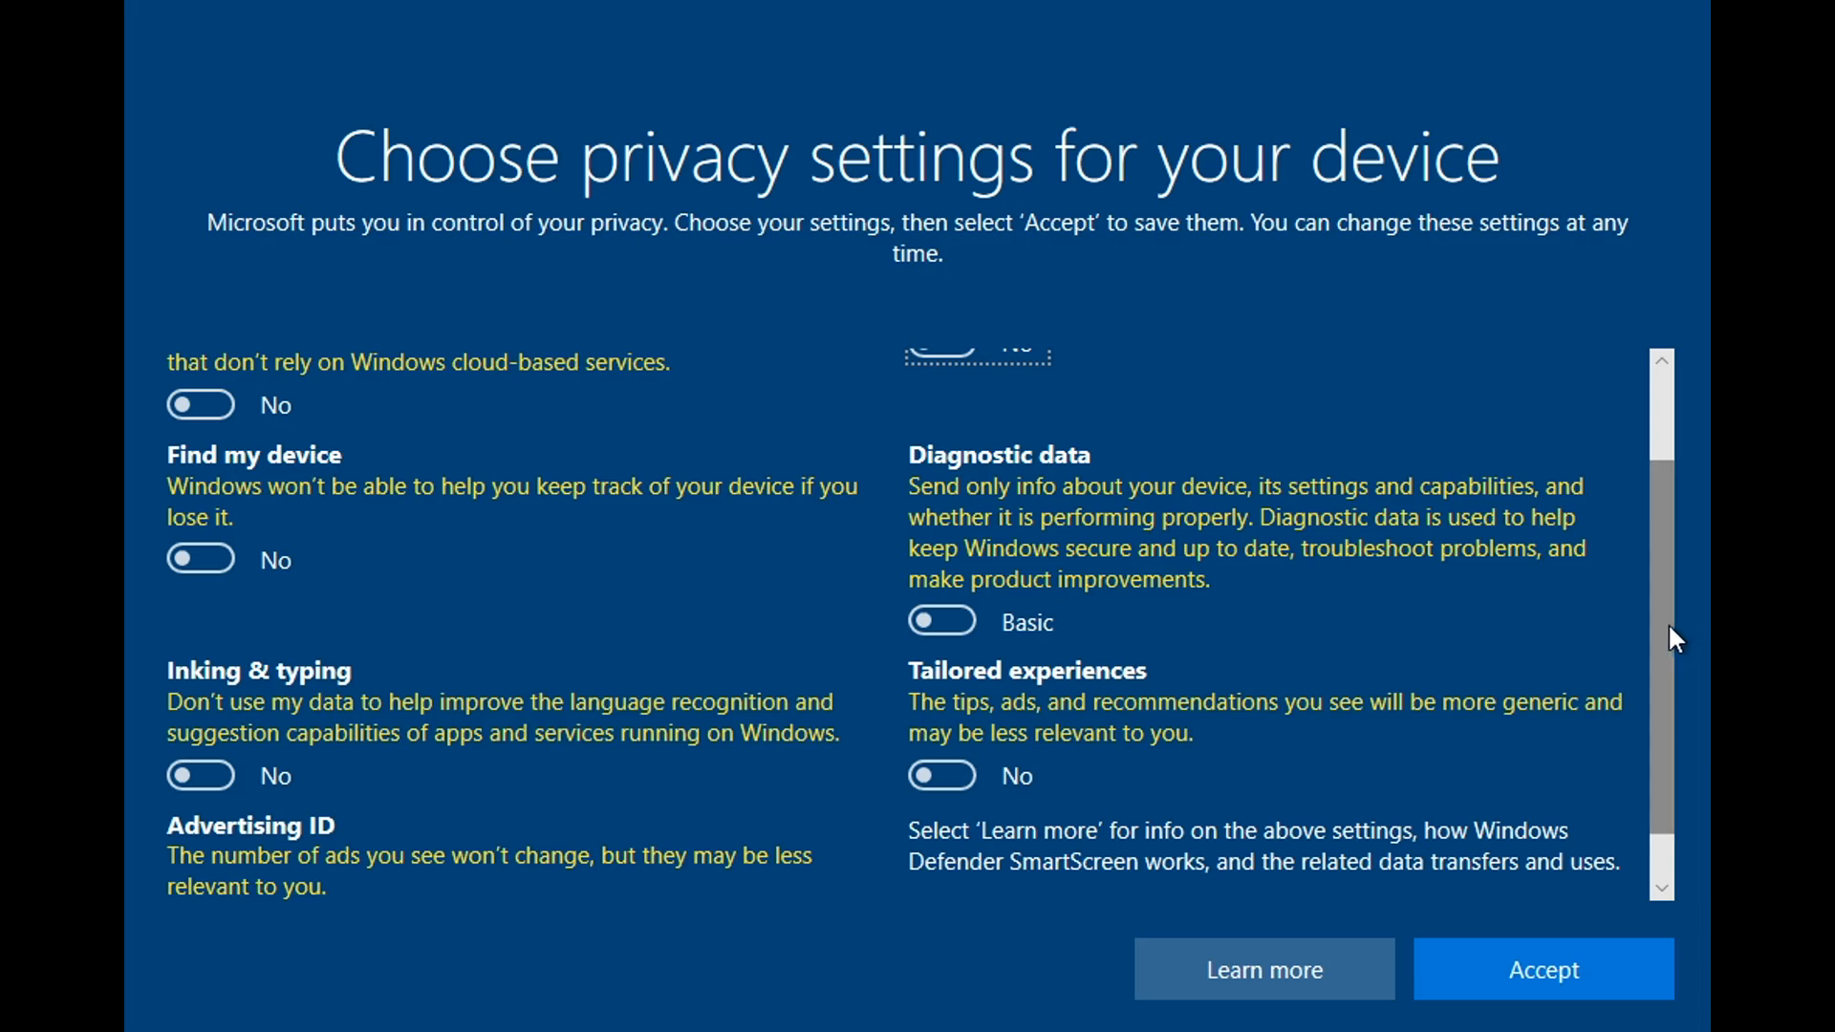
pyautogui.scroll(3)
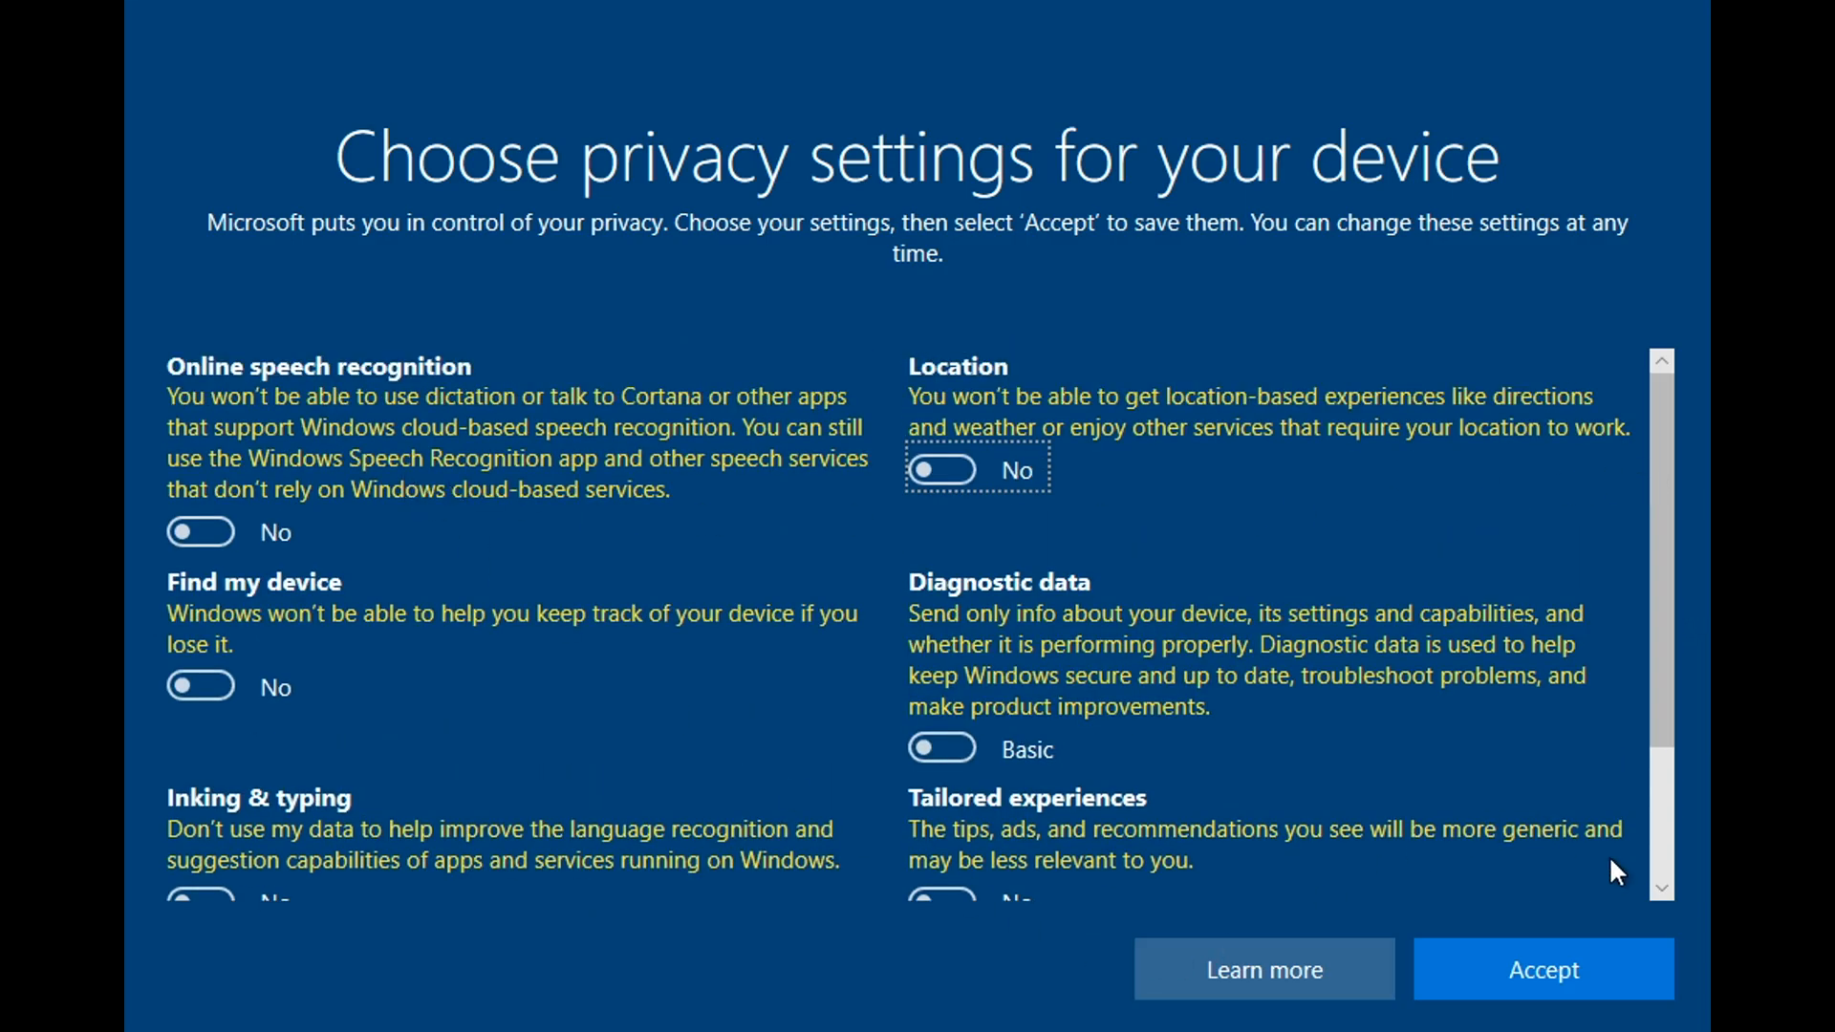
pyautogui.click(1542, 969)
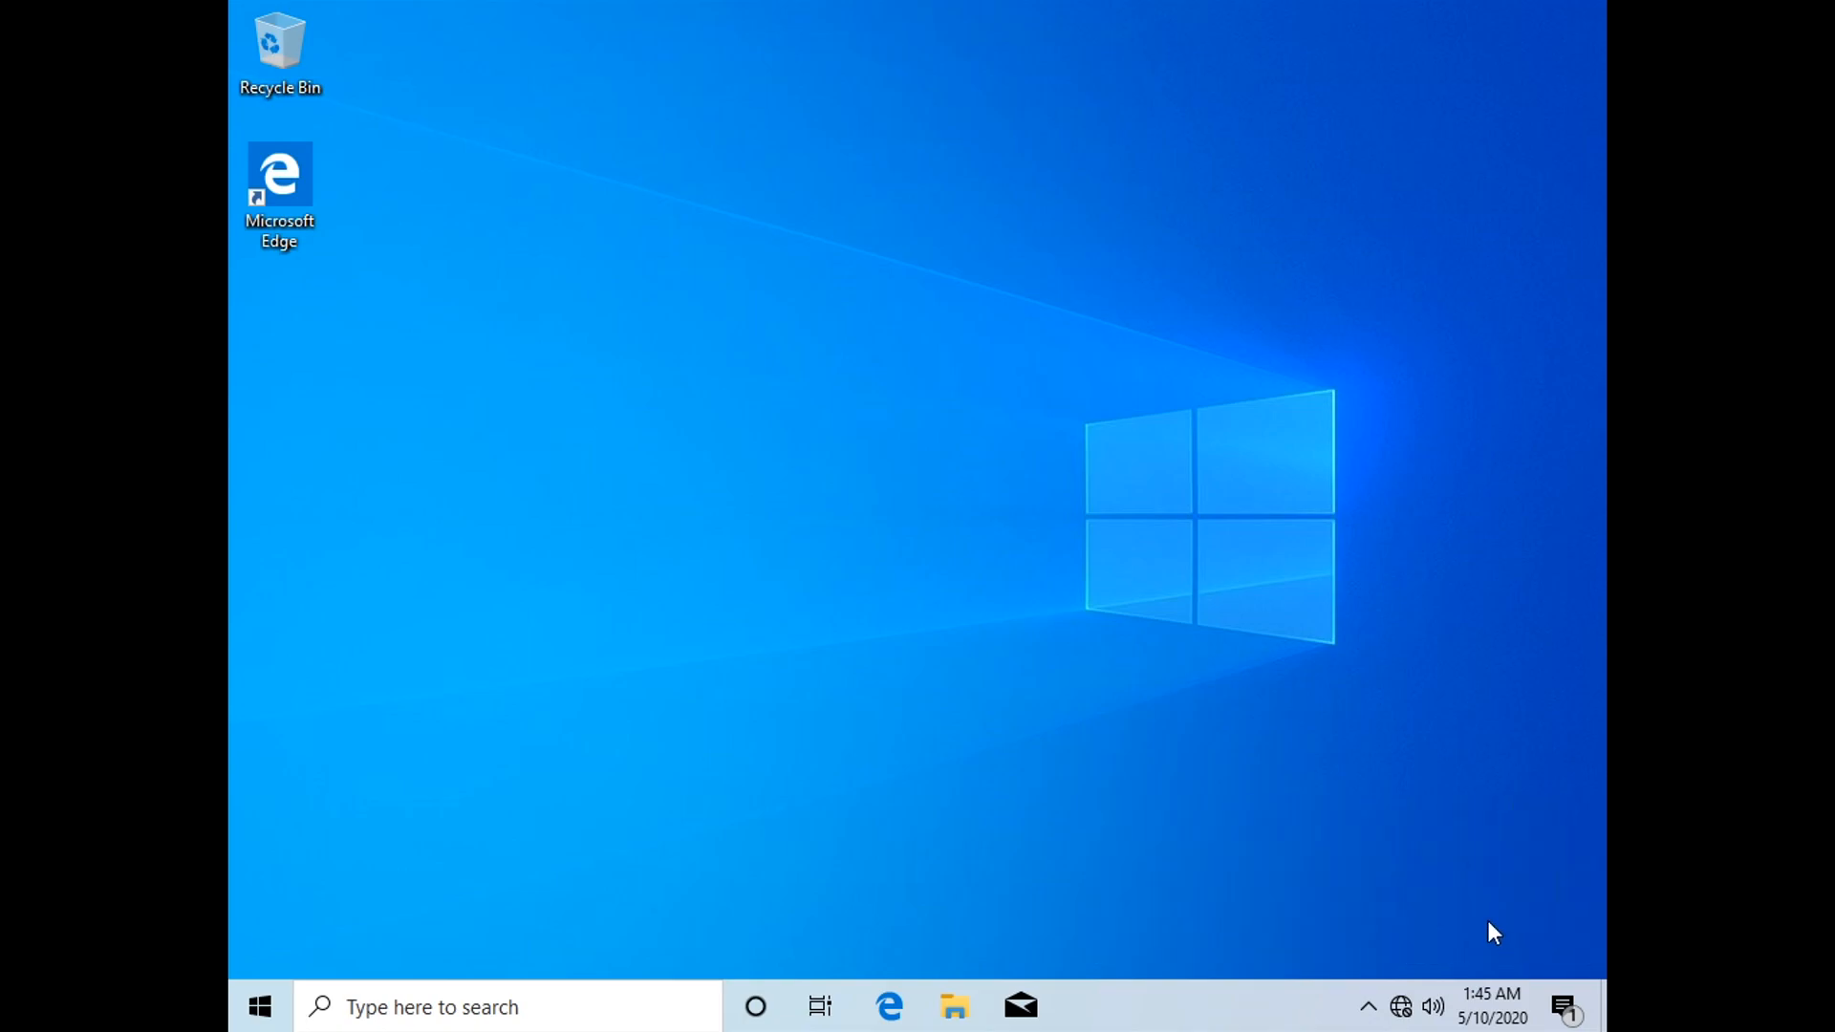
pyautogui.moveTo(1433, 820)
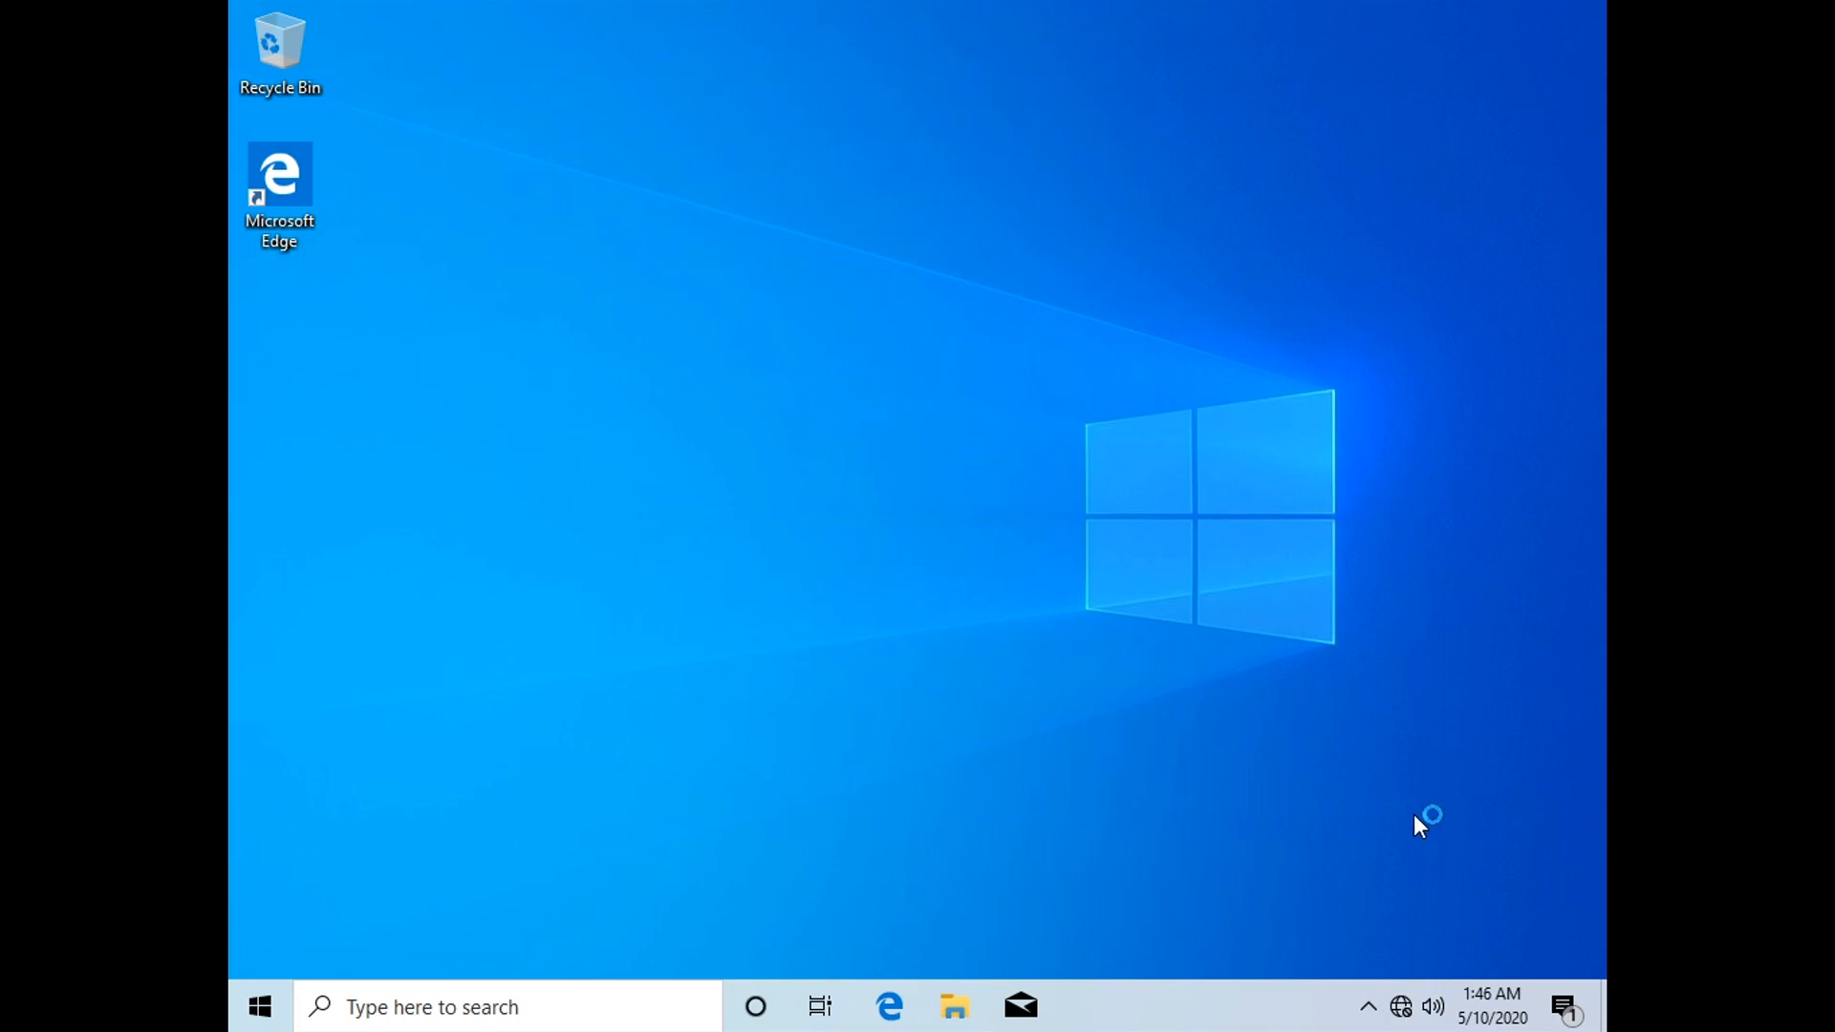
pyautogui.moveTo(1113, 779)
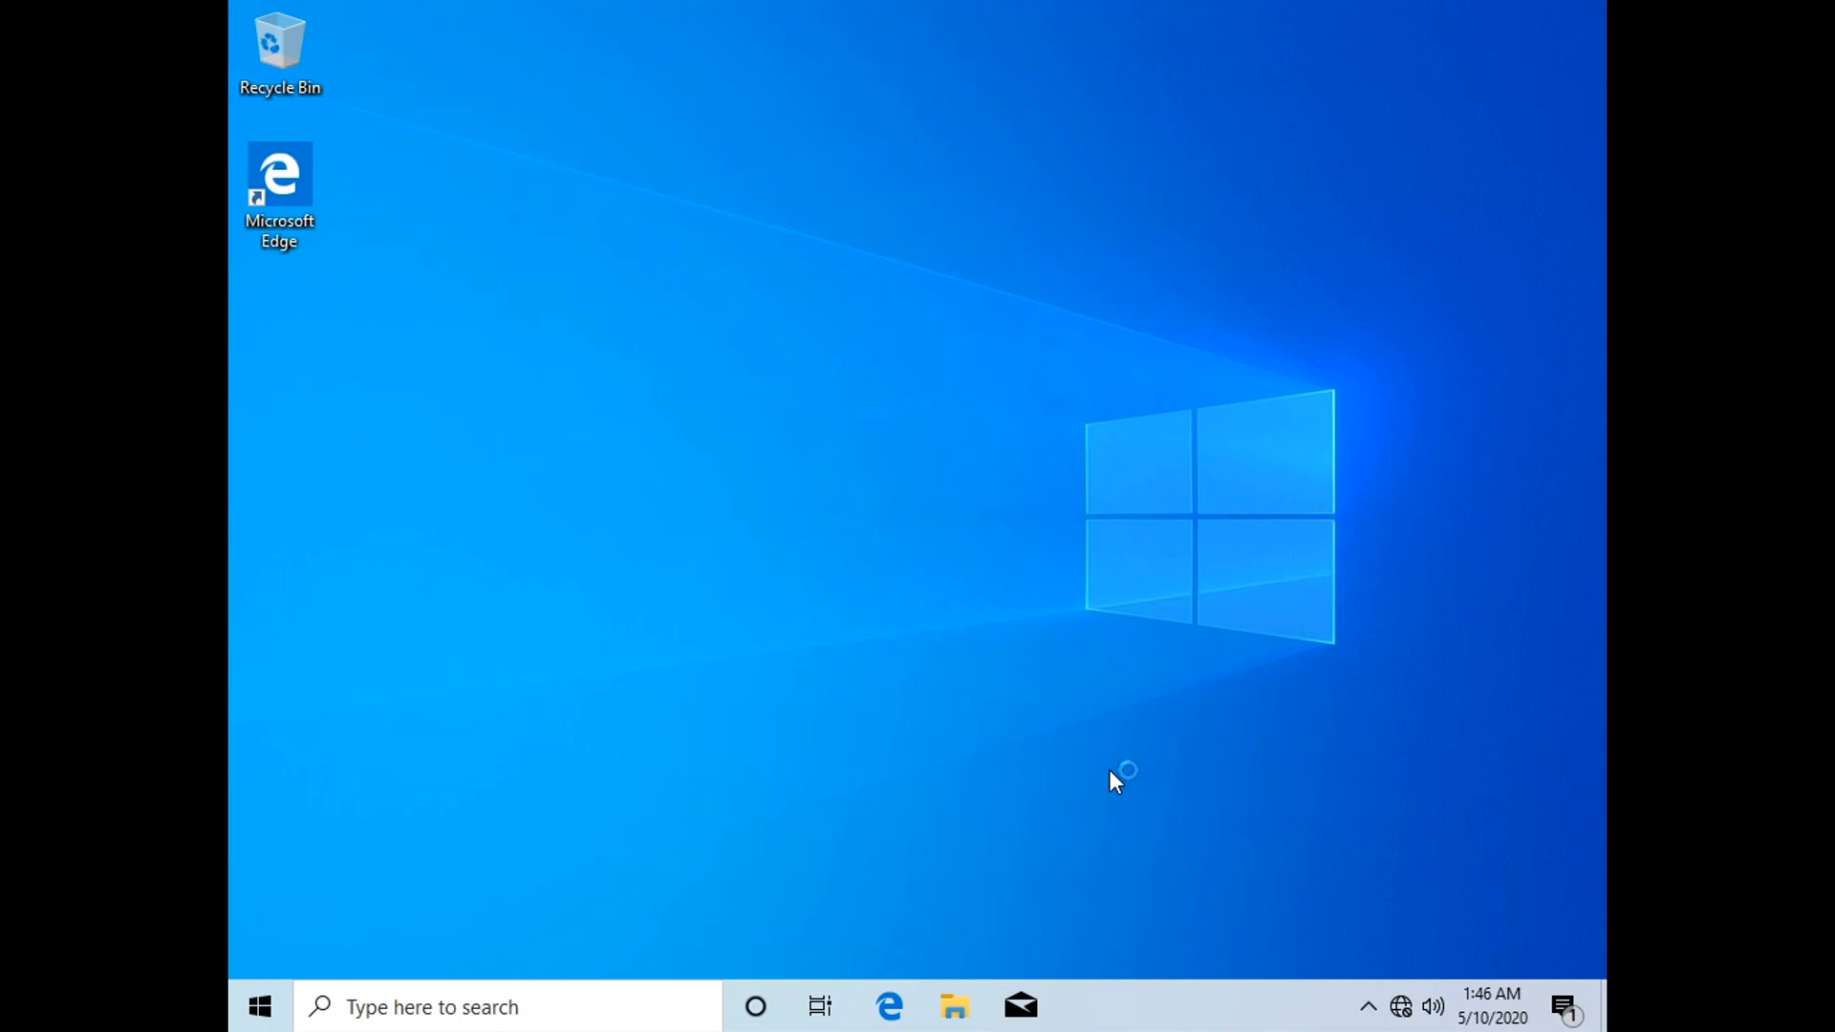
pyautogui.moveTo(956, 1007)
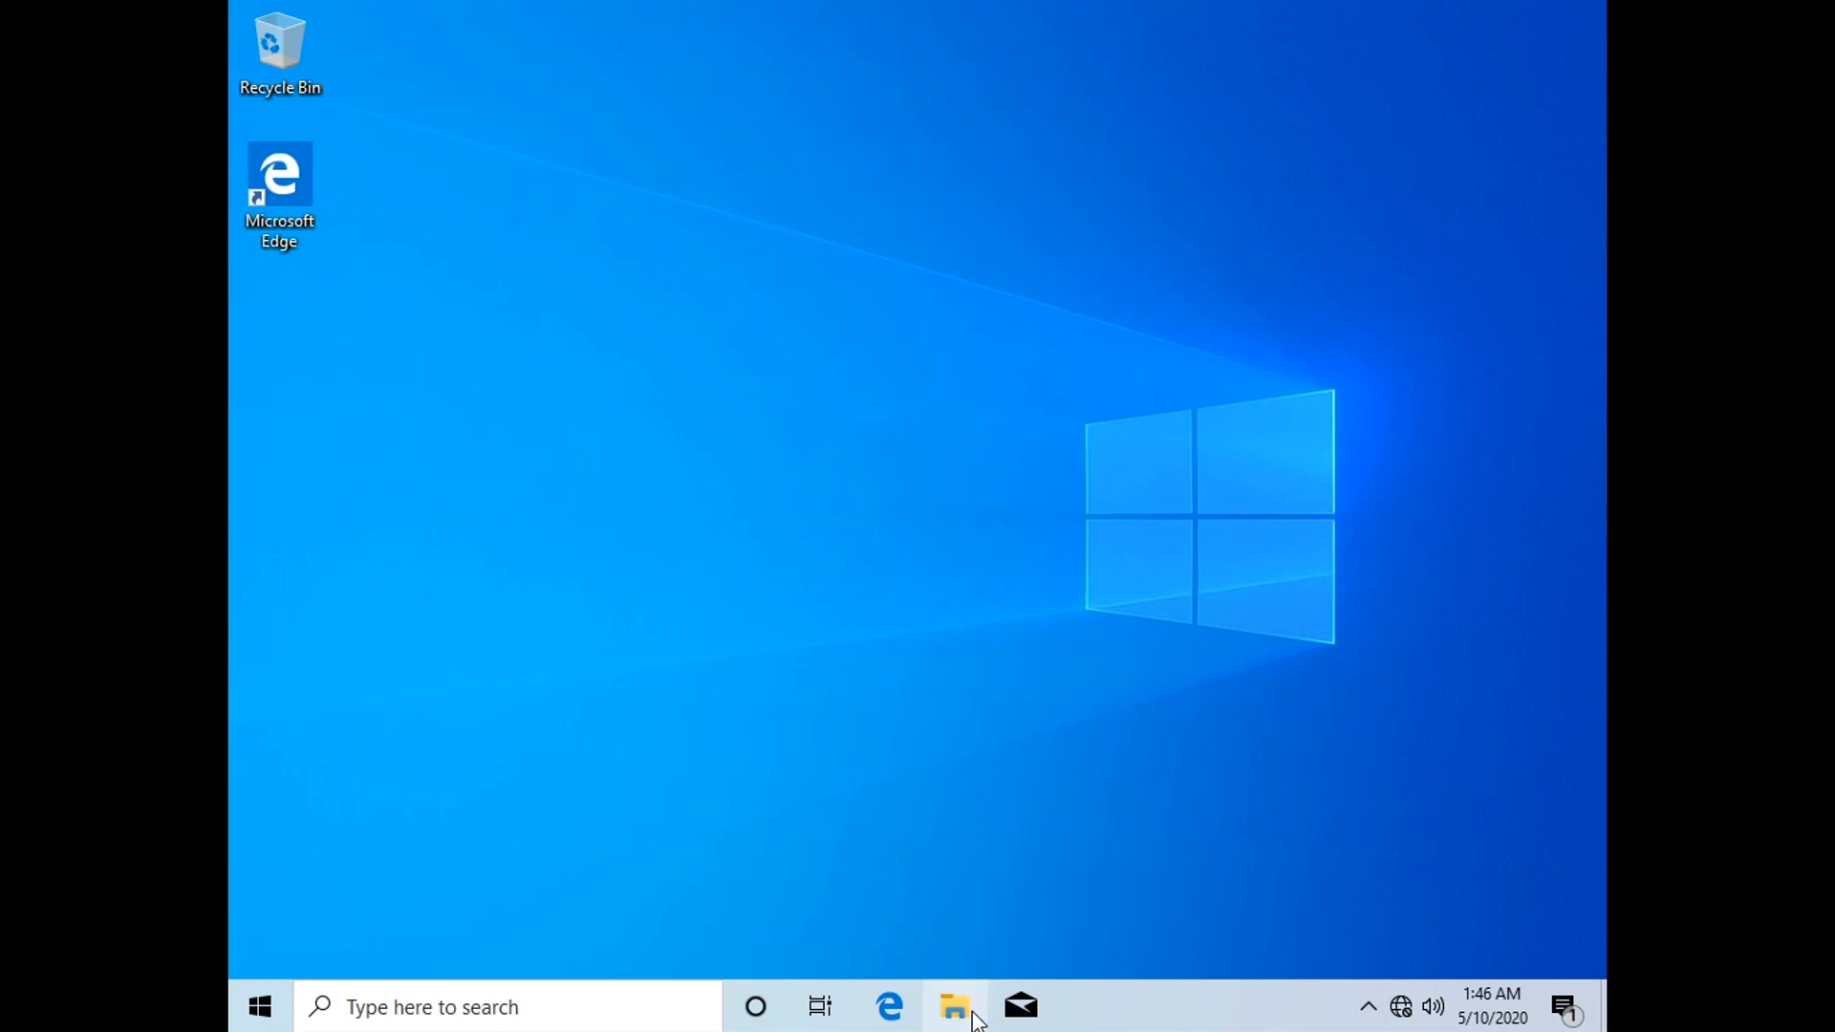
# Step: Show This PC's System properties: Windows 10 Home, i7-7700HQ, 4 GB RAM, 64-bit
pyautogui.click(954, 1008)
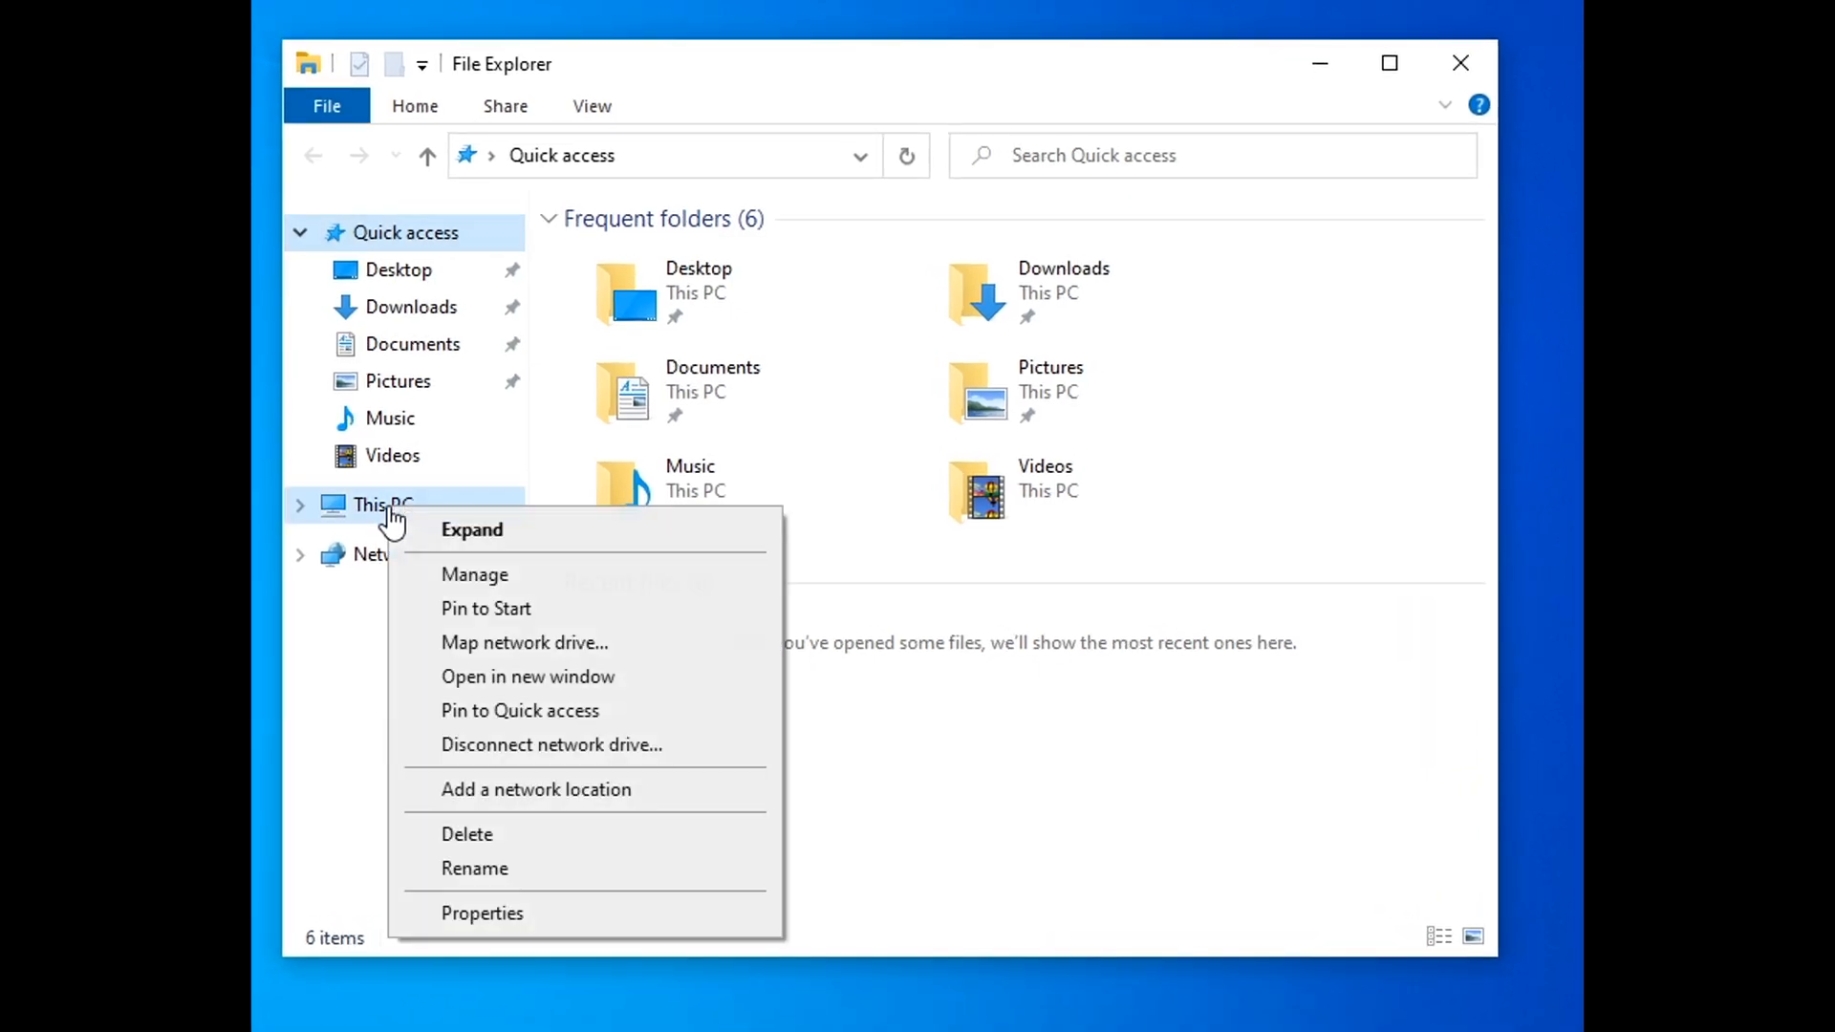
pyautogui.moveTo(522, 941)
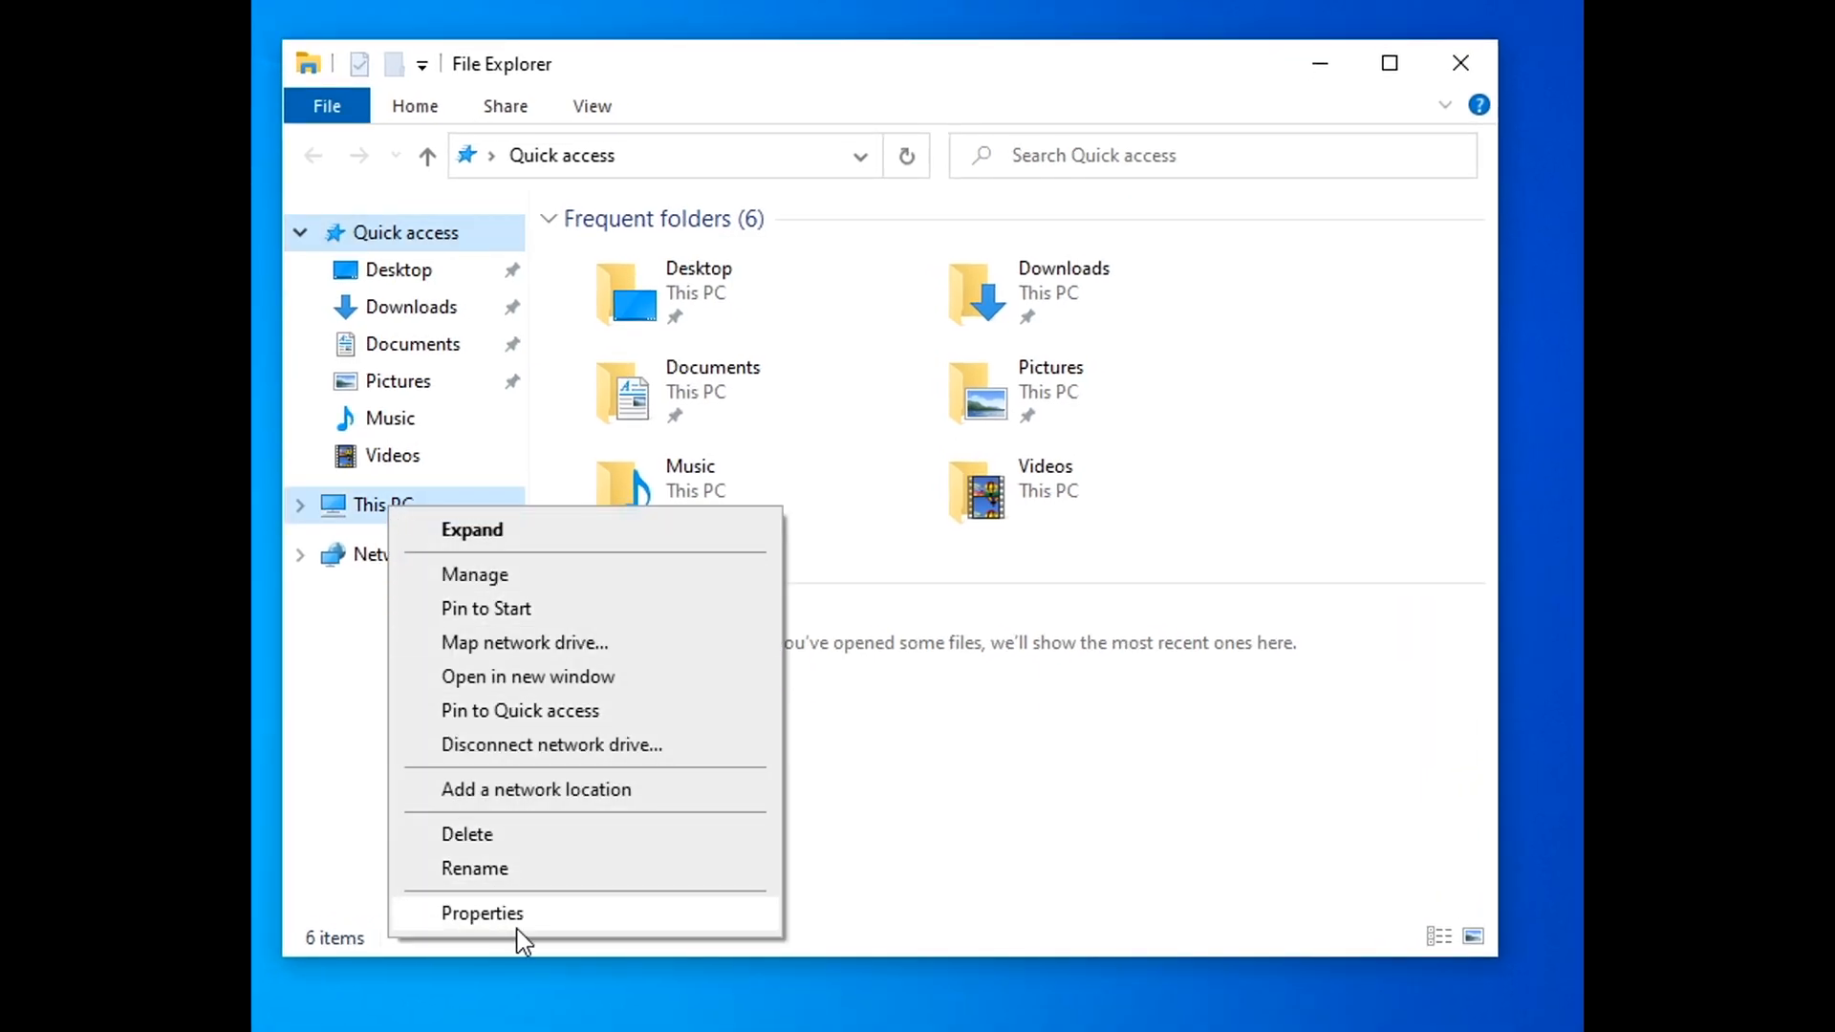
pyautogui.click(482, 914)
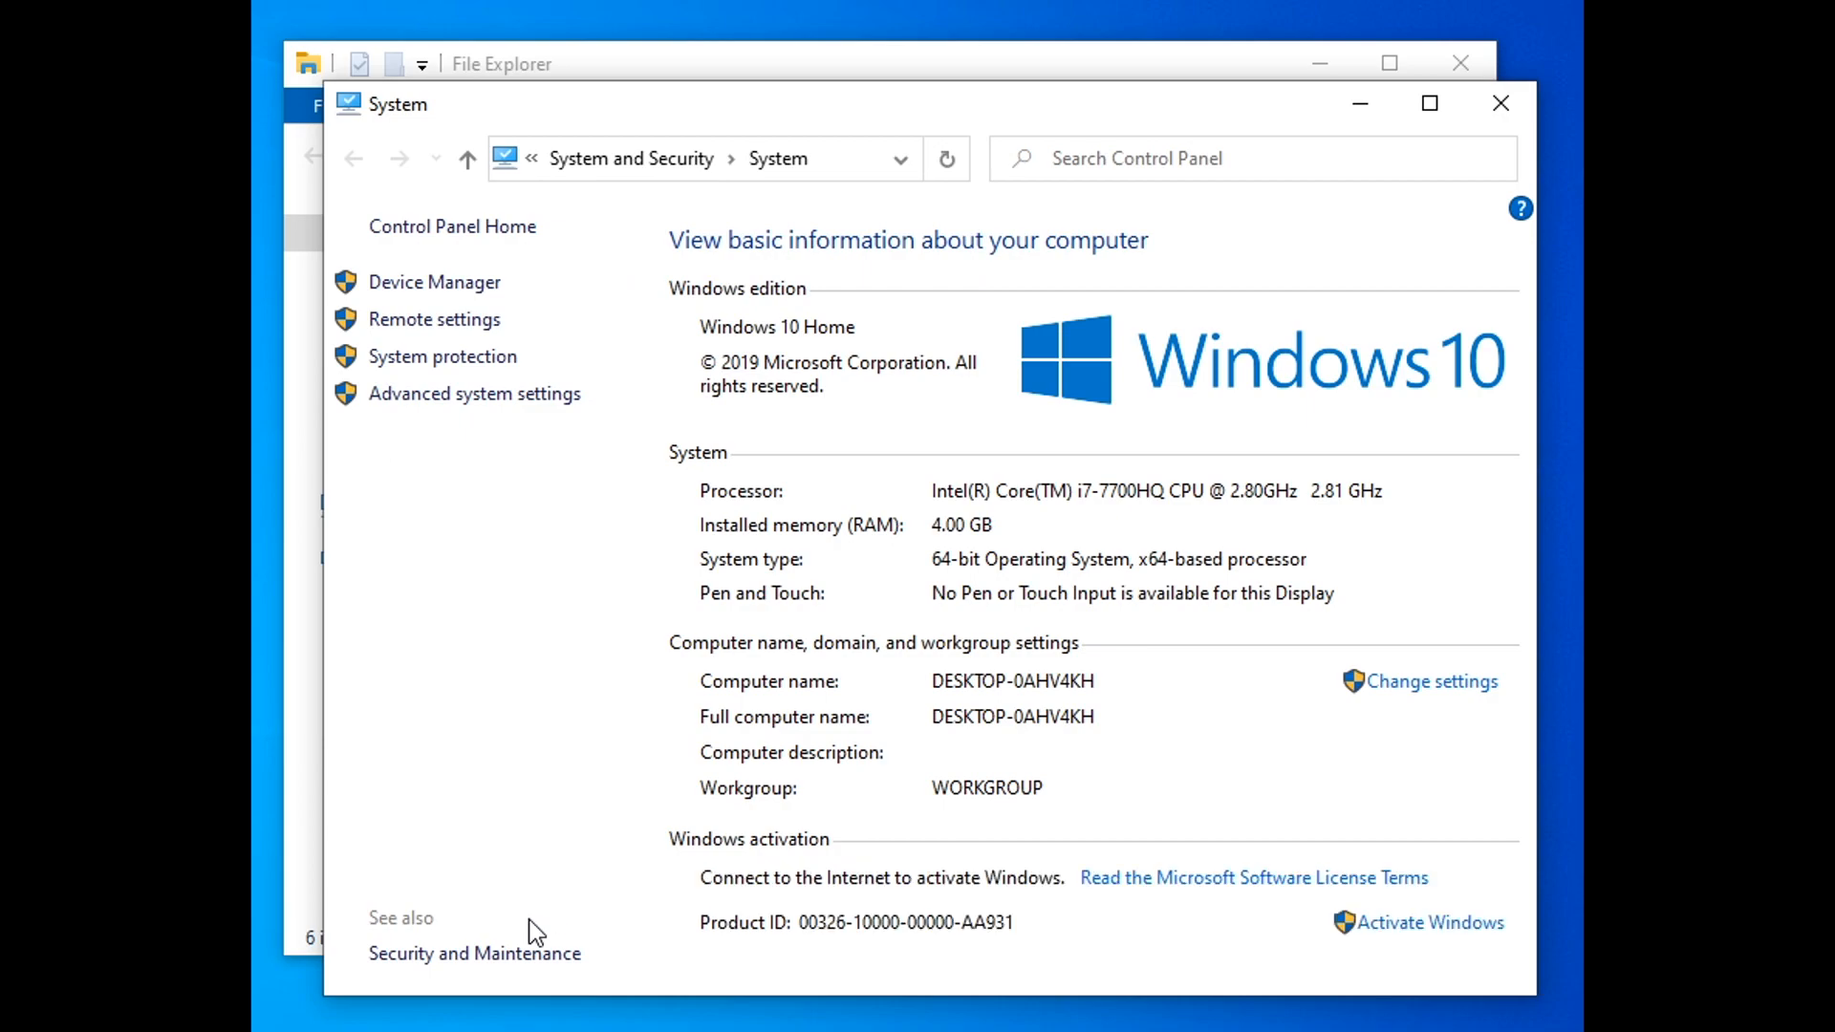
pyautogui.moveTo(782, 899)
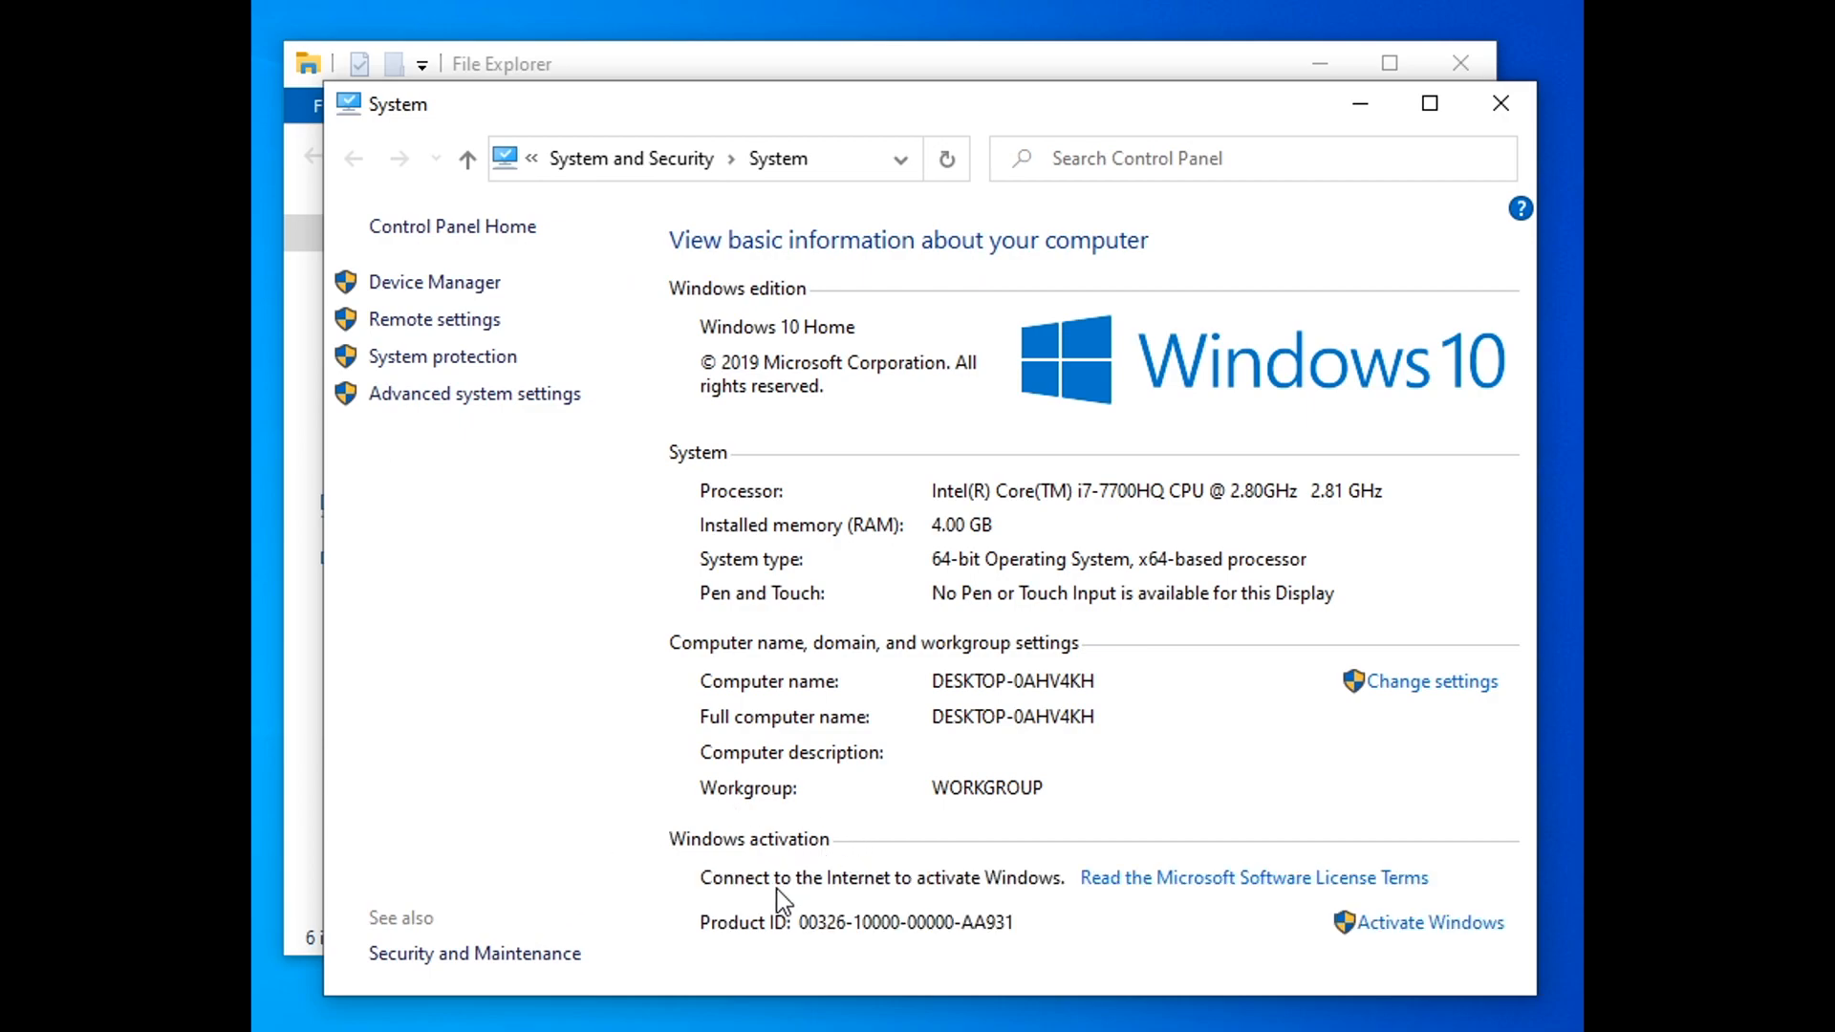
pyautogui.moveTo(1313, 950)
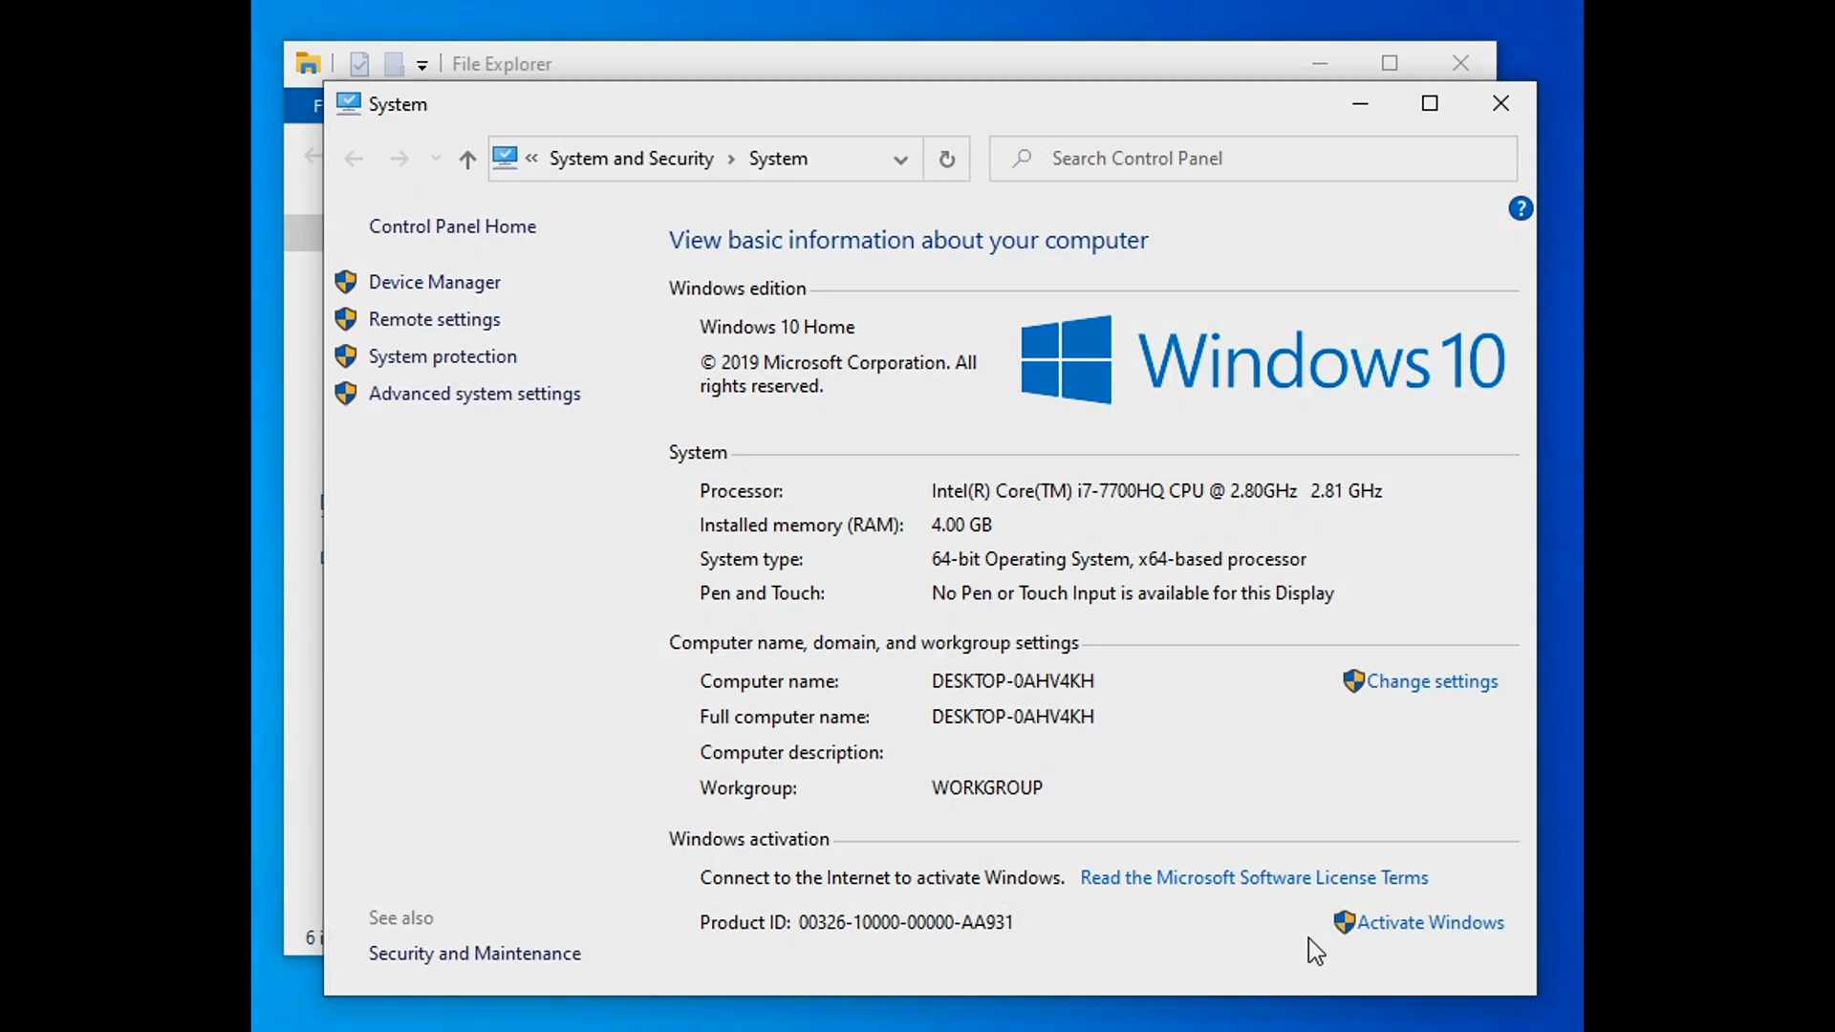